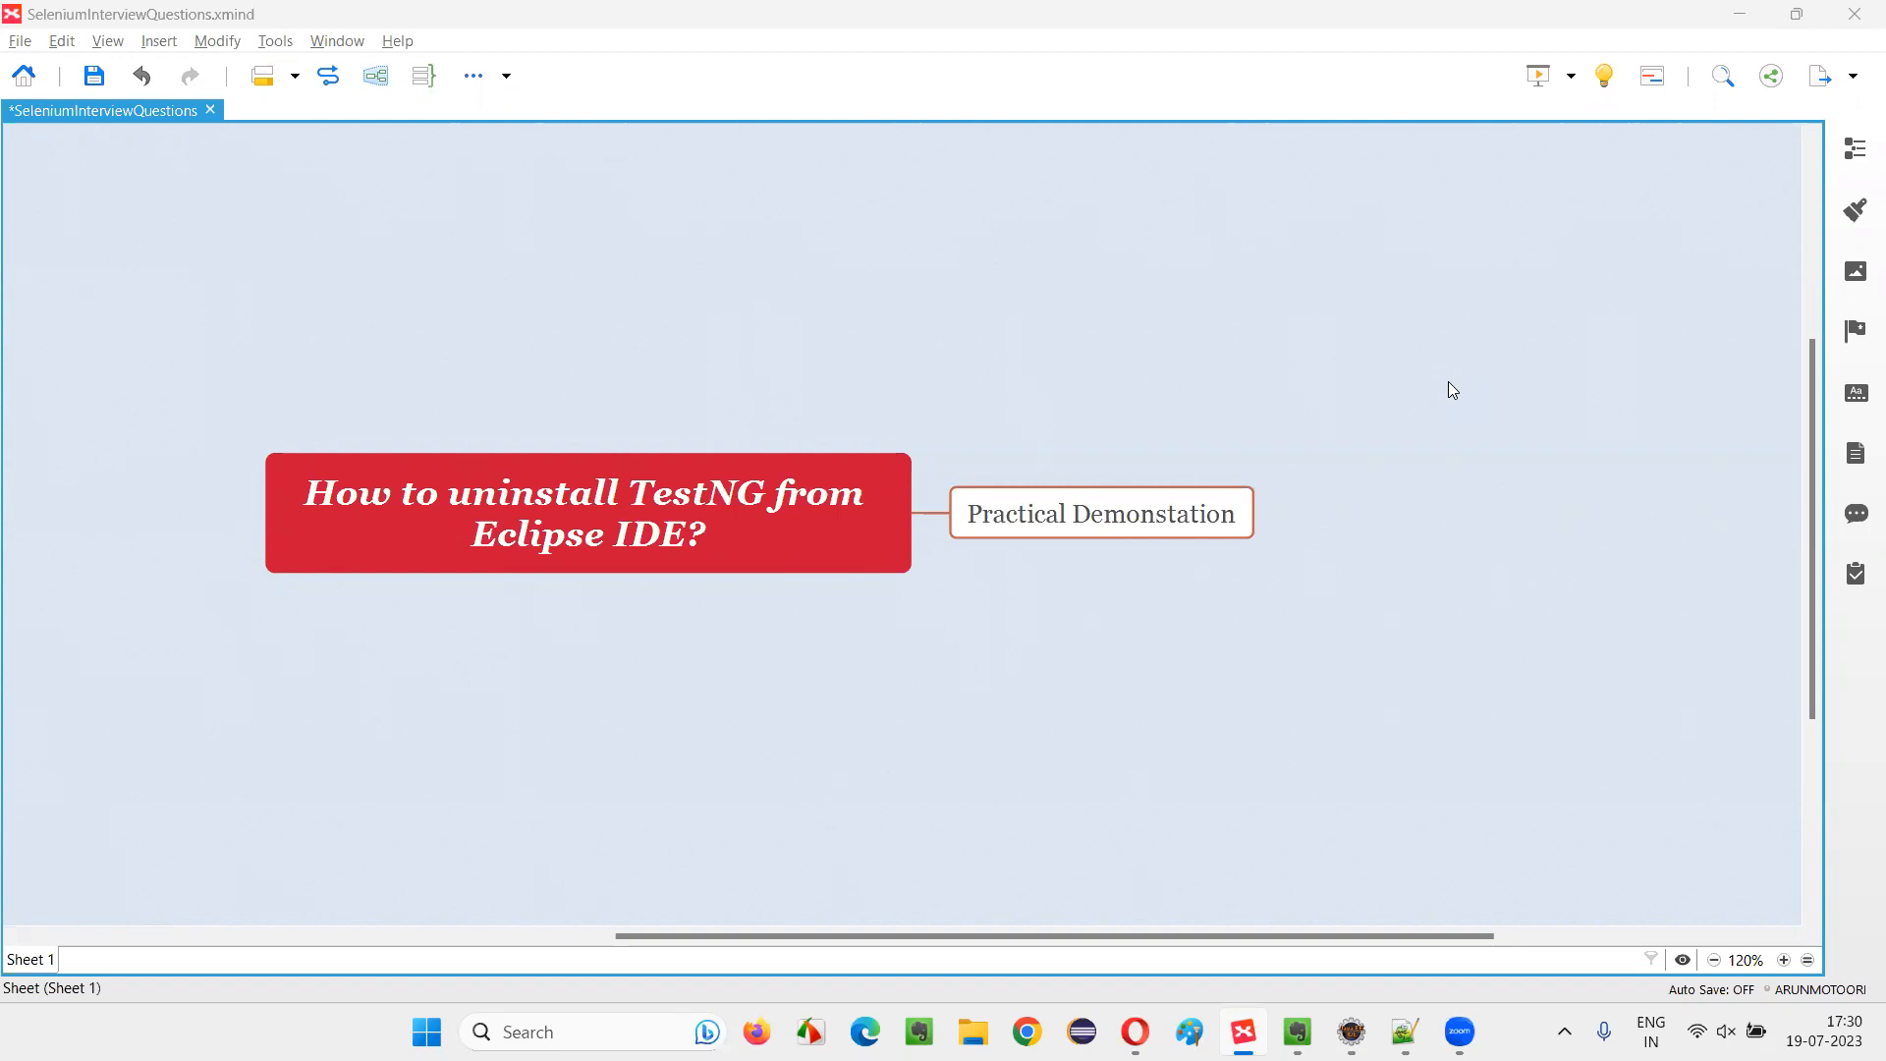
Step: Switch from XMind to Eclipse and search the Show View list for 'testng'
{"action": "left_click", "coordinate": [588, 512]}
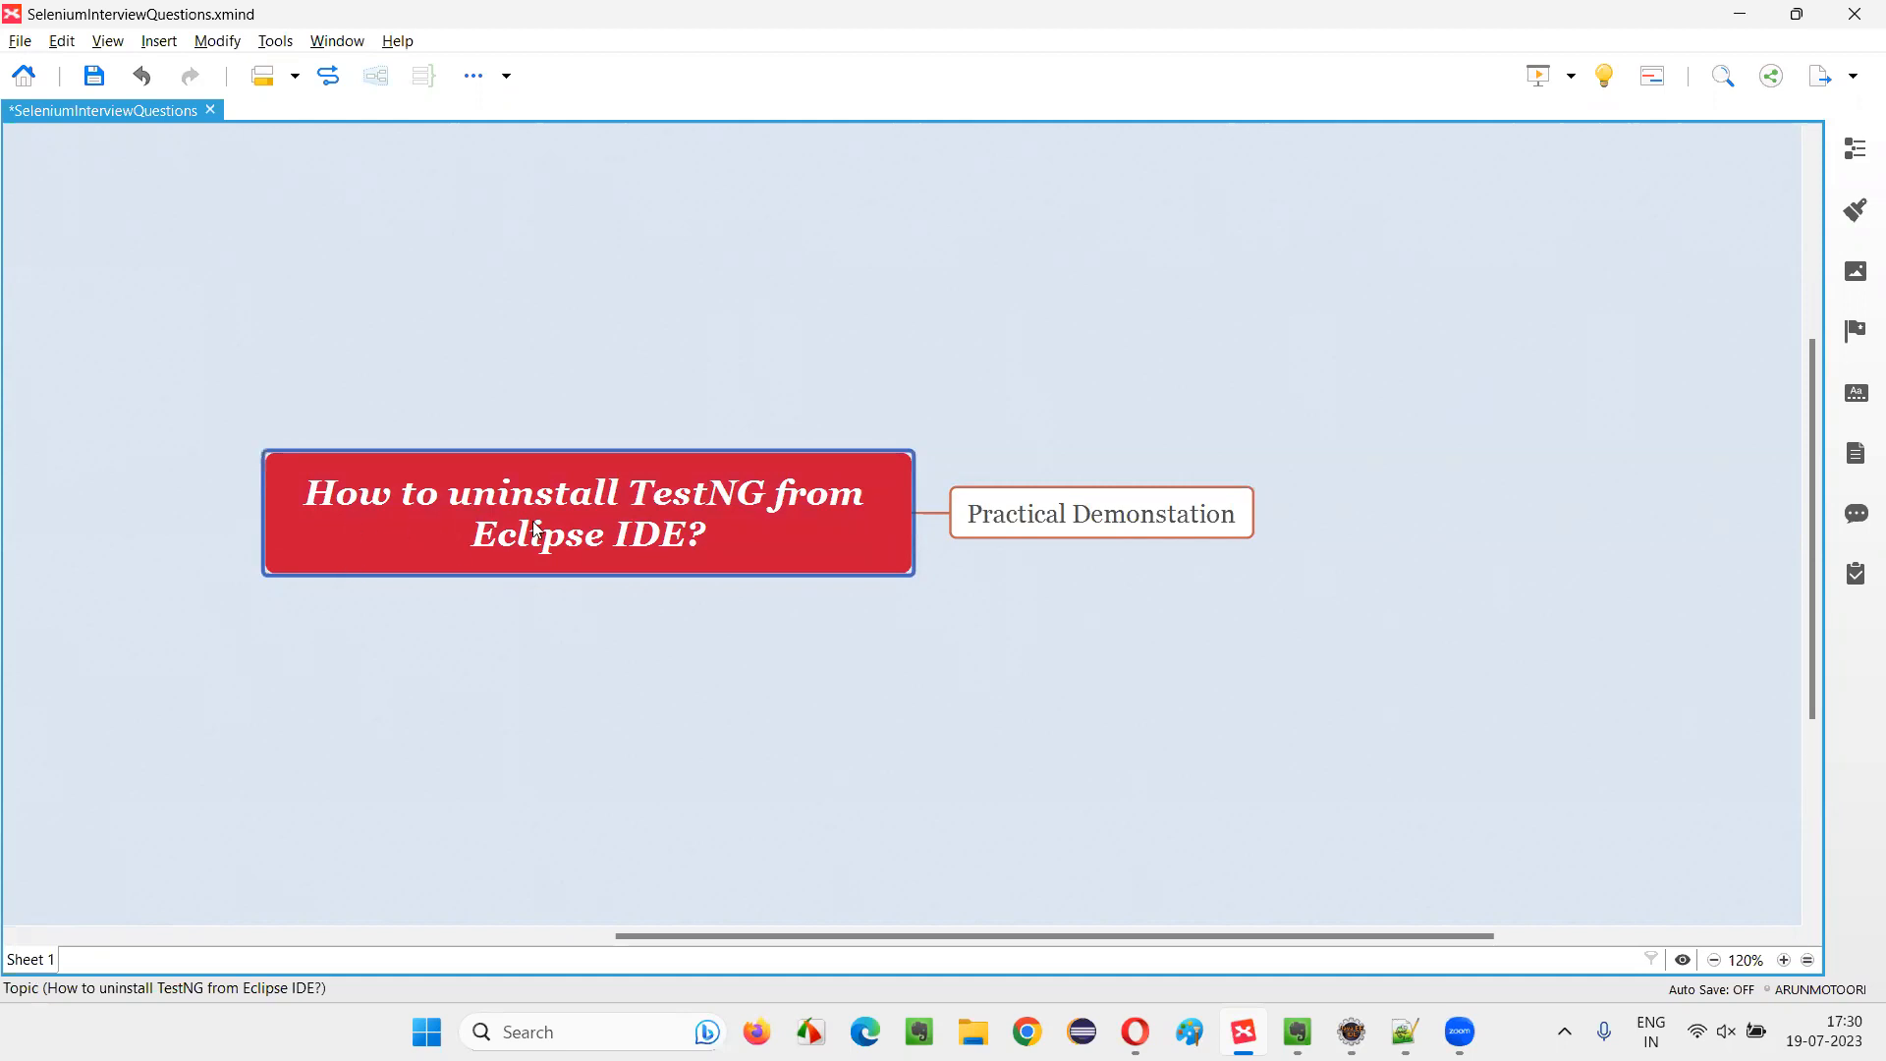
{"action": "mouse_move", "coordinate": [670, 521]}
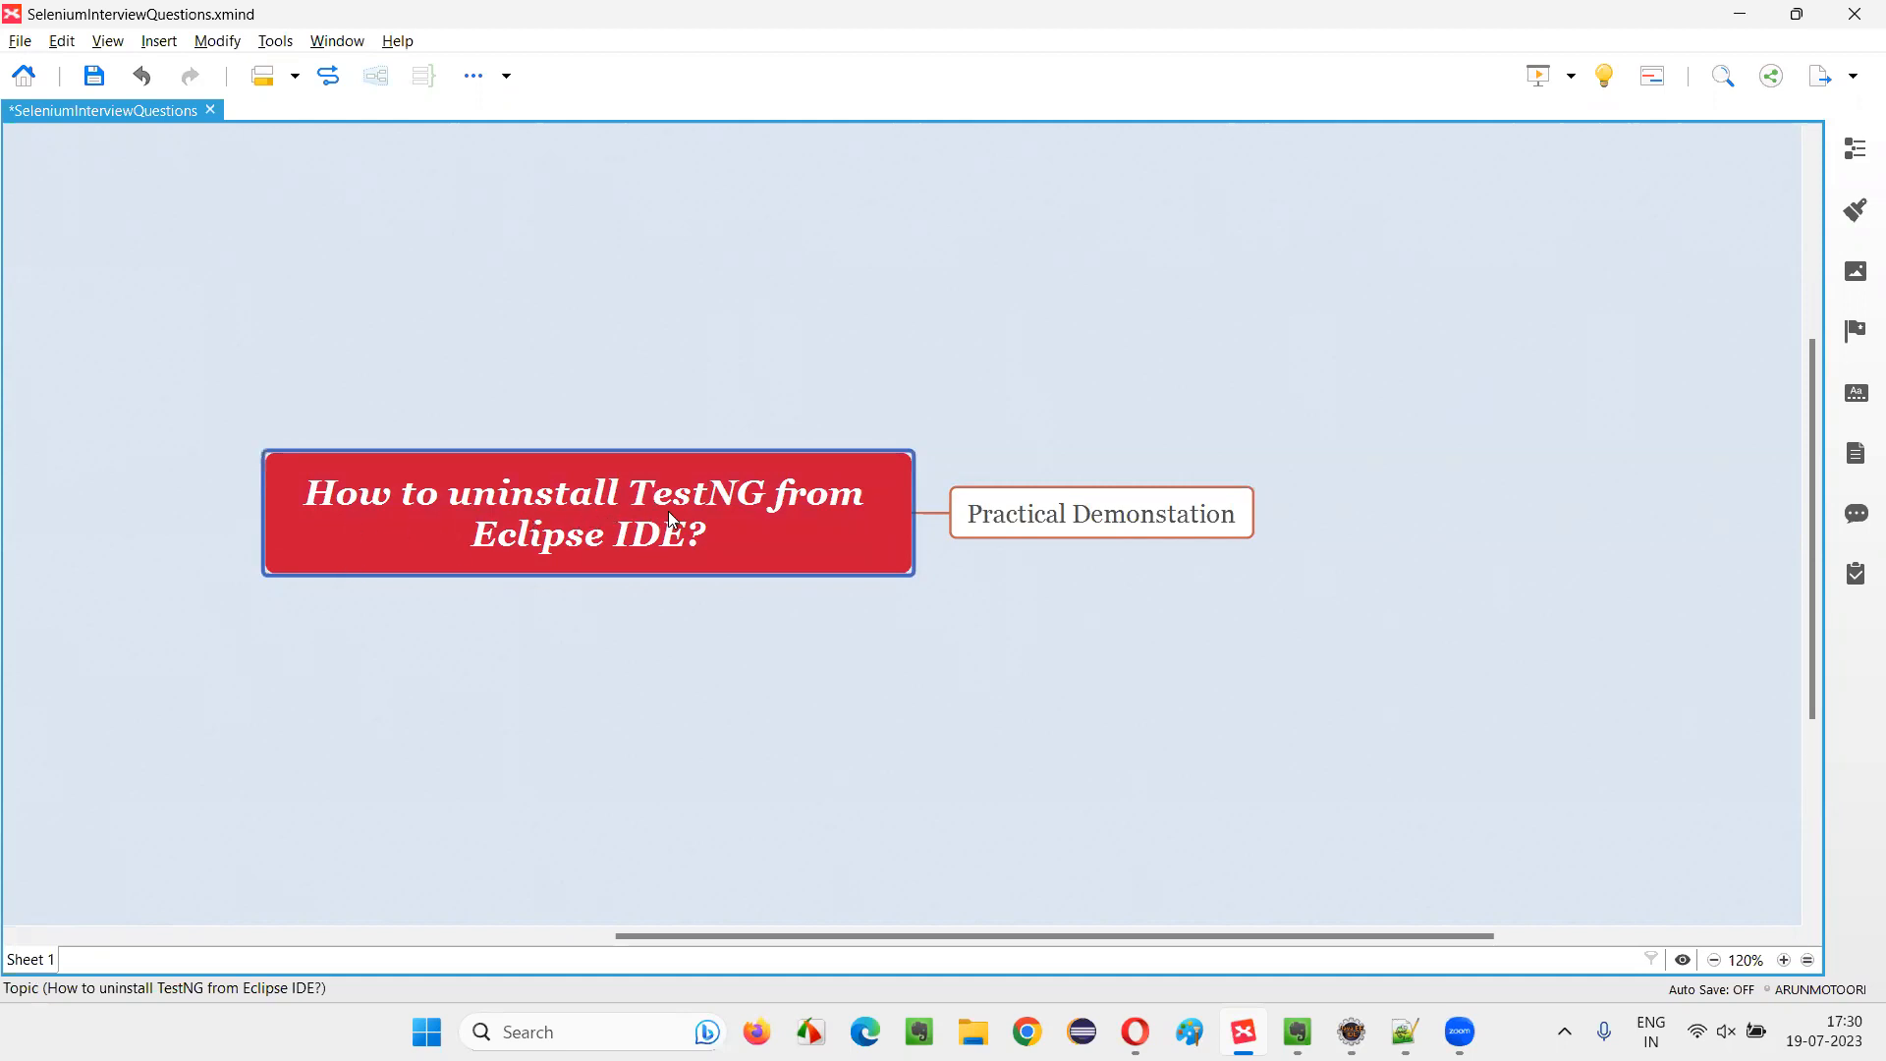
{"action": "mouse_move", "coordinate": [684, 571]}
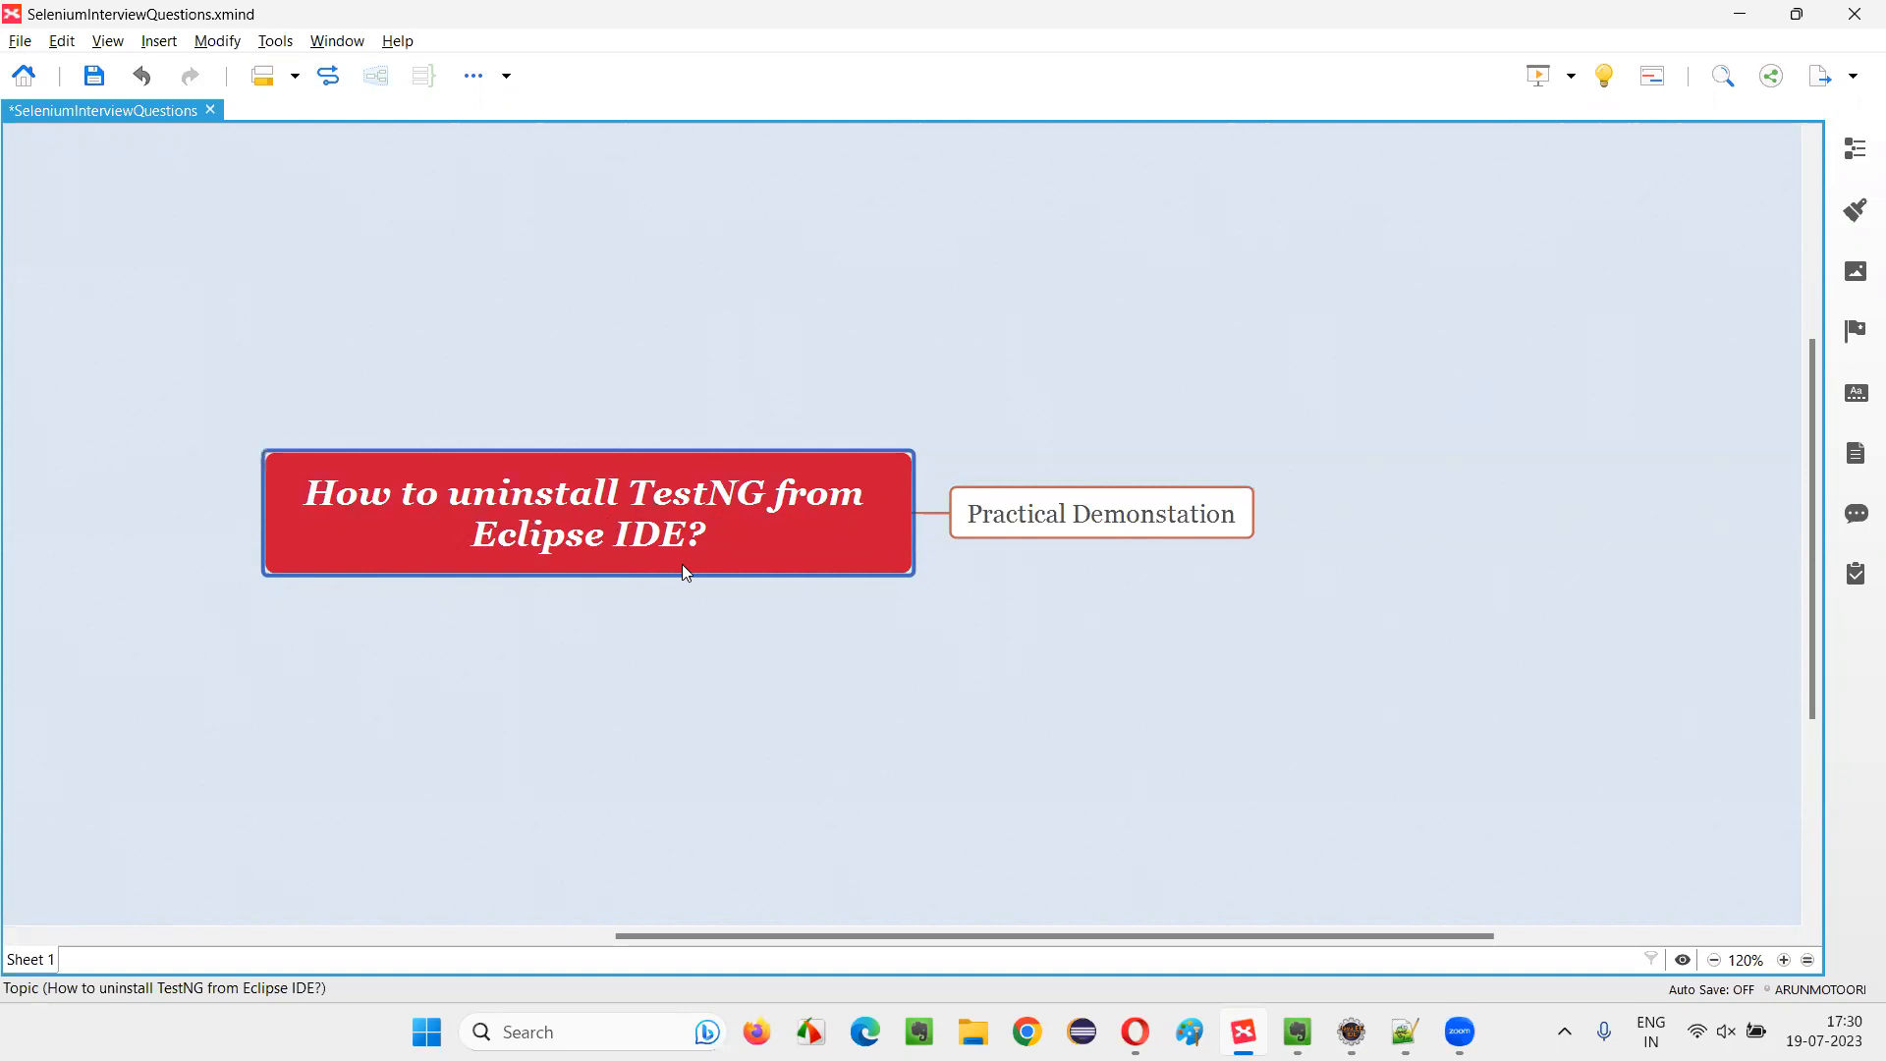
{"action": "mouse_move", "coordinate": [1017, 566]}
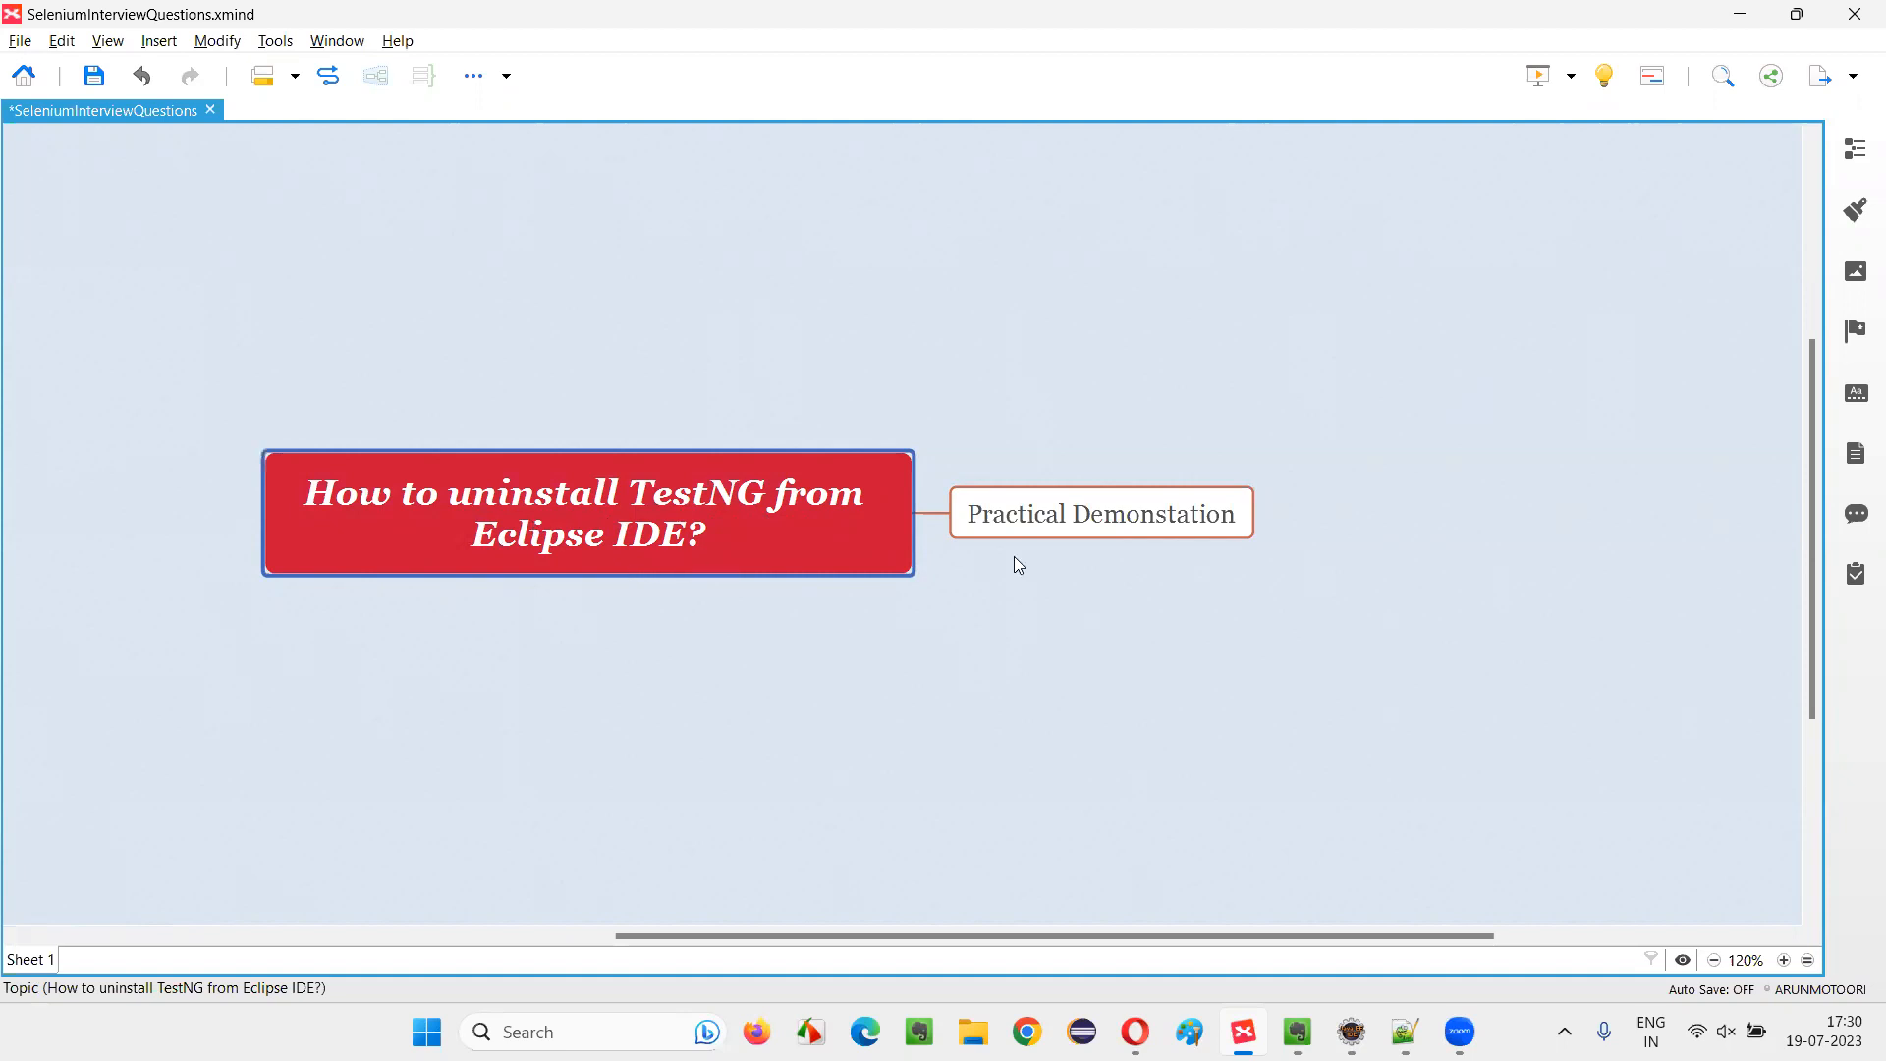
{"action": "left_click", "coordinate": [1101, 513]}
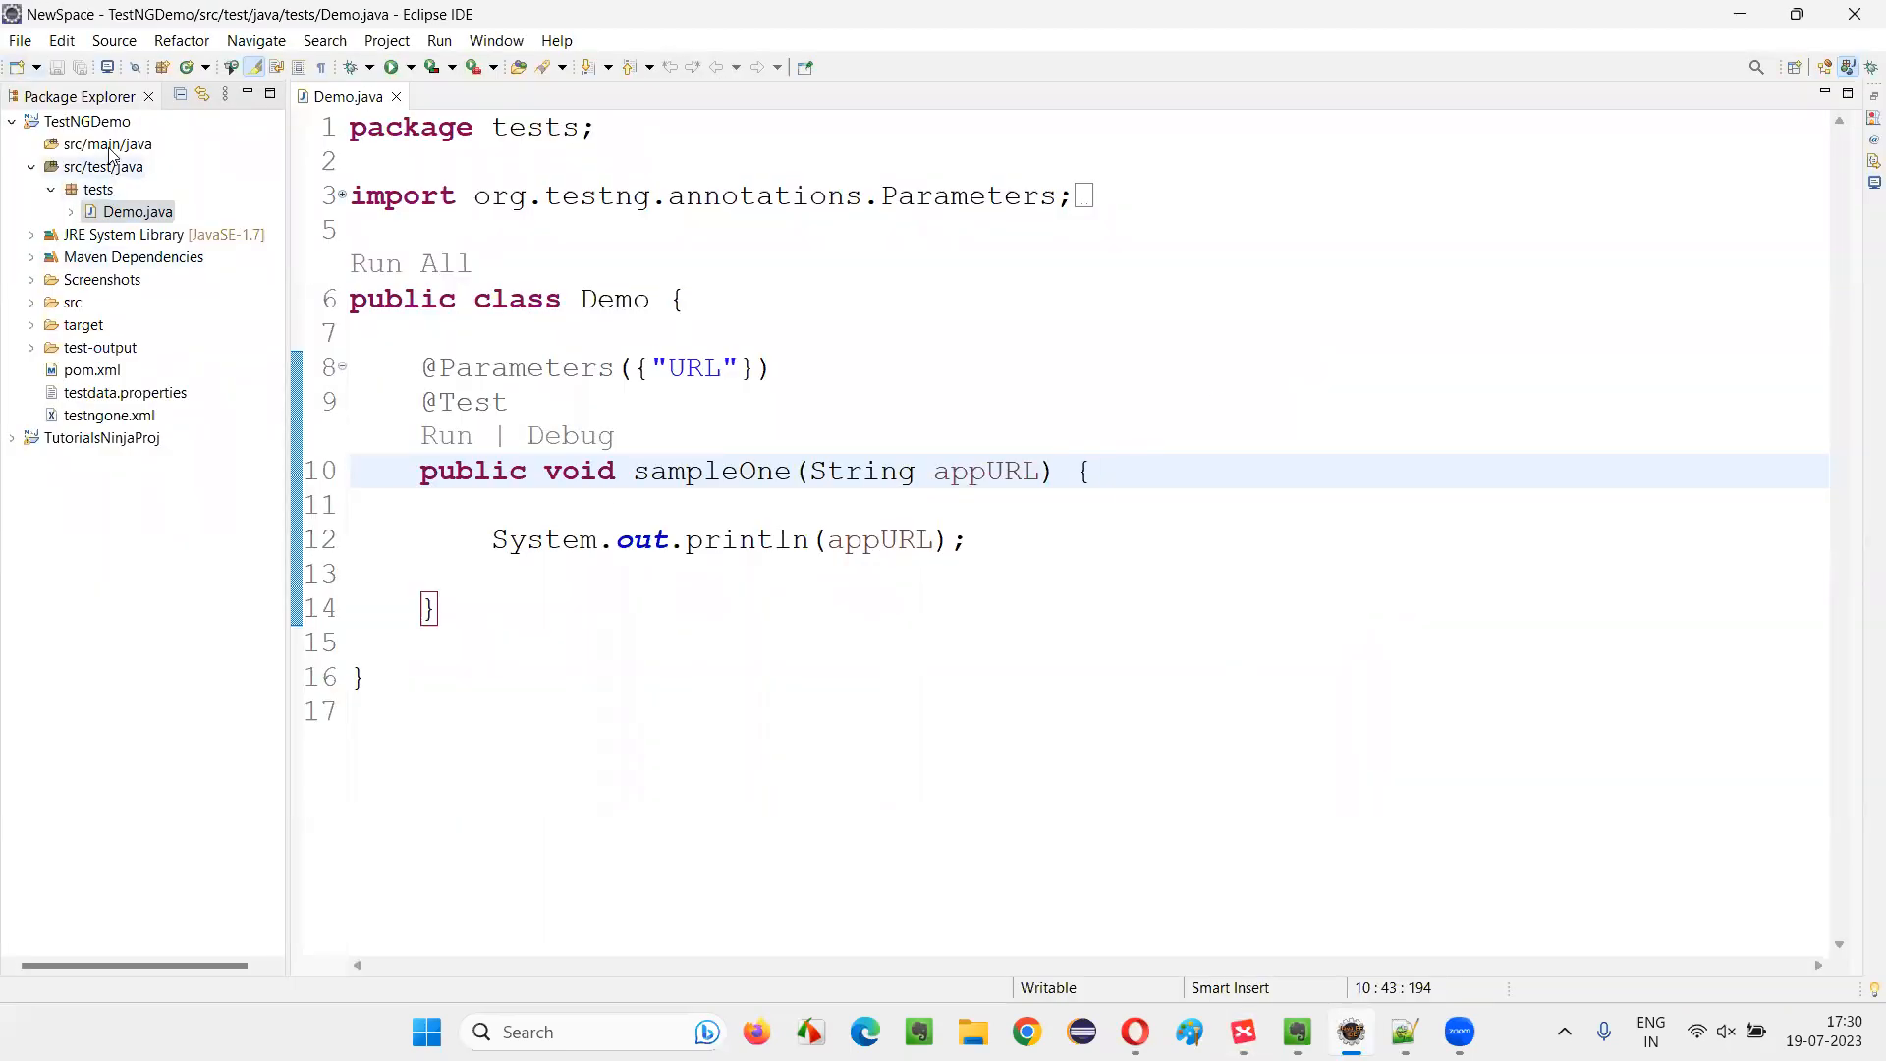
{"action": "mouse_move", "coordinate": [96, 126]}
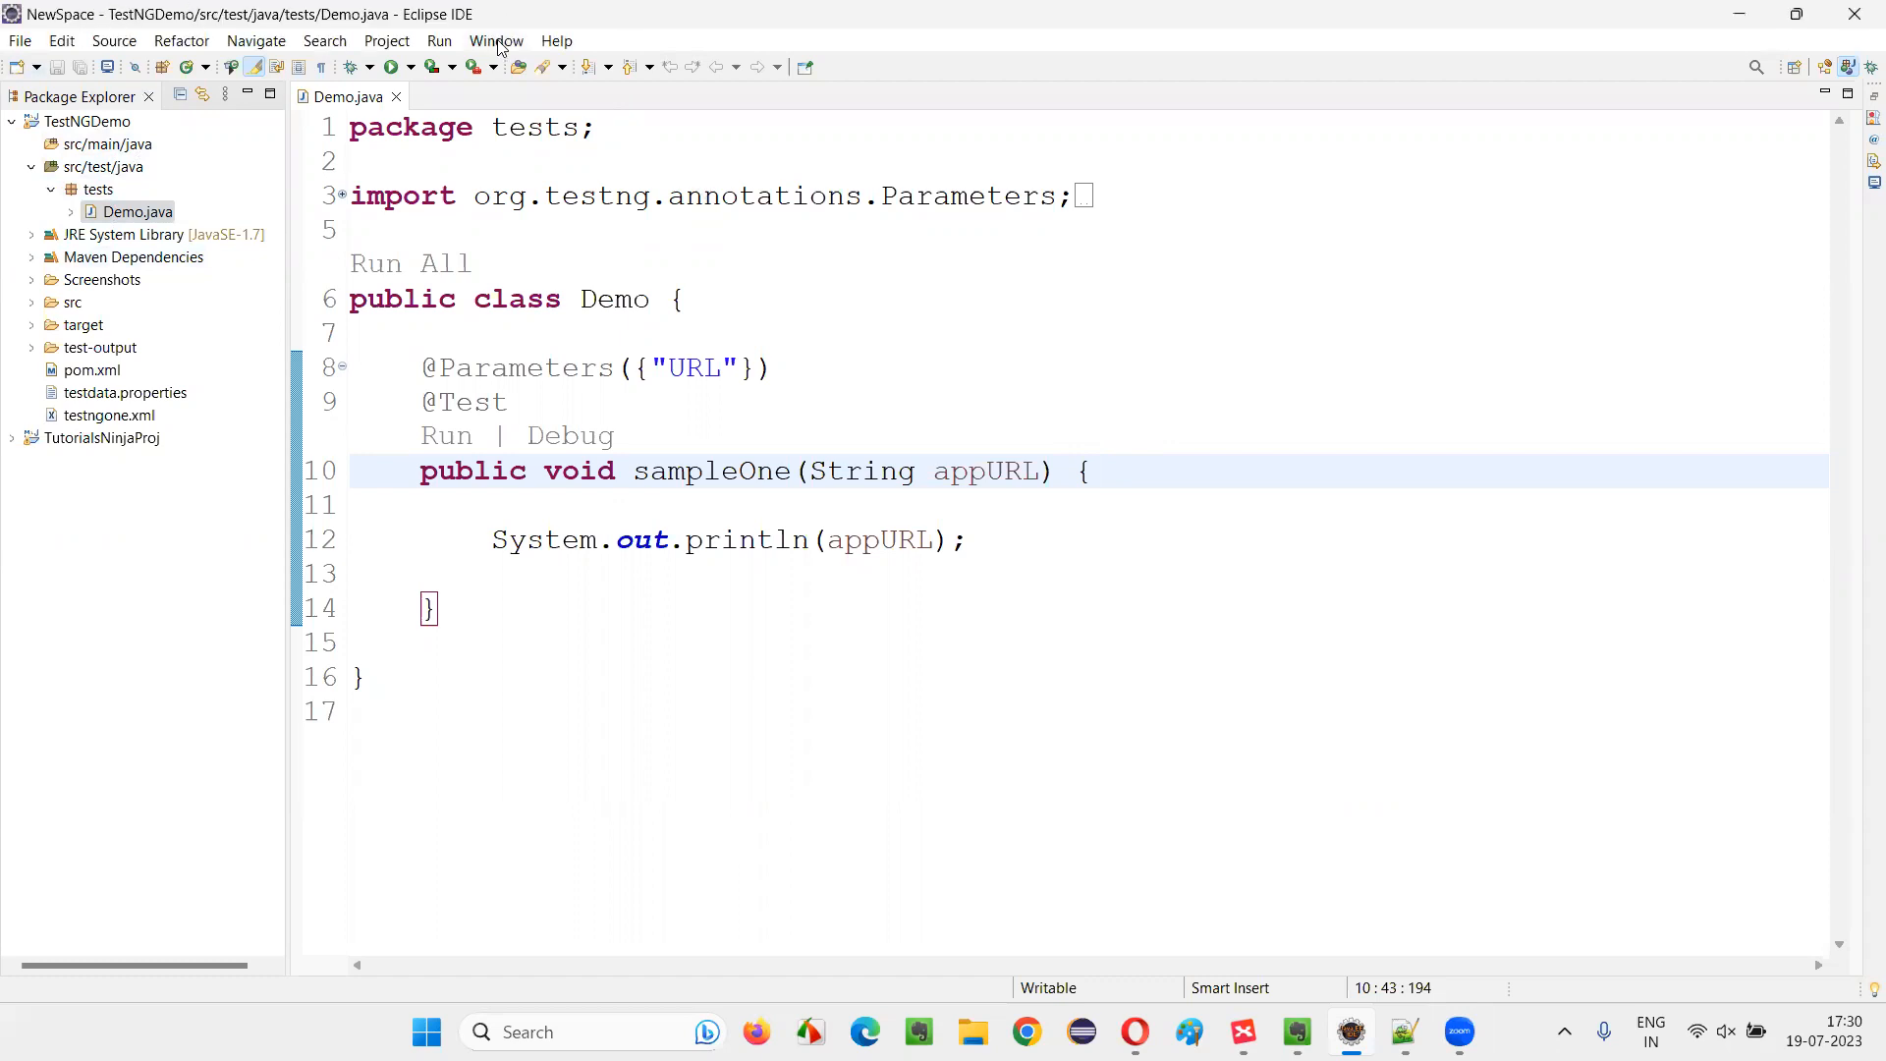
{"action": "left_click", "coordinate": [495, 40]}
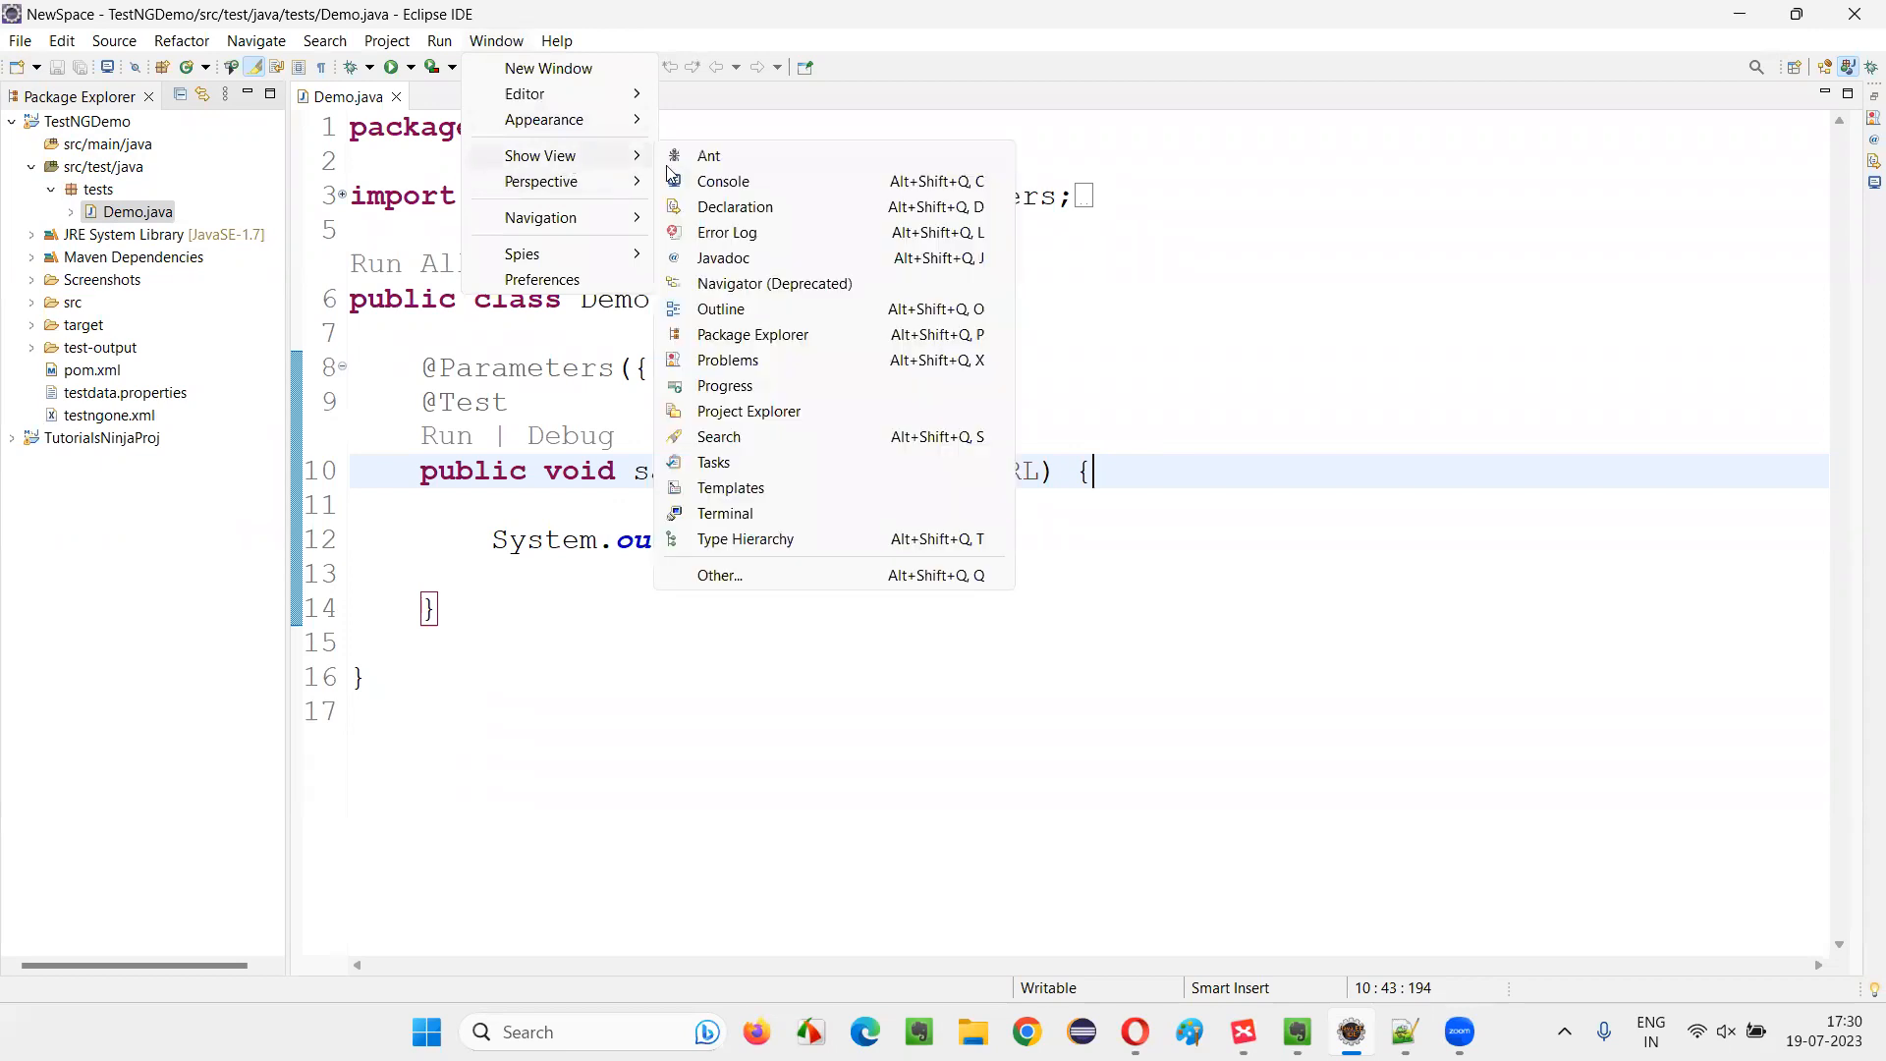
{"action": "left_click", "coordinate": [719, 576]}
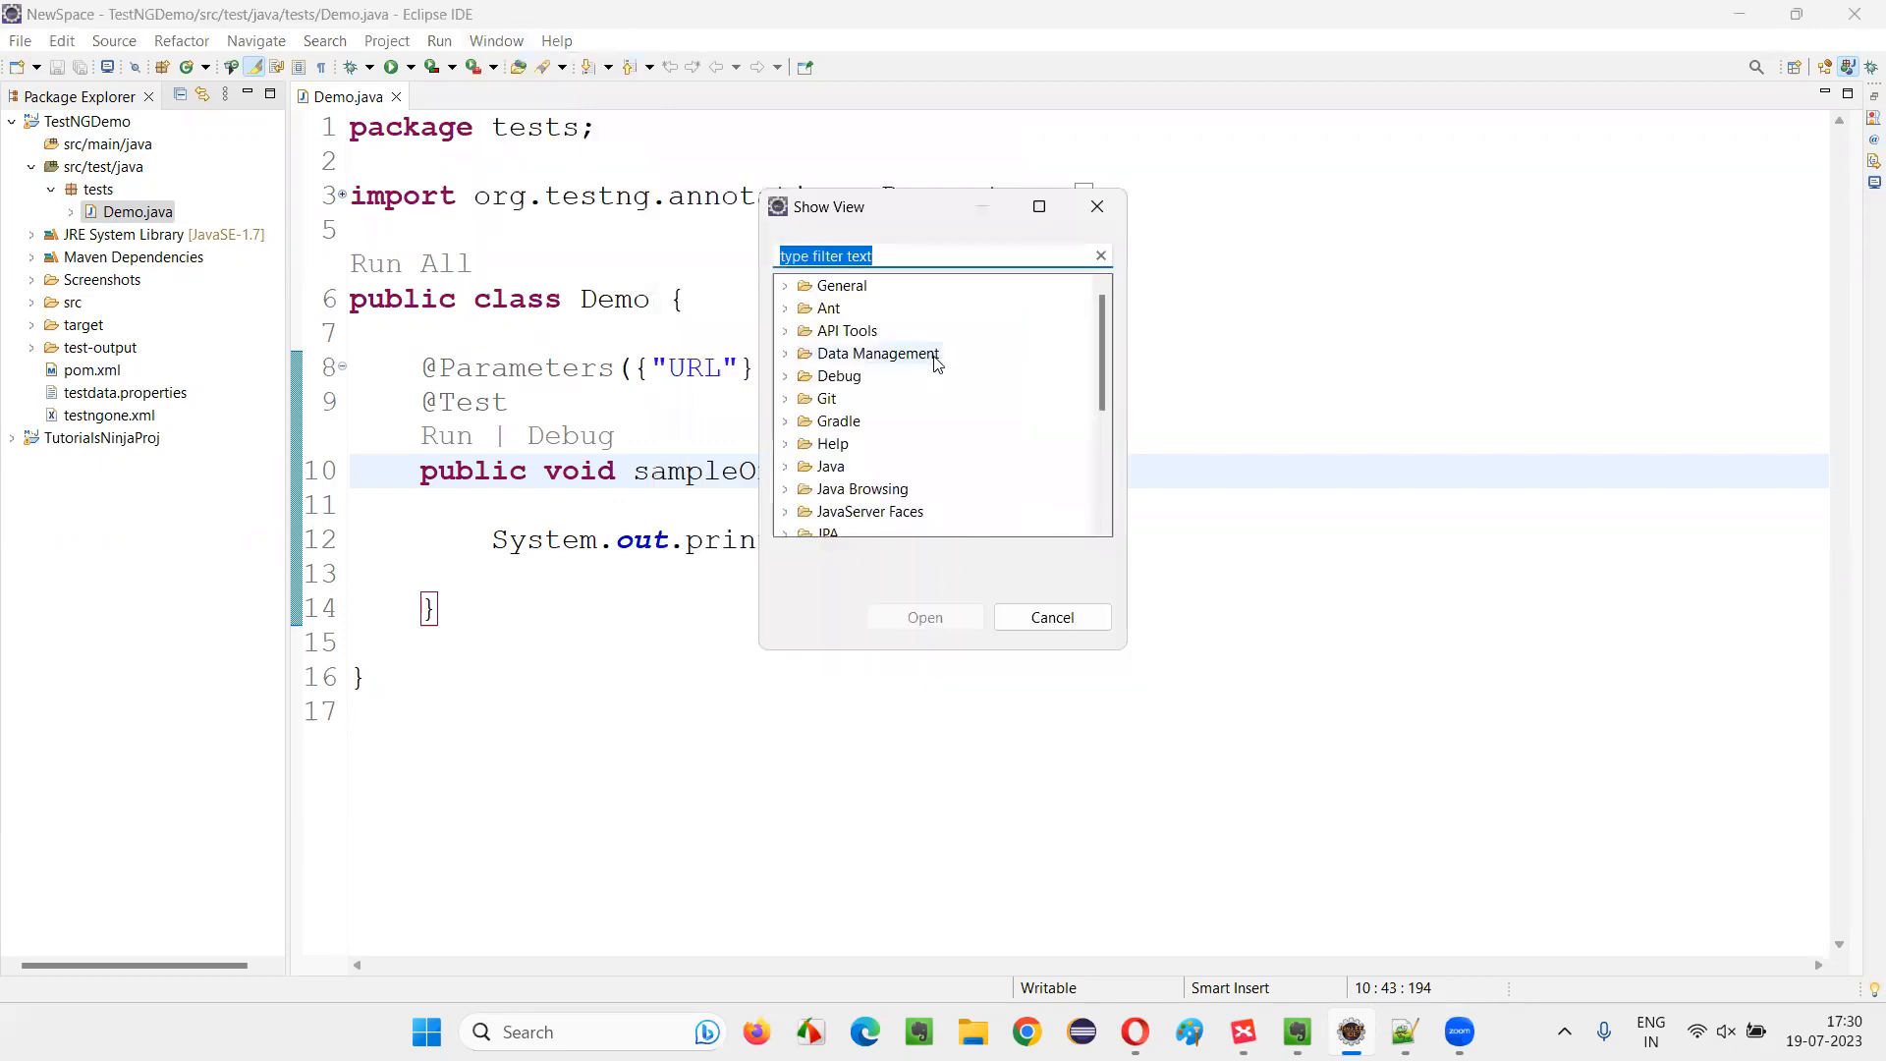
{"action": "type", "text": "testng"}
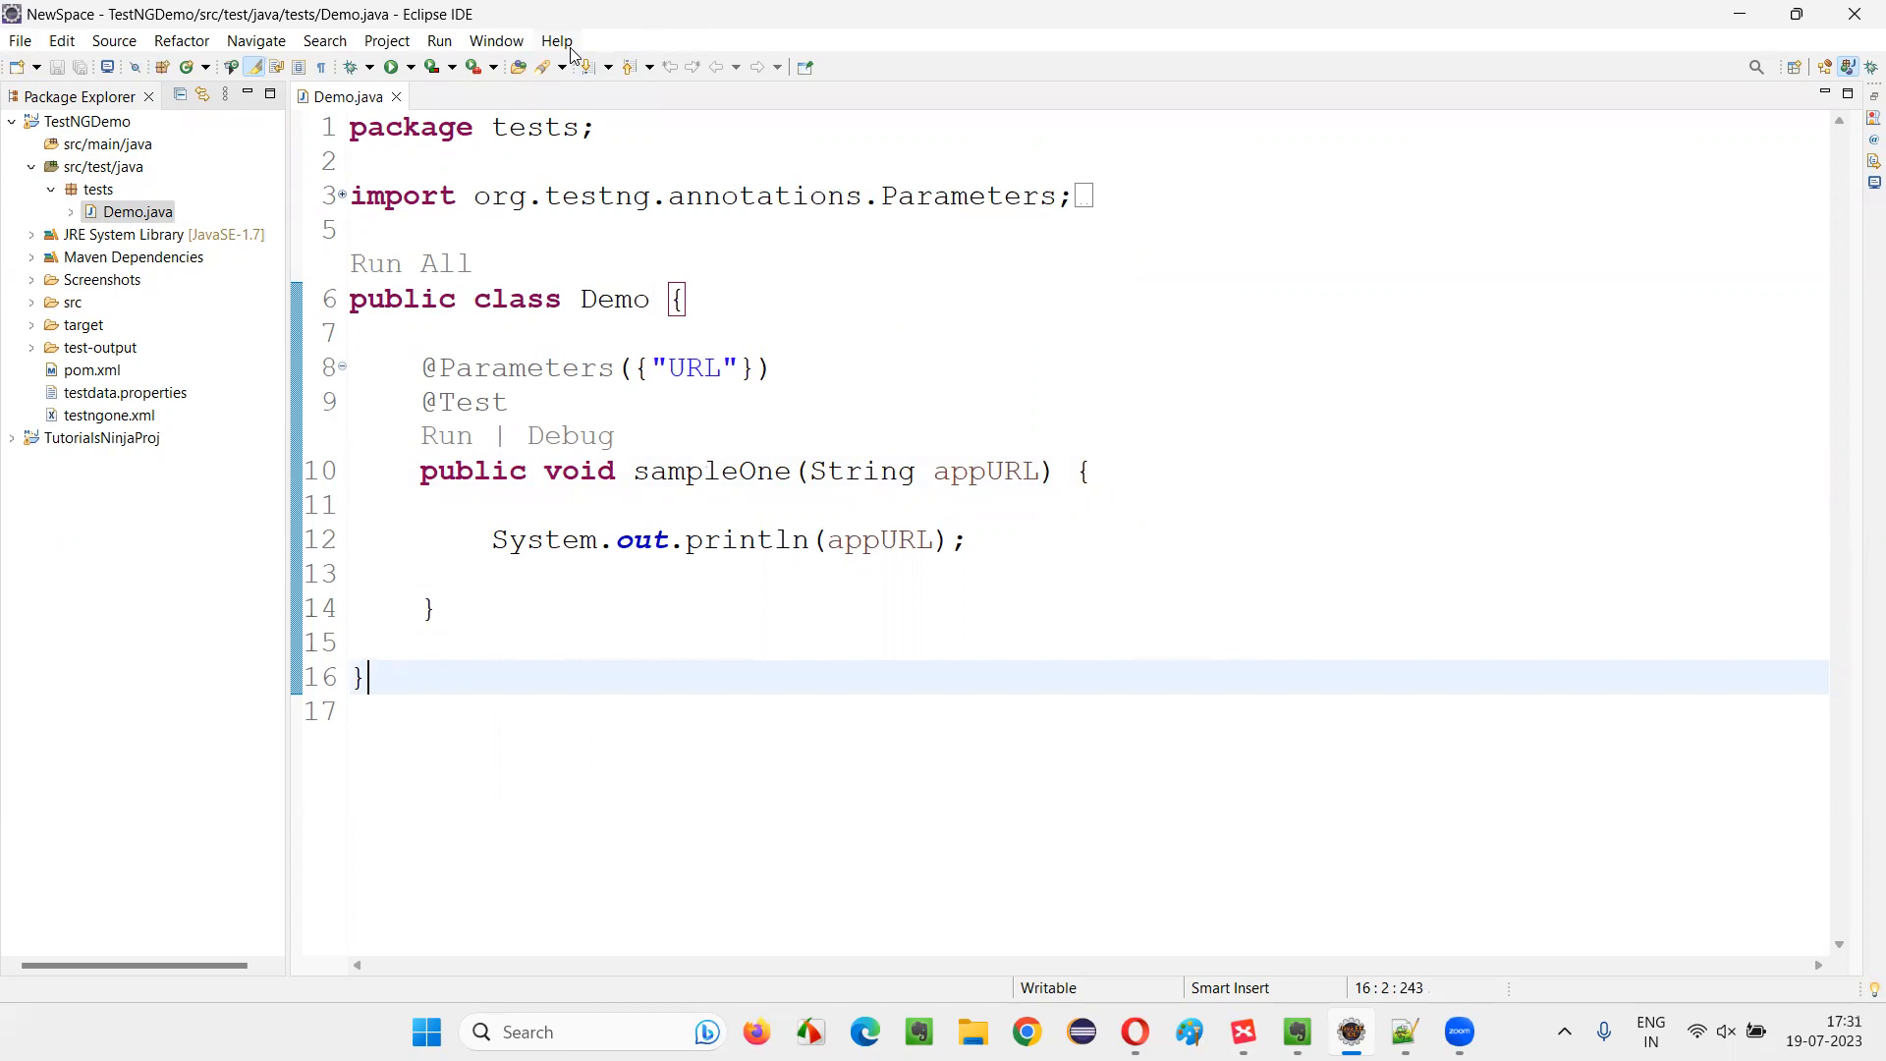
Step: List the already-installed software filtered to 'testng' and select the TestNG feature
{"action": "left_click", "coordinate": [556, 39]}
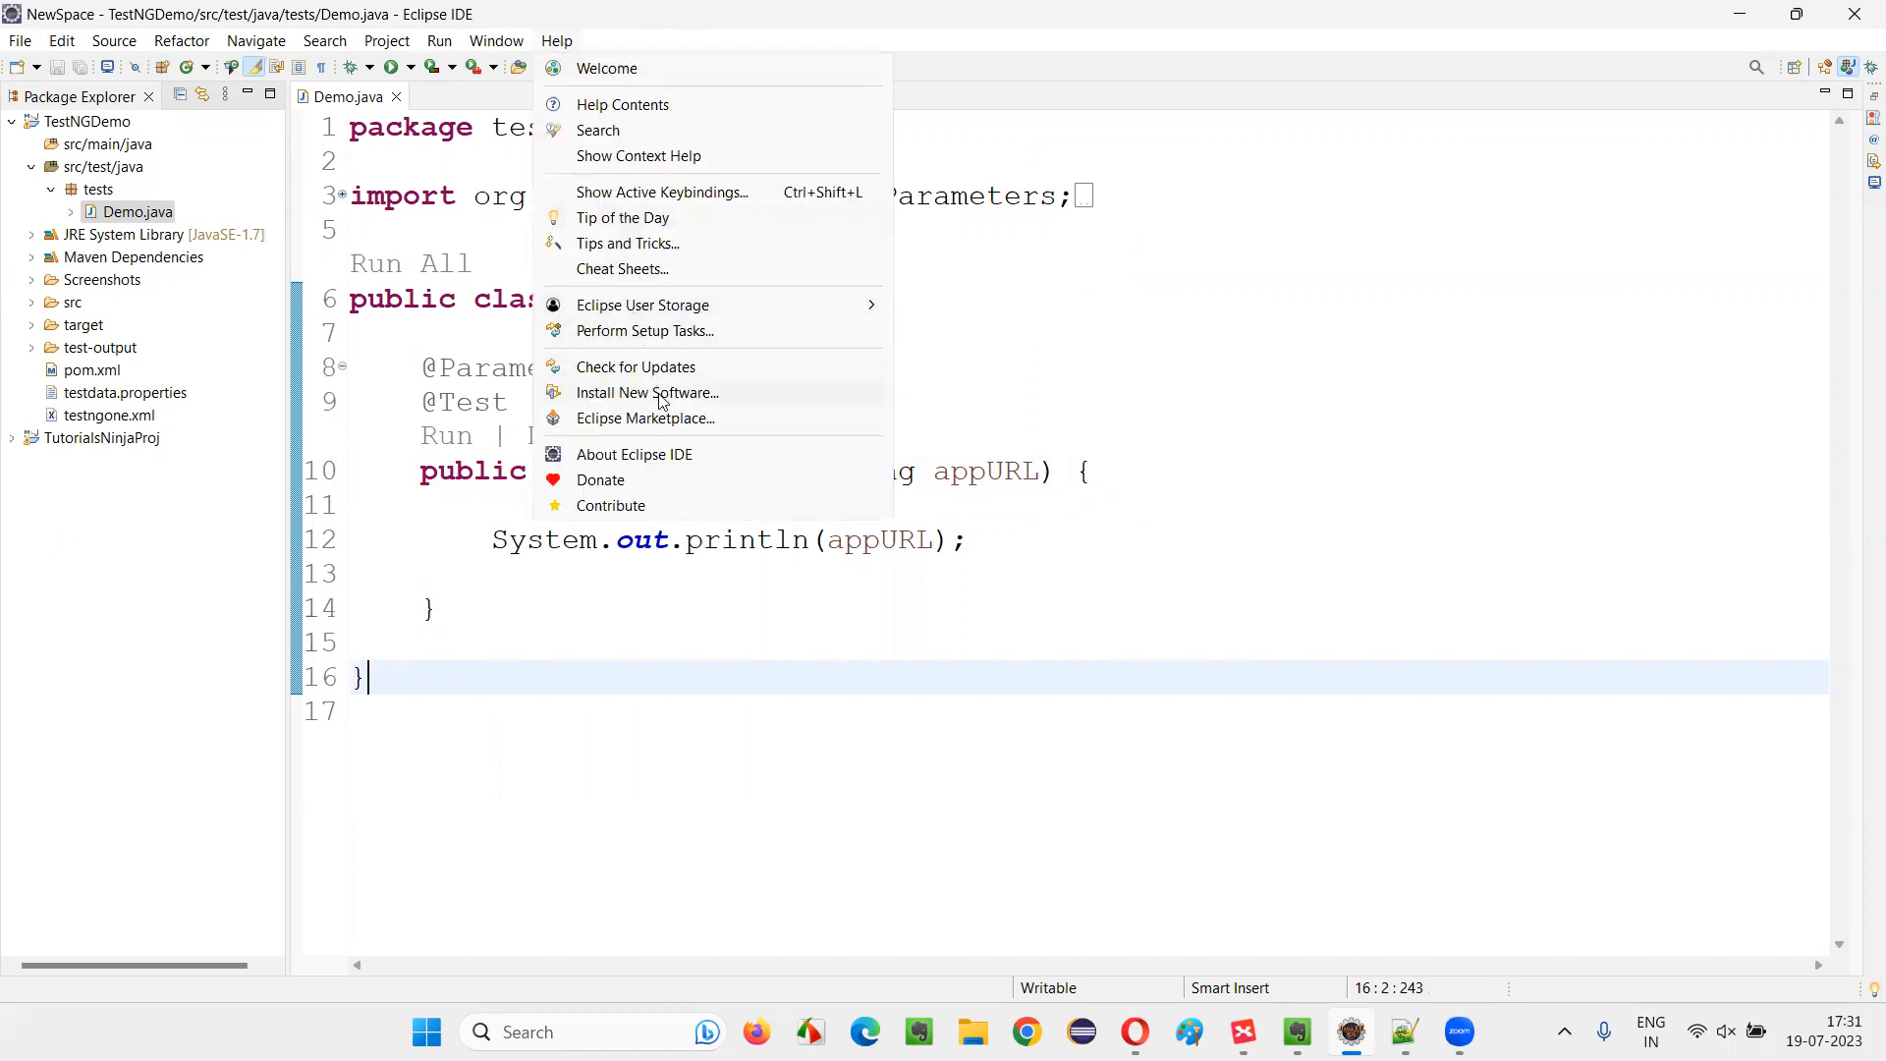
{"action": "left_click", "coordinate": [646, 393]}
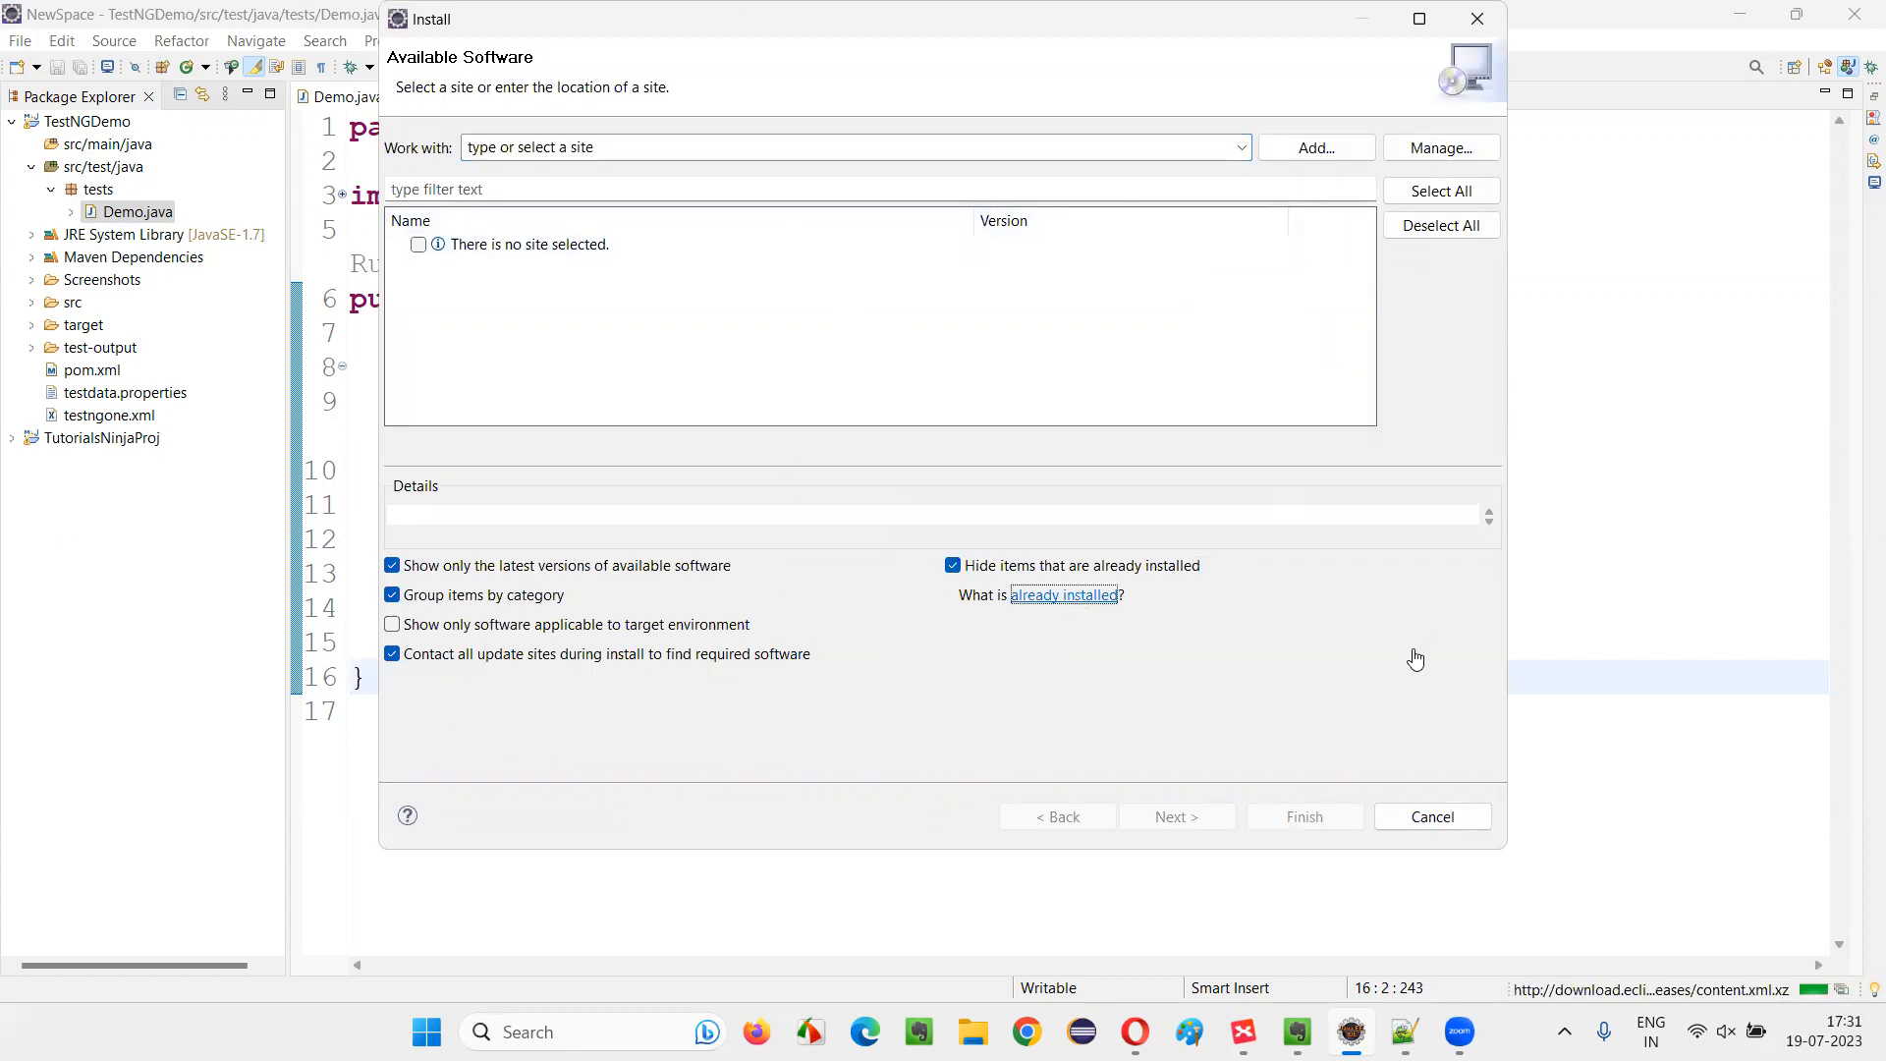
{"action": "left_click", "coordinate": [1063, 594]}
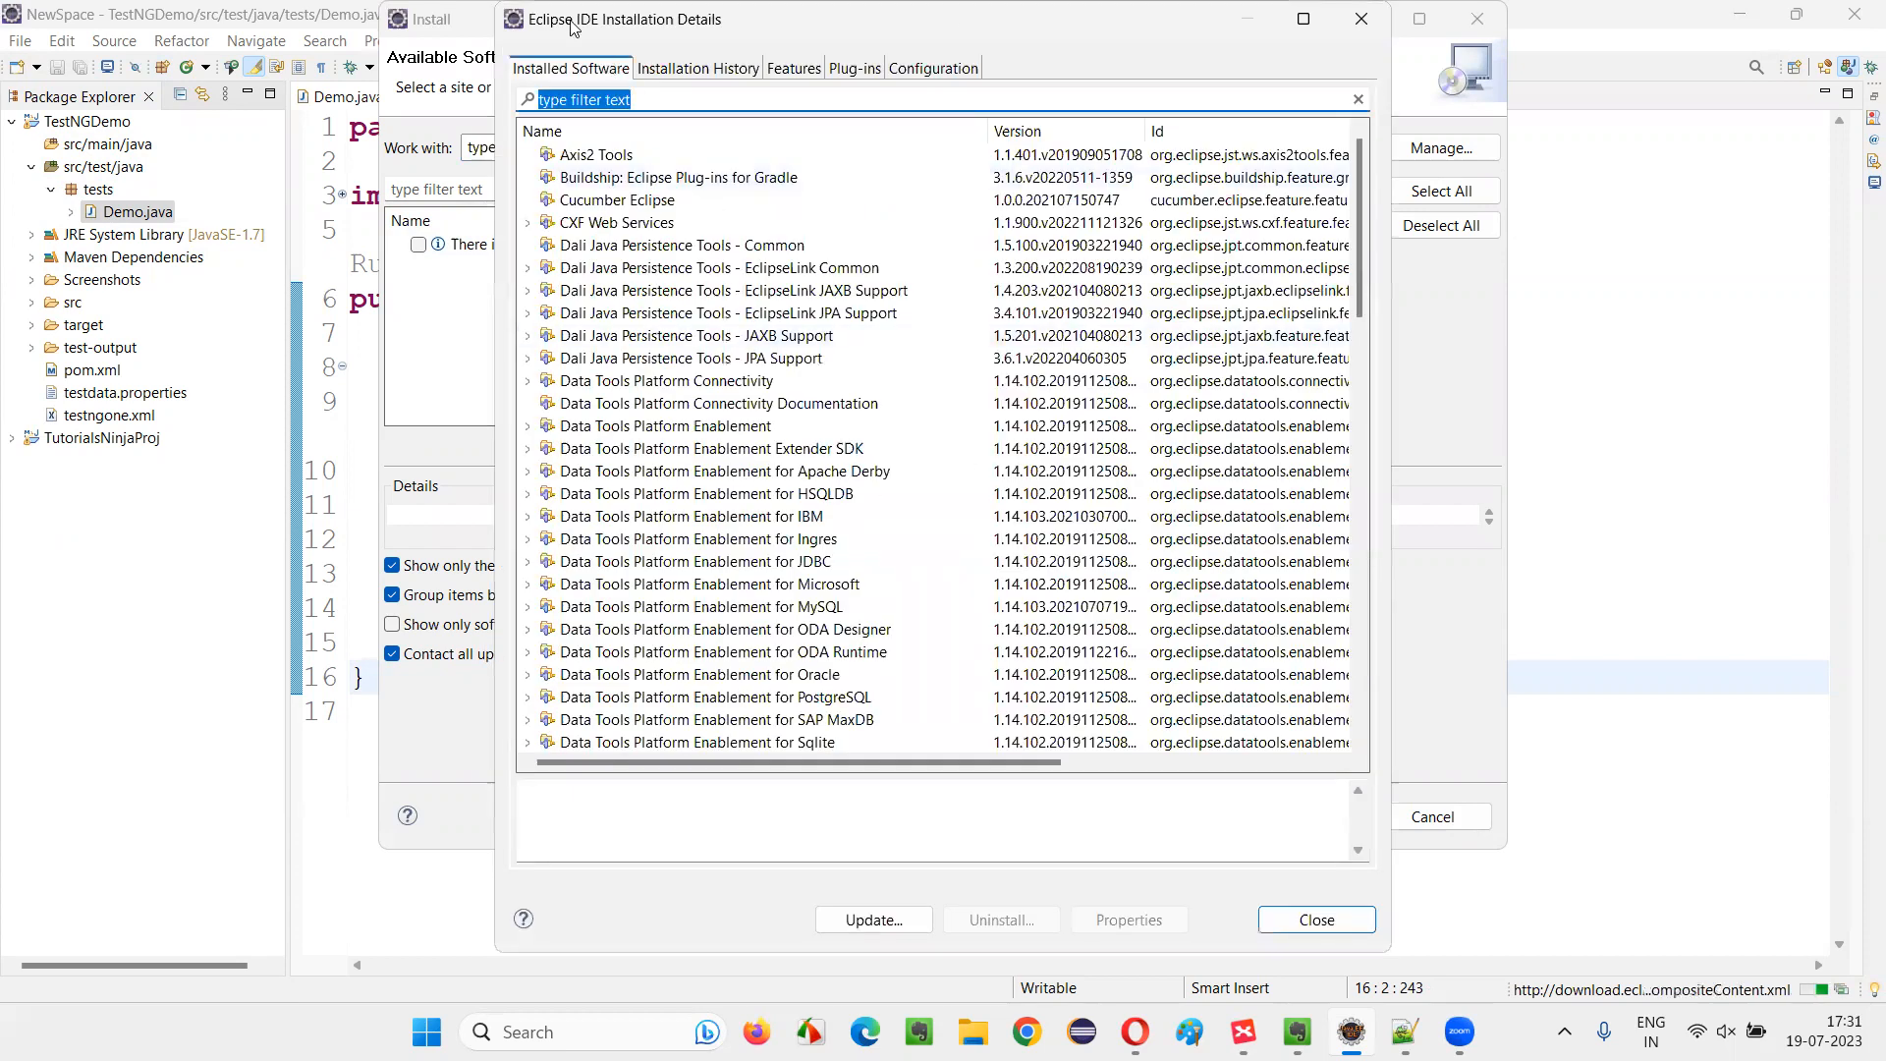
{"action": "mouse_move", "coordinate": [682, 51]}
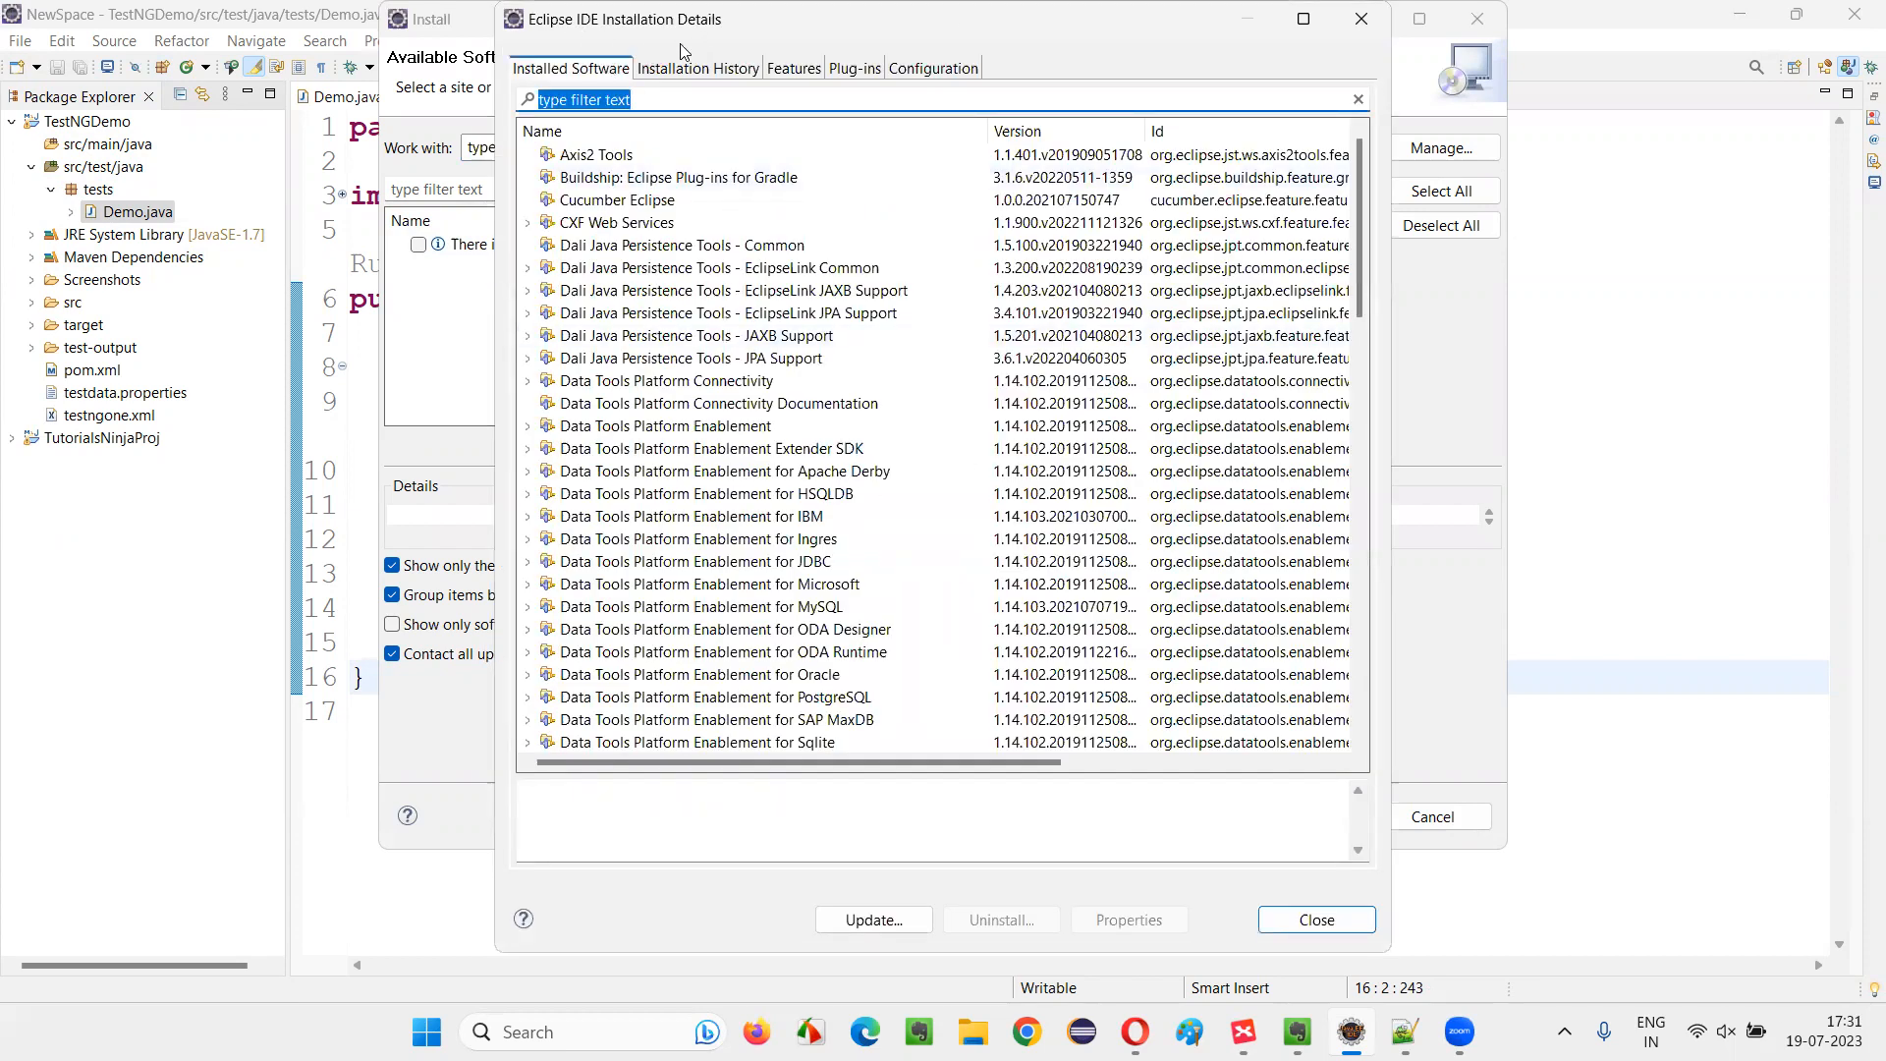
{"action": "type", "text": "testng"}
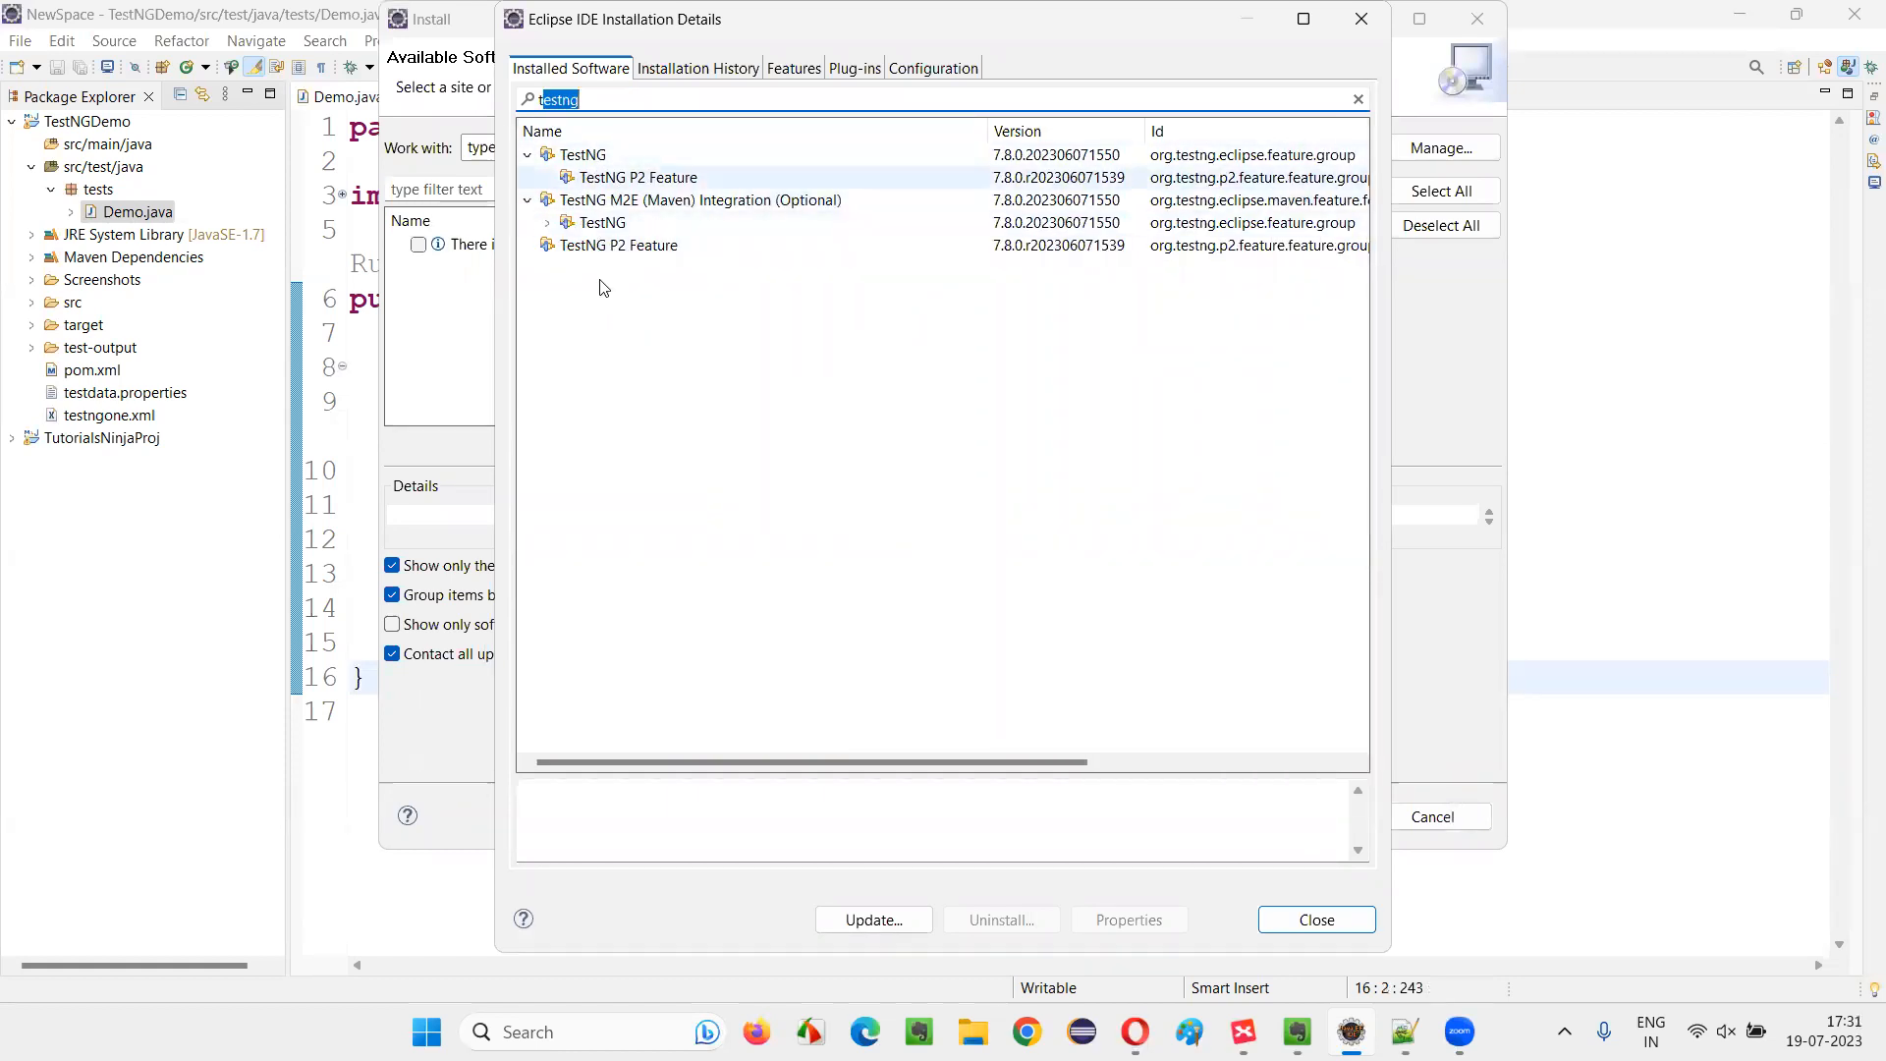
{"action": "left_click", "coordinate": [584, 153]}
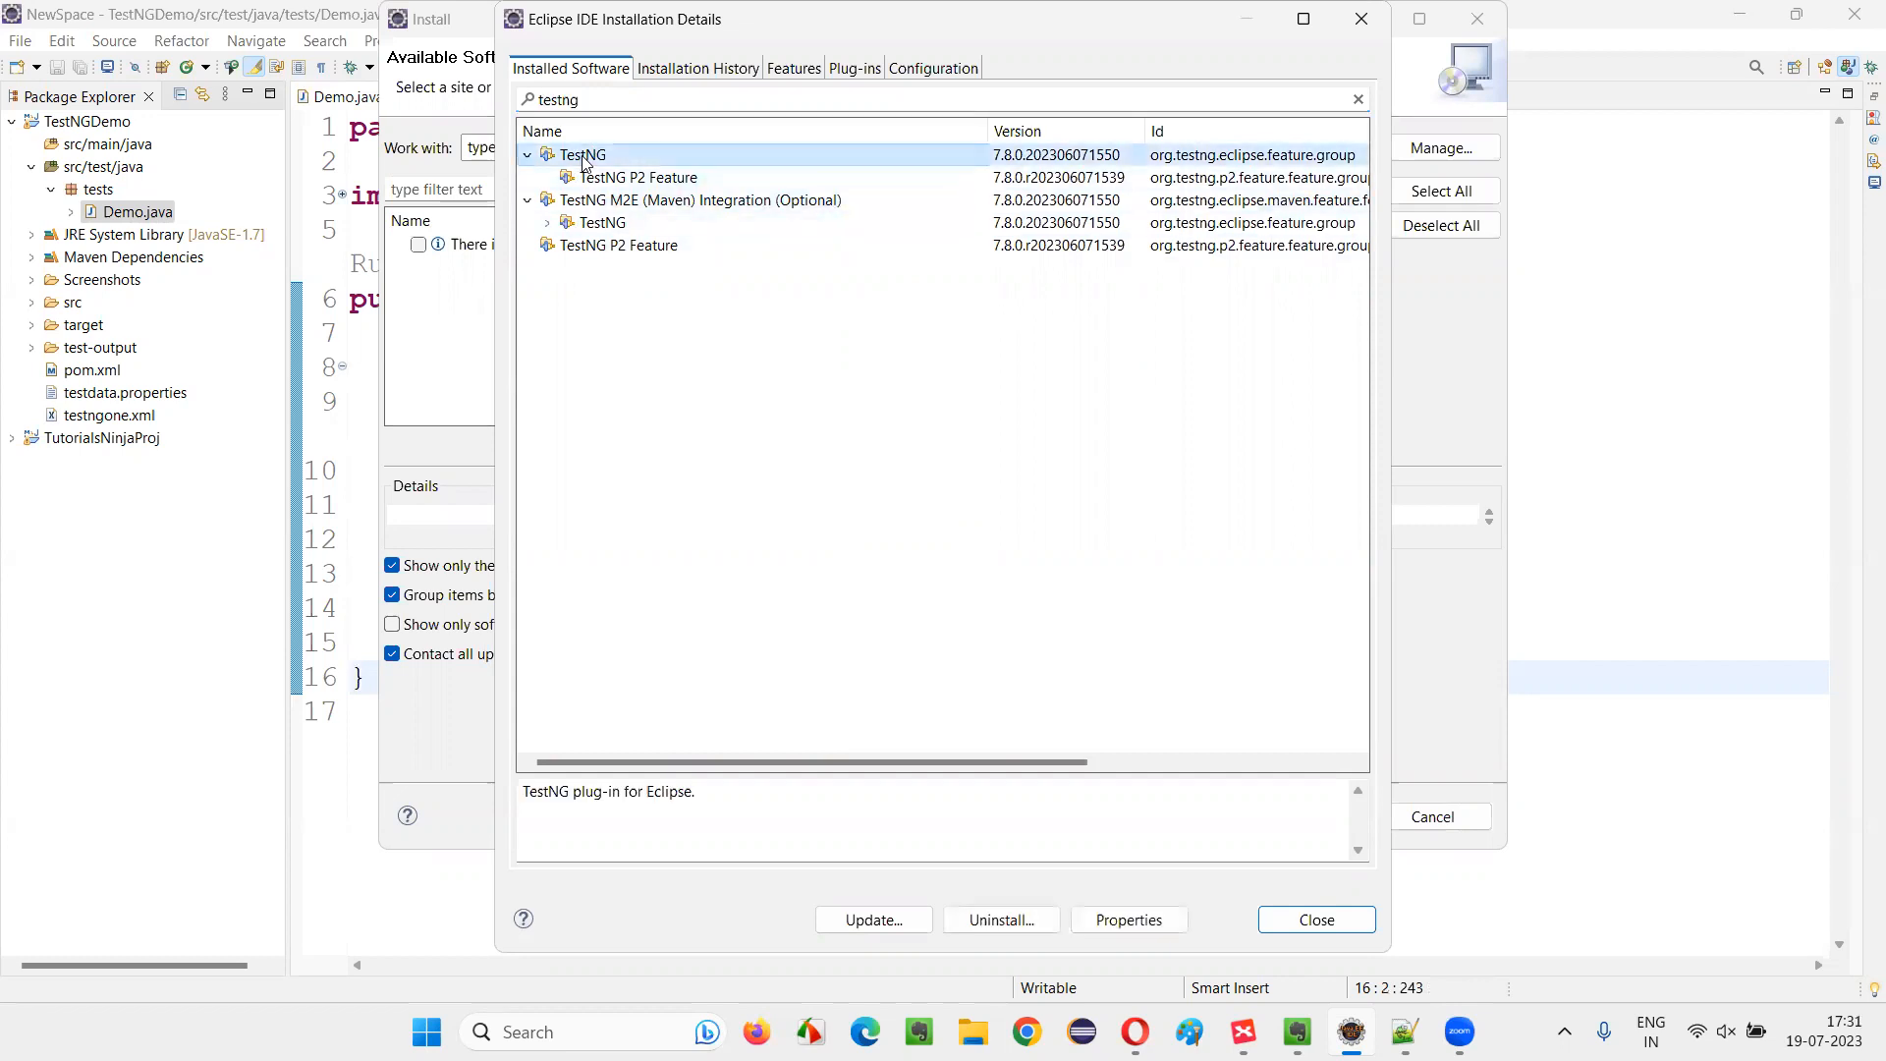
{"action": "mouse_move", "coordinate": [1000, 919]}
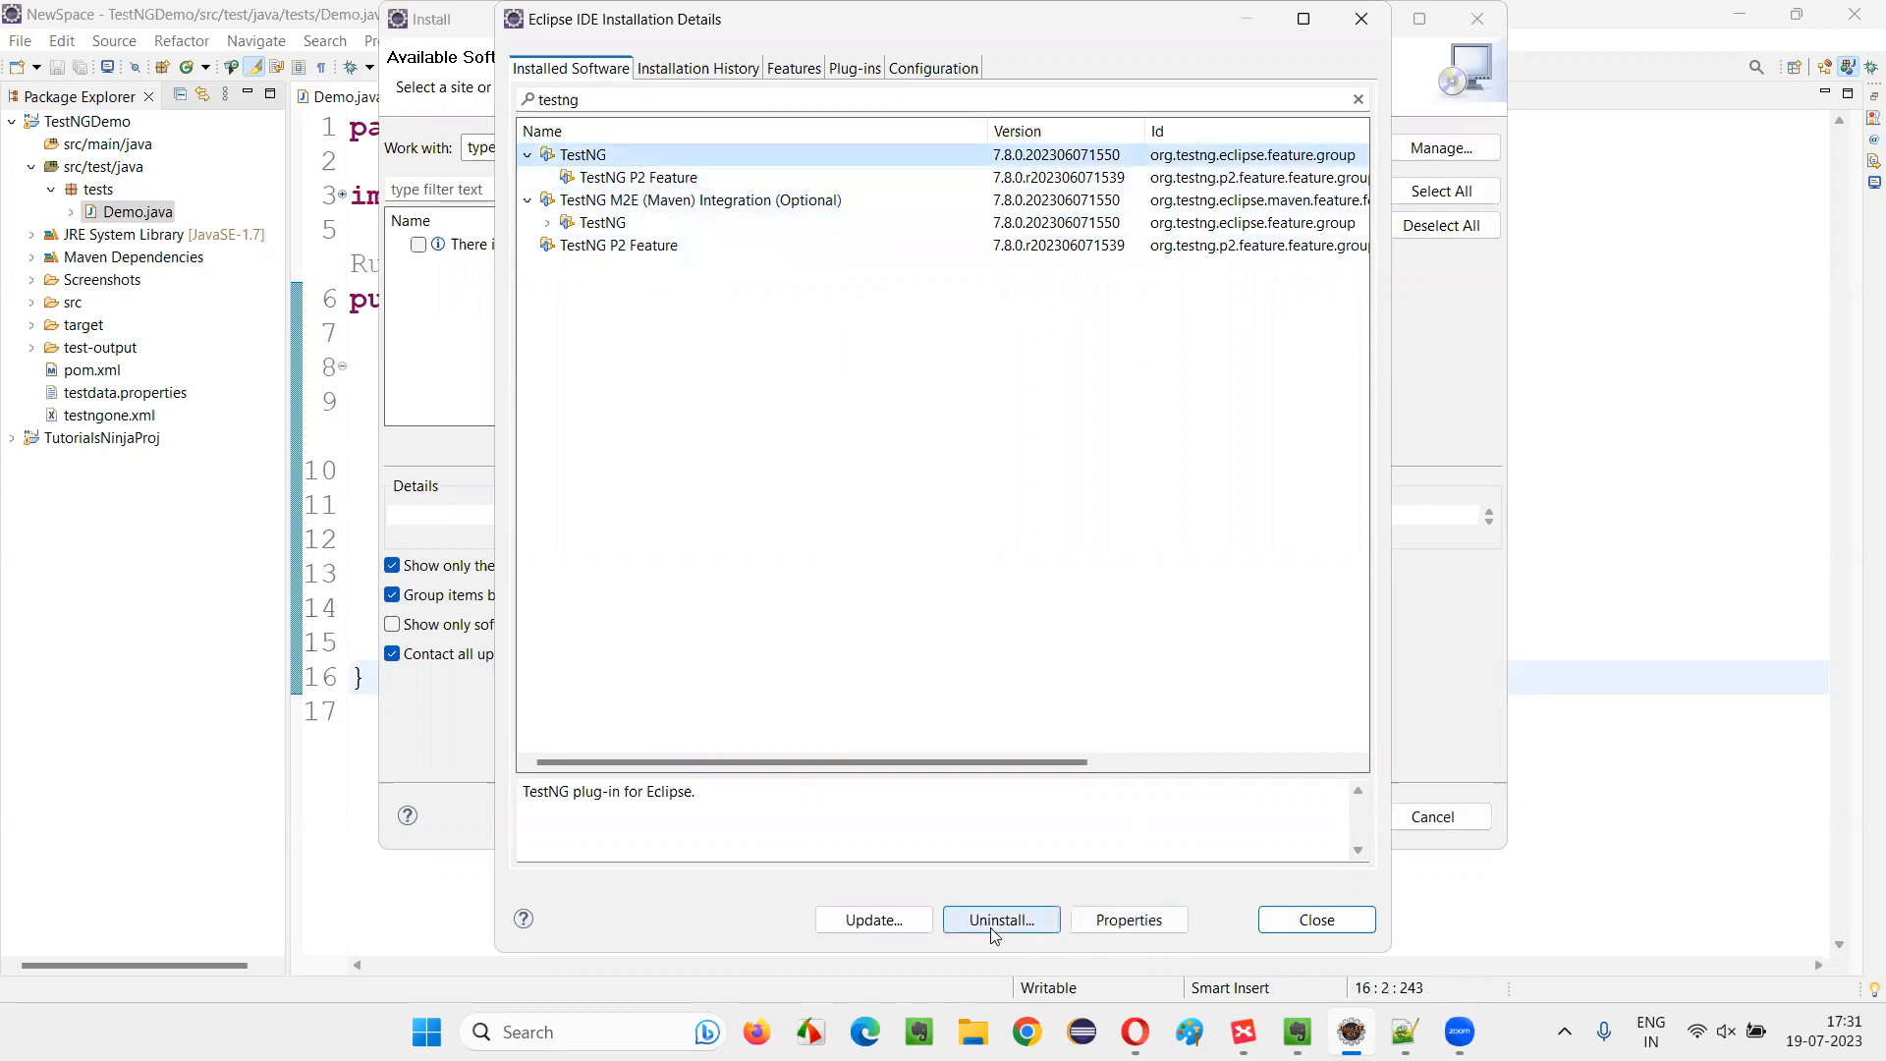
Step: Uninstall the TestNG feature, confirming the Uninstall wizard with Finish
{"action": "left_click", "coordinate": [1000, 920]}
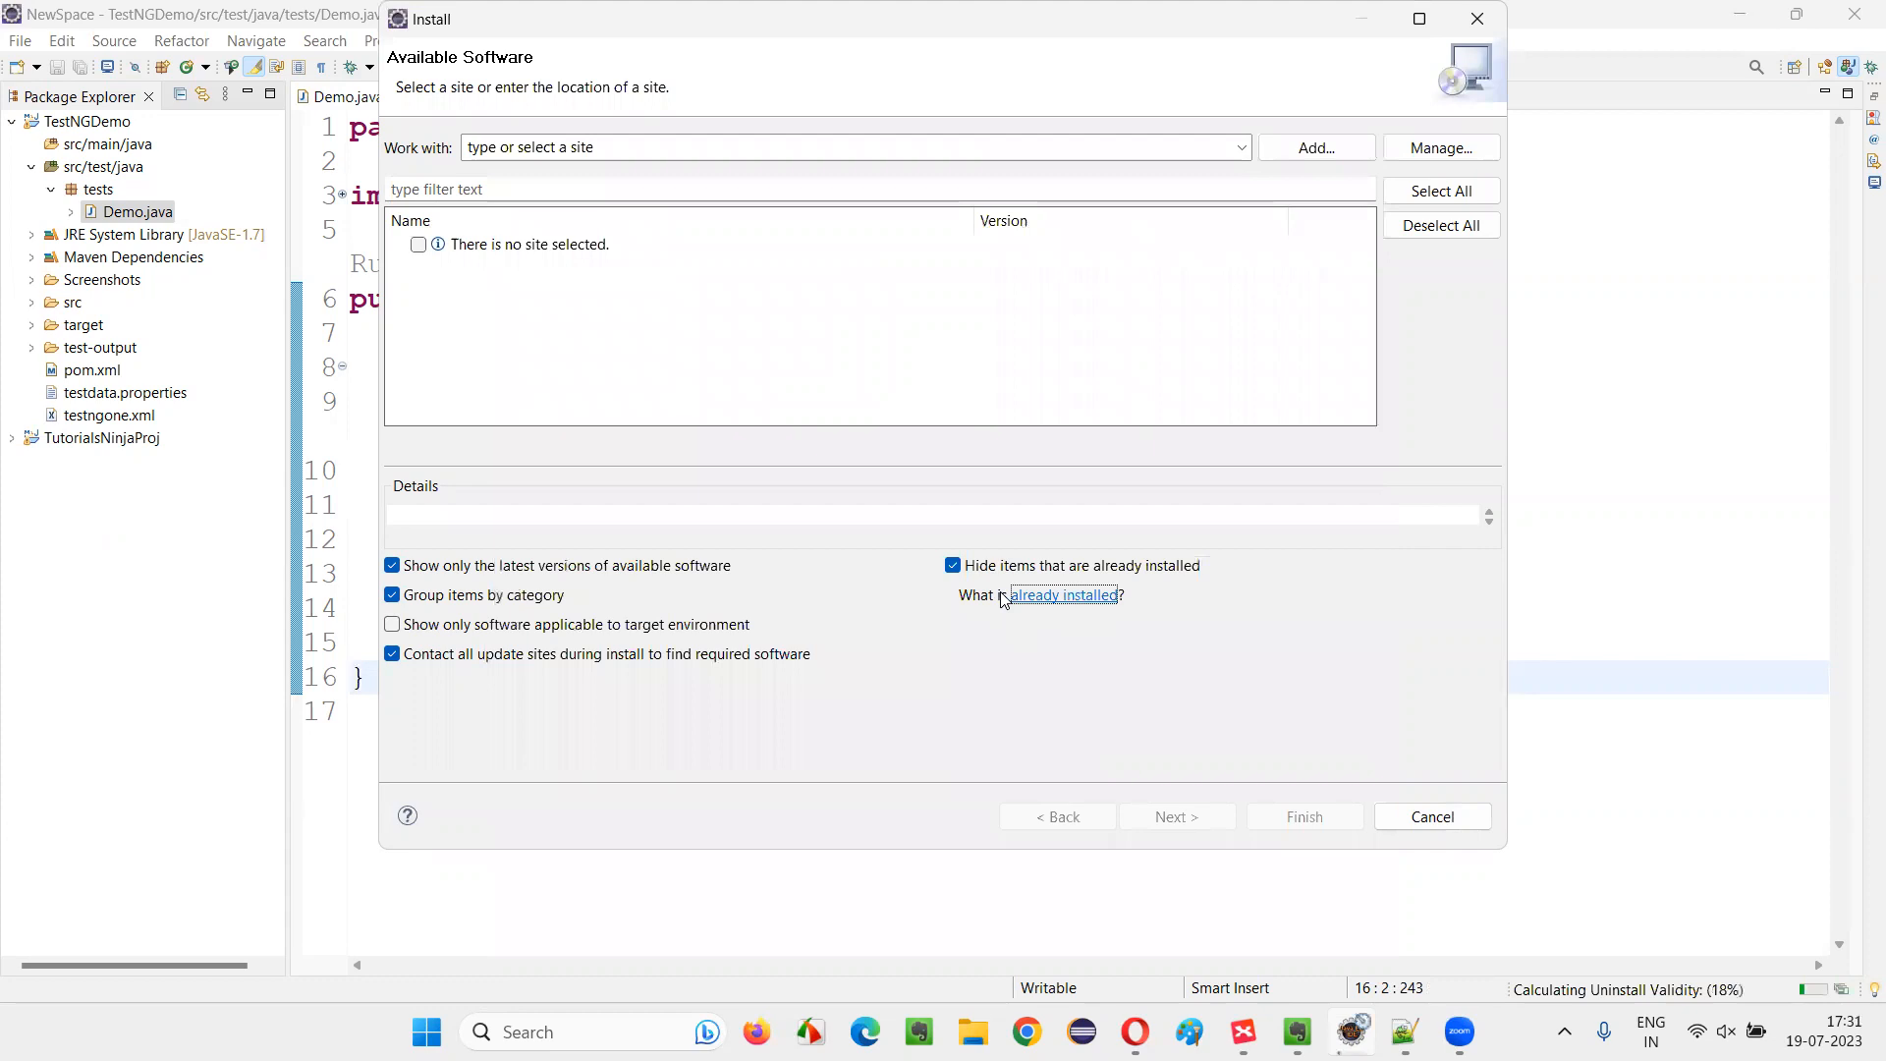
{"action": "left_click", "coordinate": [1063, 594]}
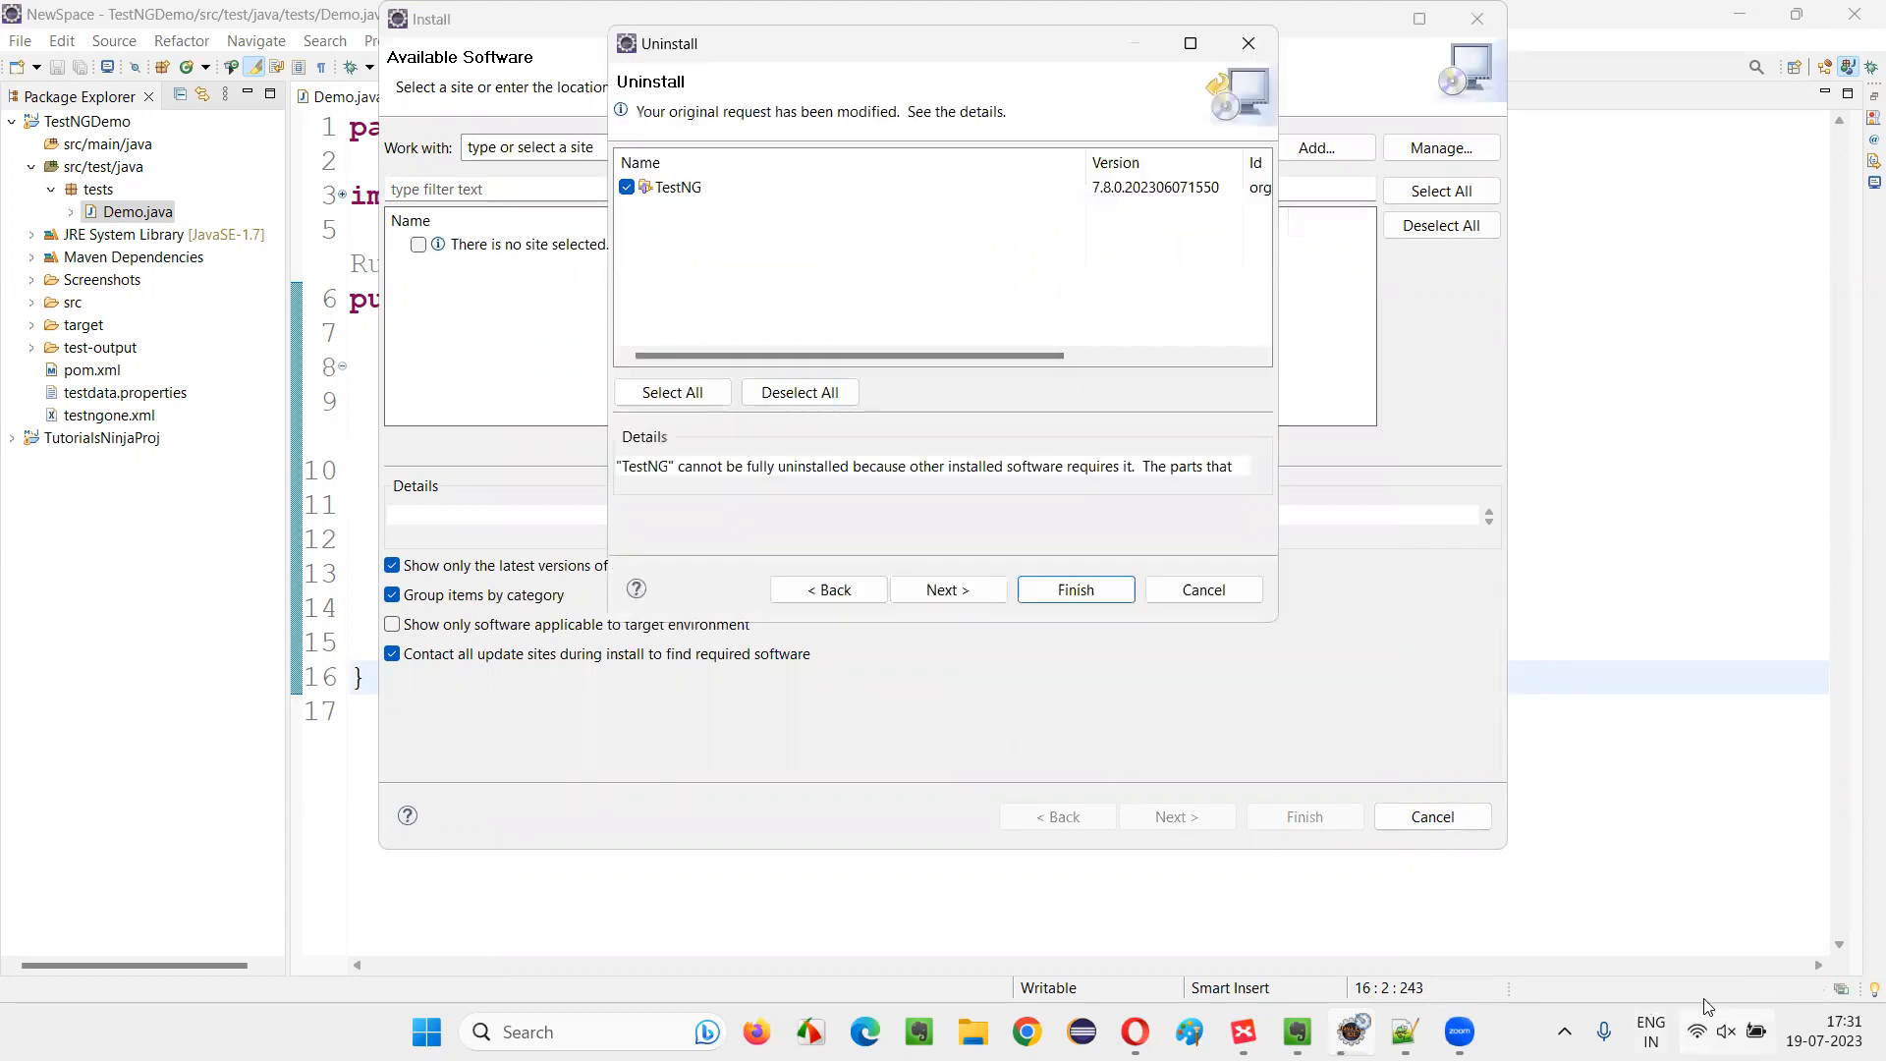
{"action": "left_click", "coordinate": [1075, 589]}
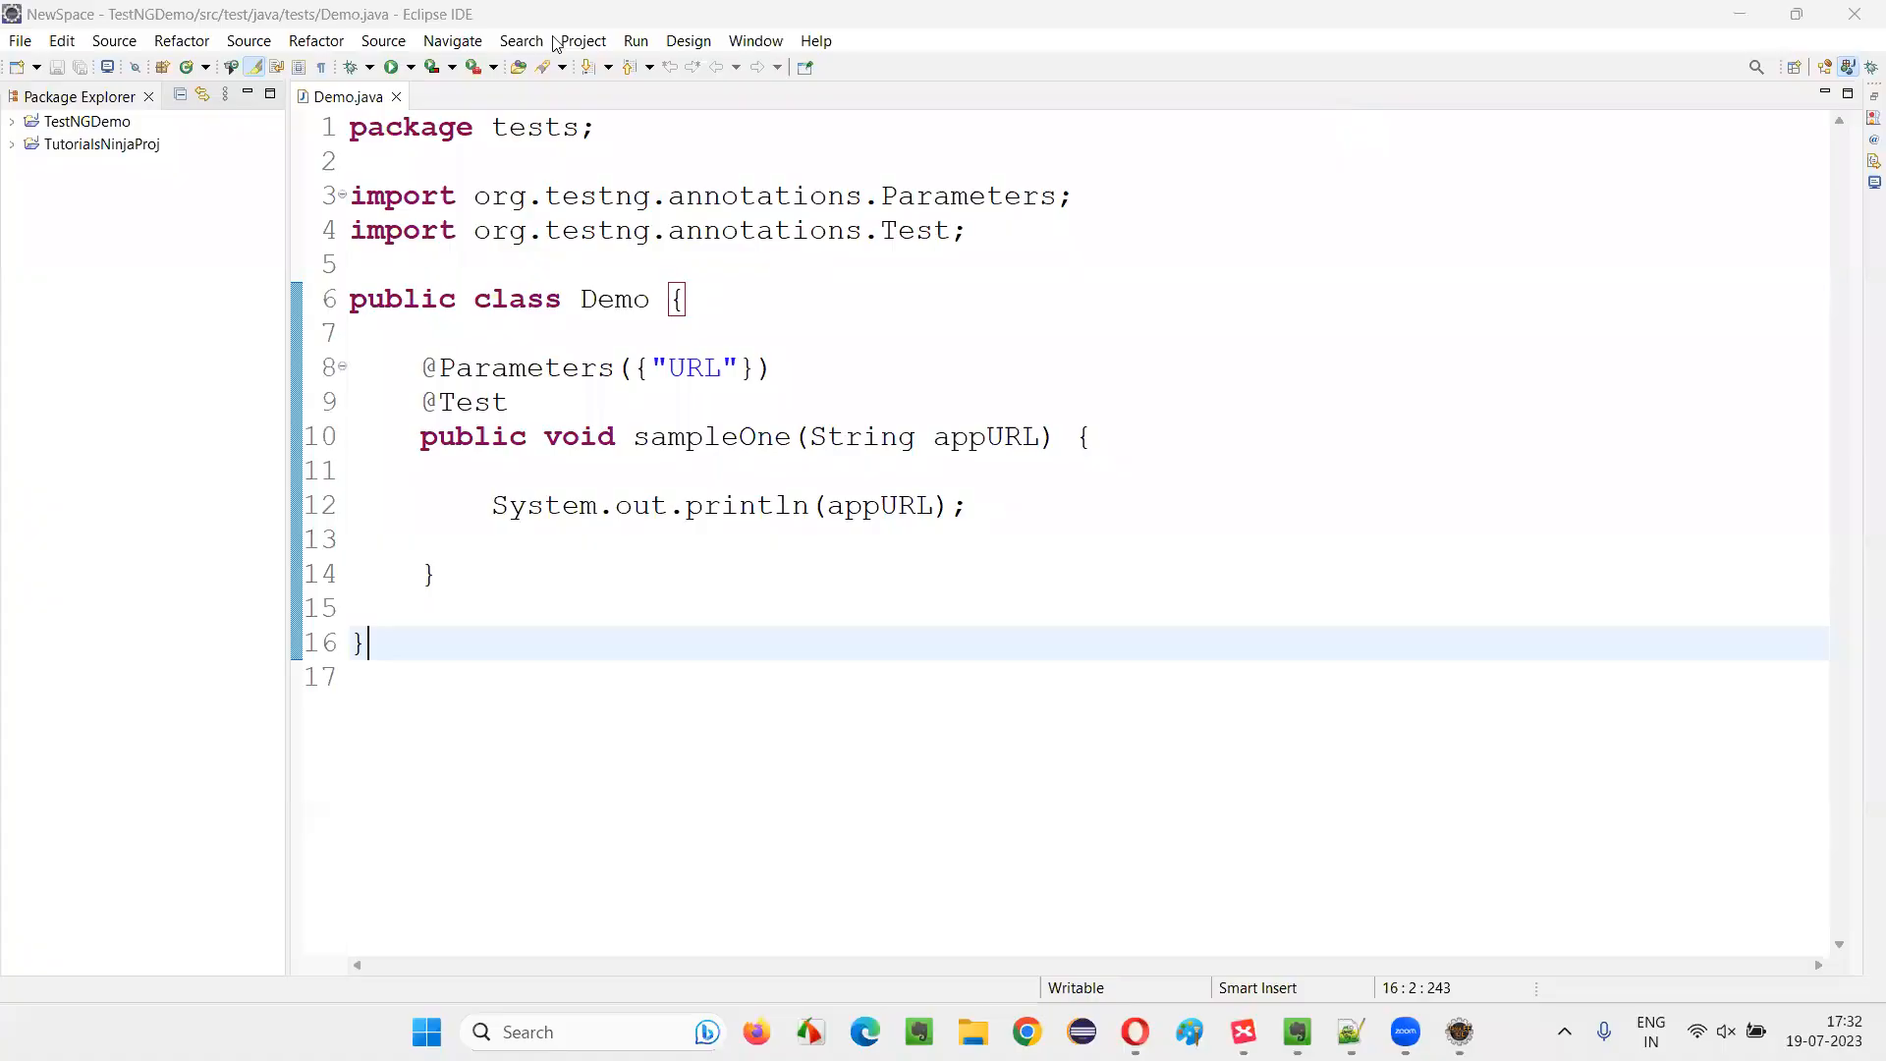
Step: Reopen the installed-software list filtered to 'testng' and select TestNG M2E (Maven) Integration
{"action": "left_click", "coordinate": [556, 39]}
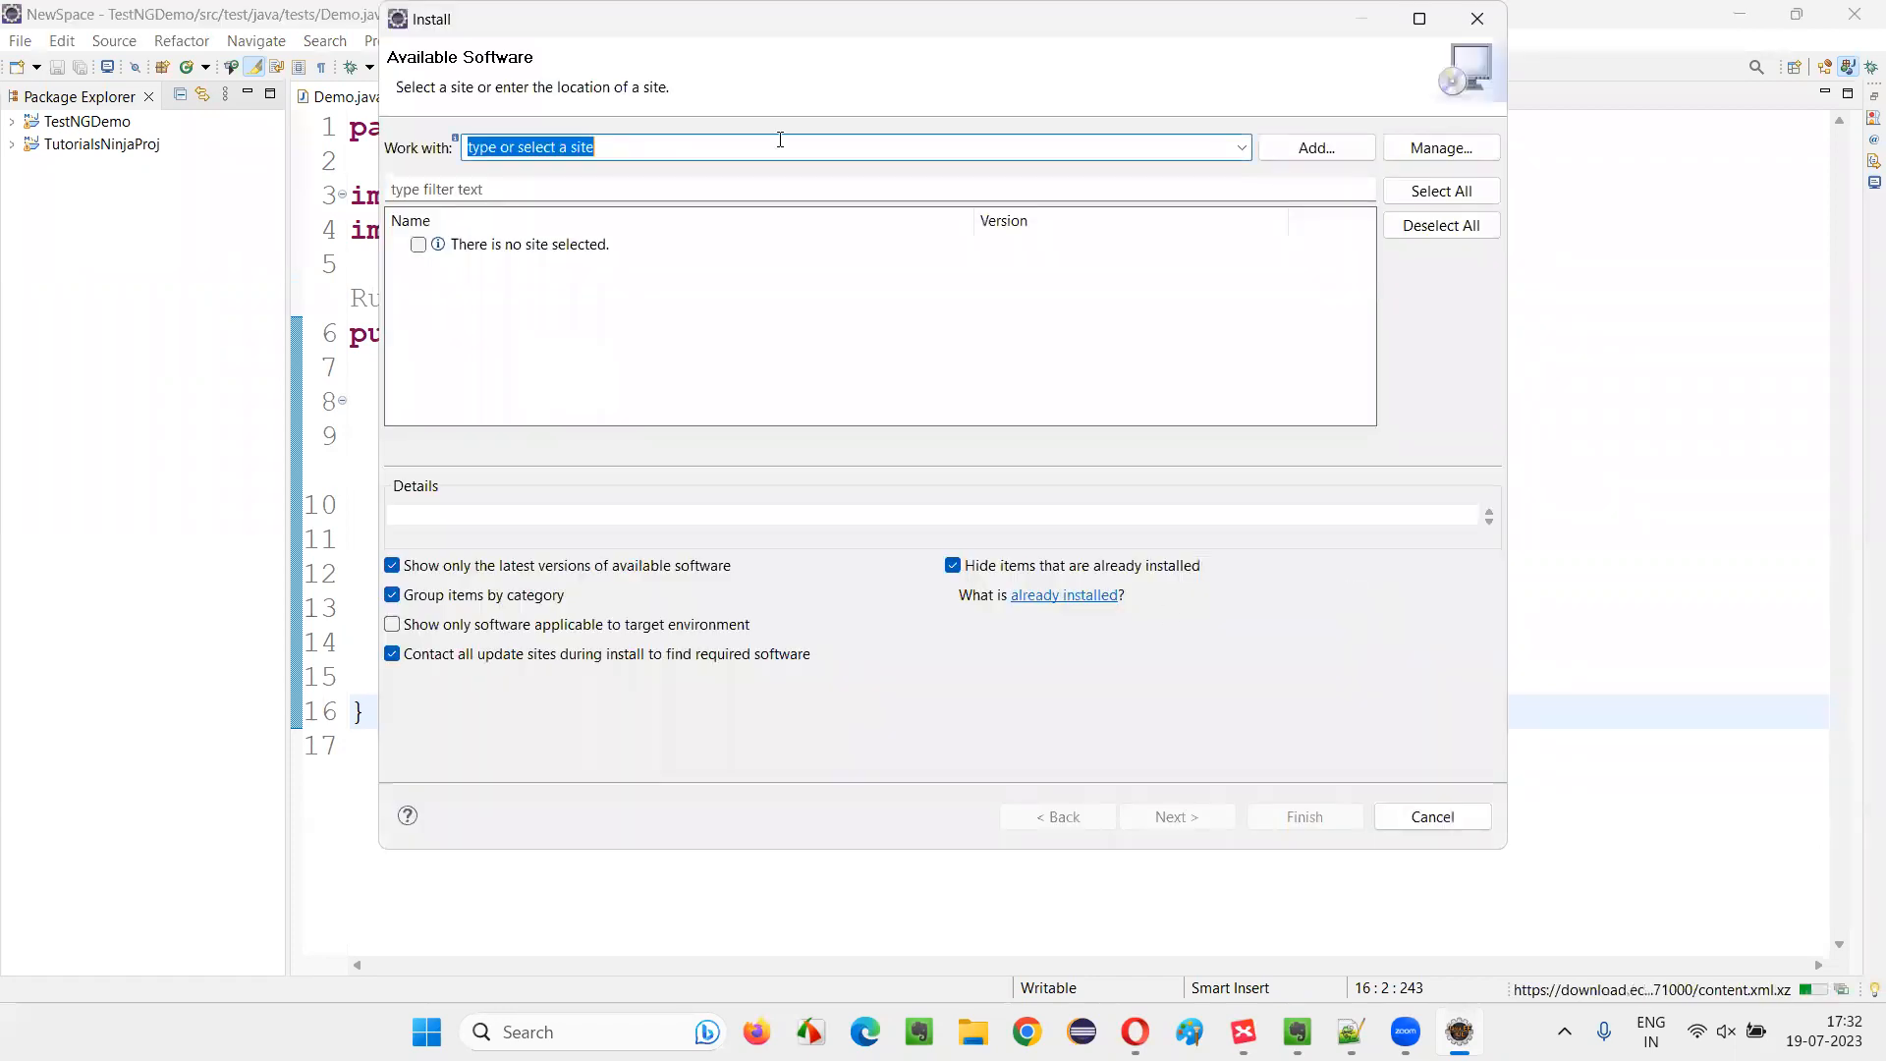
{"action": "mouse_move", "coordinate": [1118, 666]}
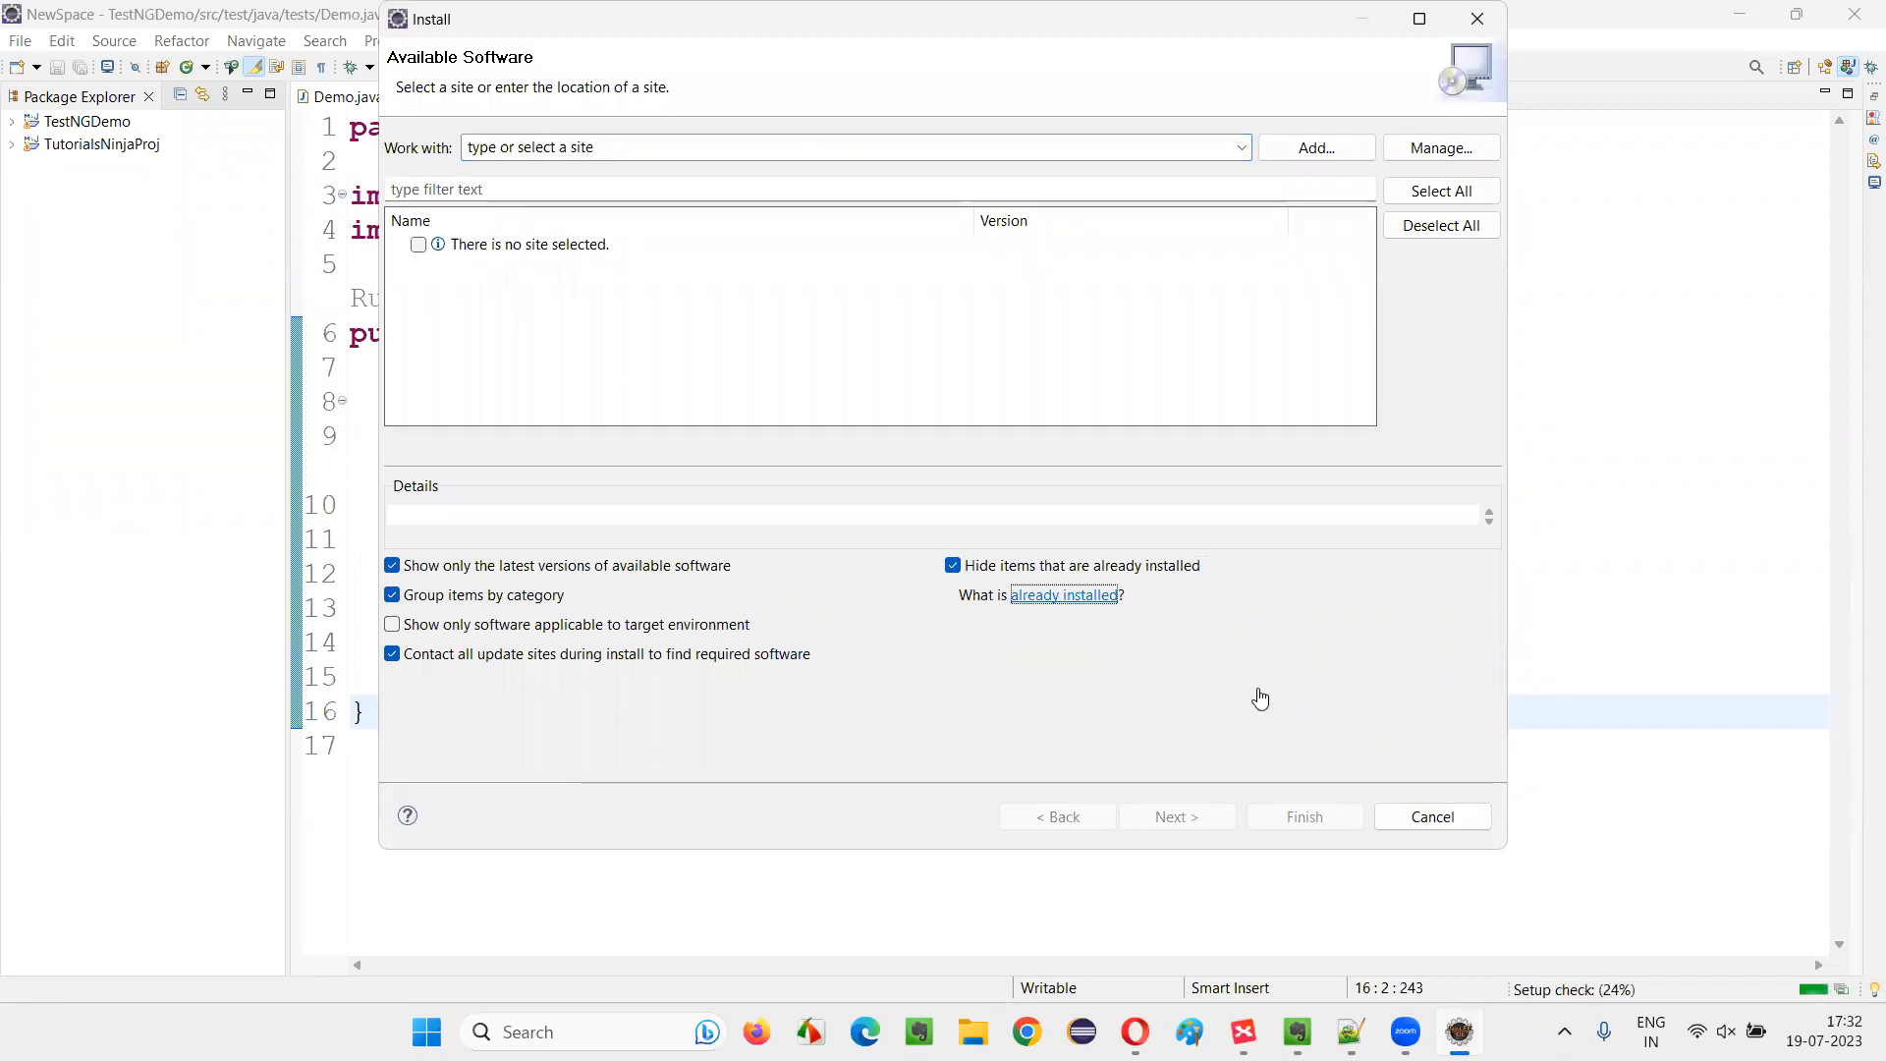
{"action": "left_click", "coordinate": [1063, 594]}
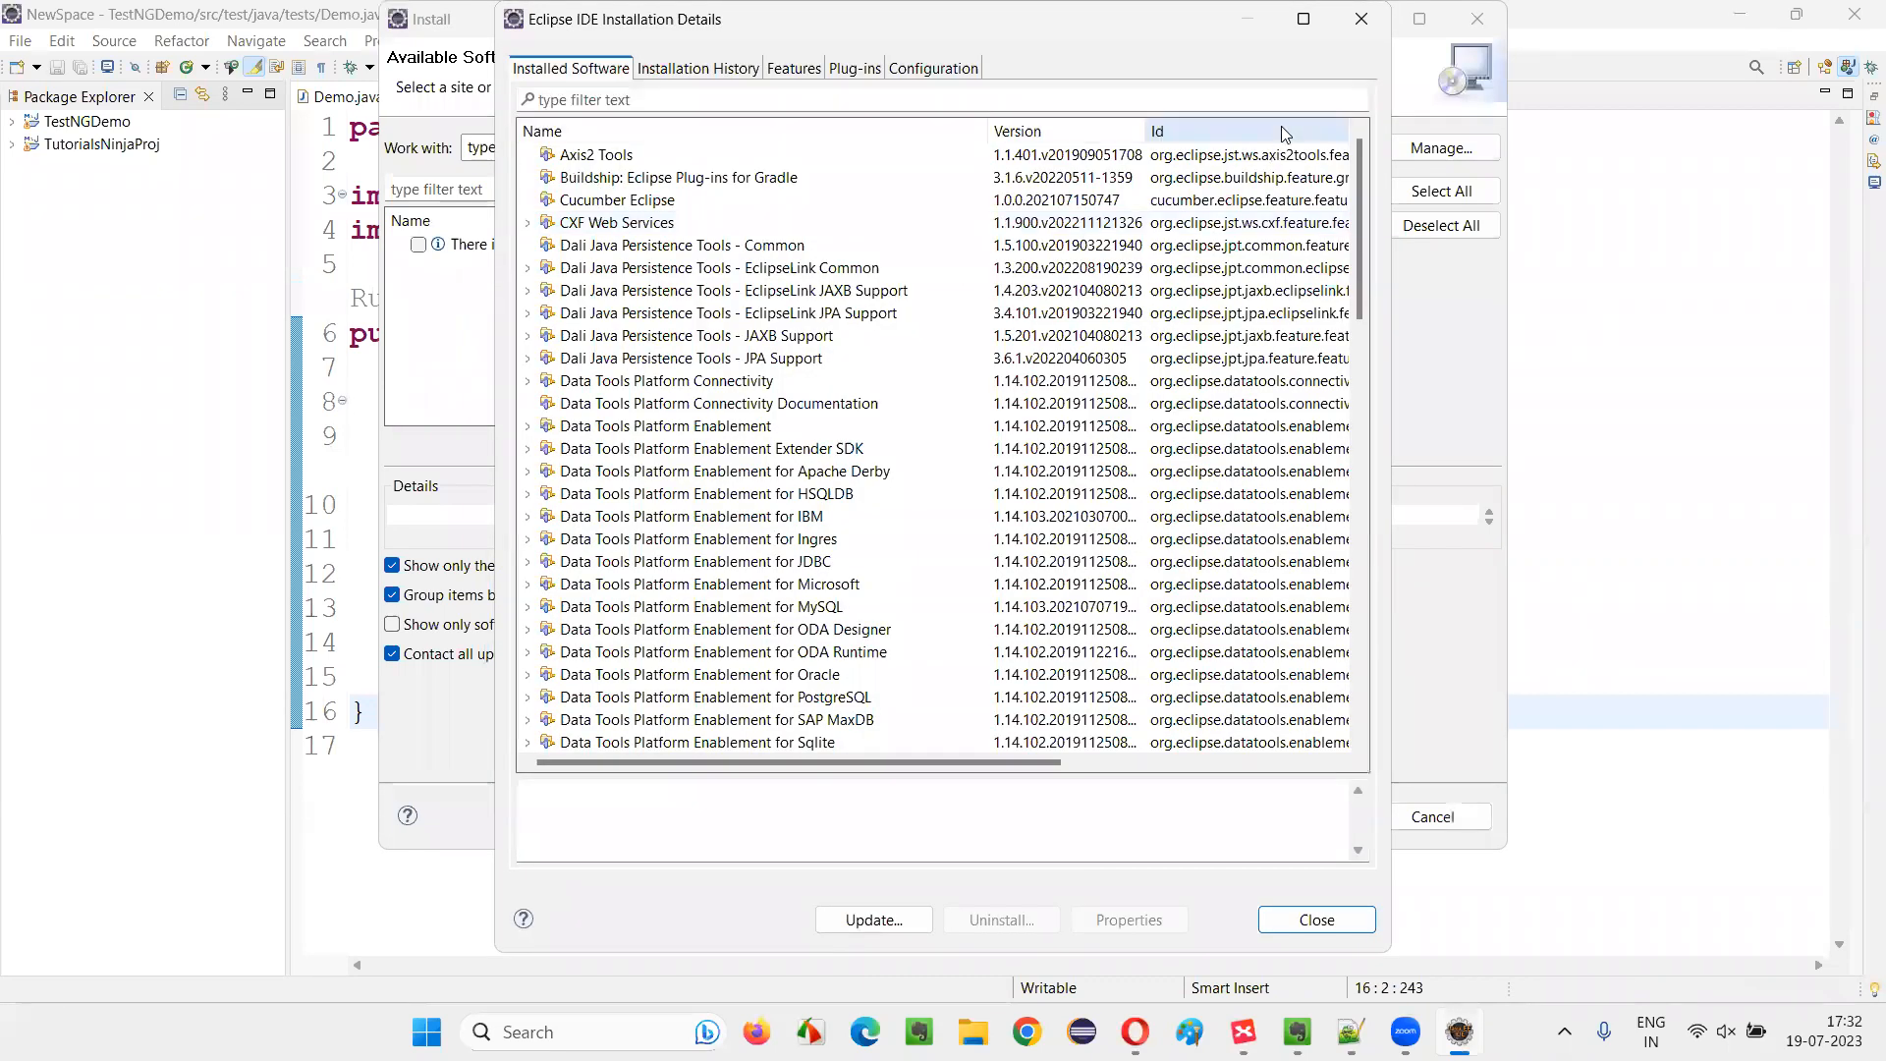
{"action": "type", "text": "testng"}
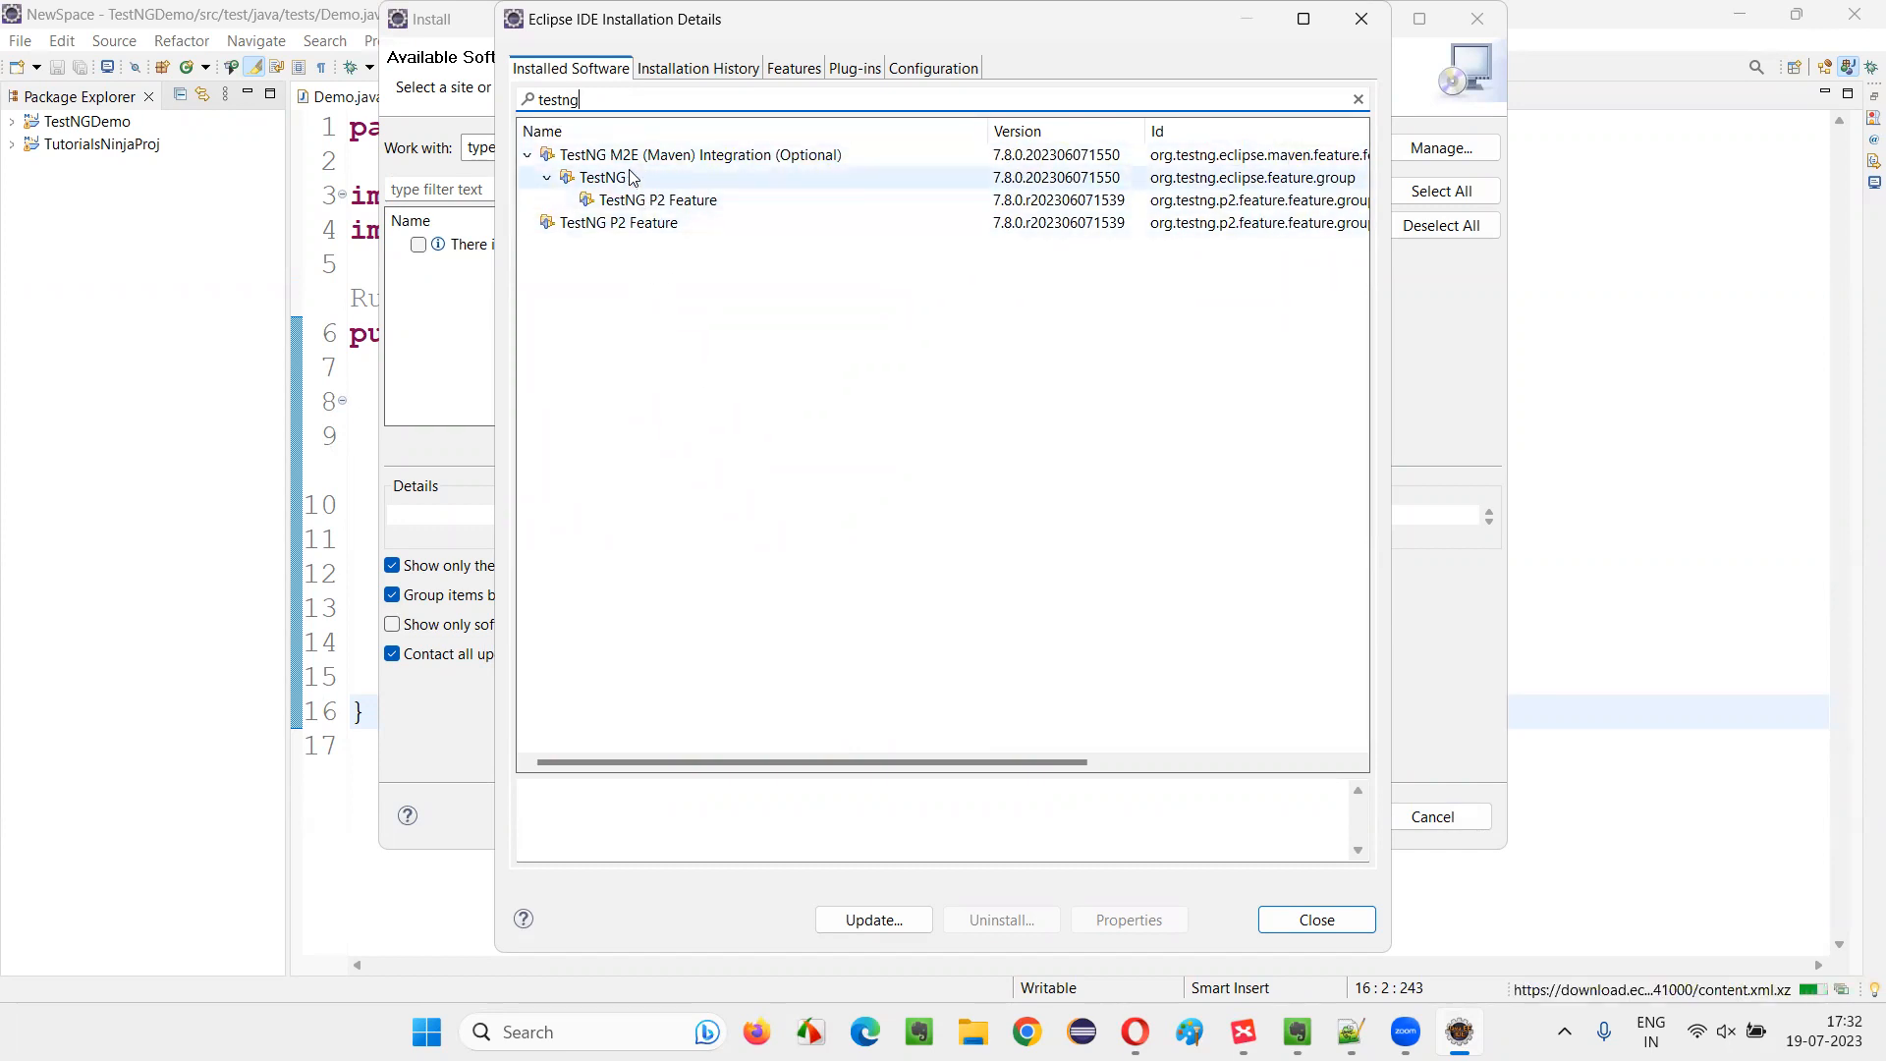
{"action": "left_click", "coordinate": [697, 153]}
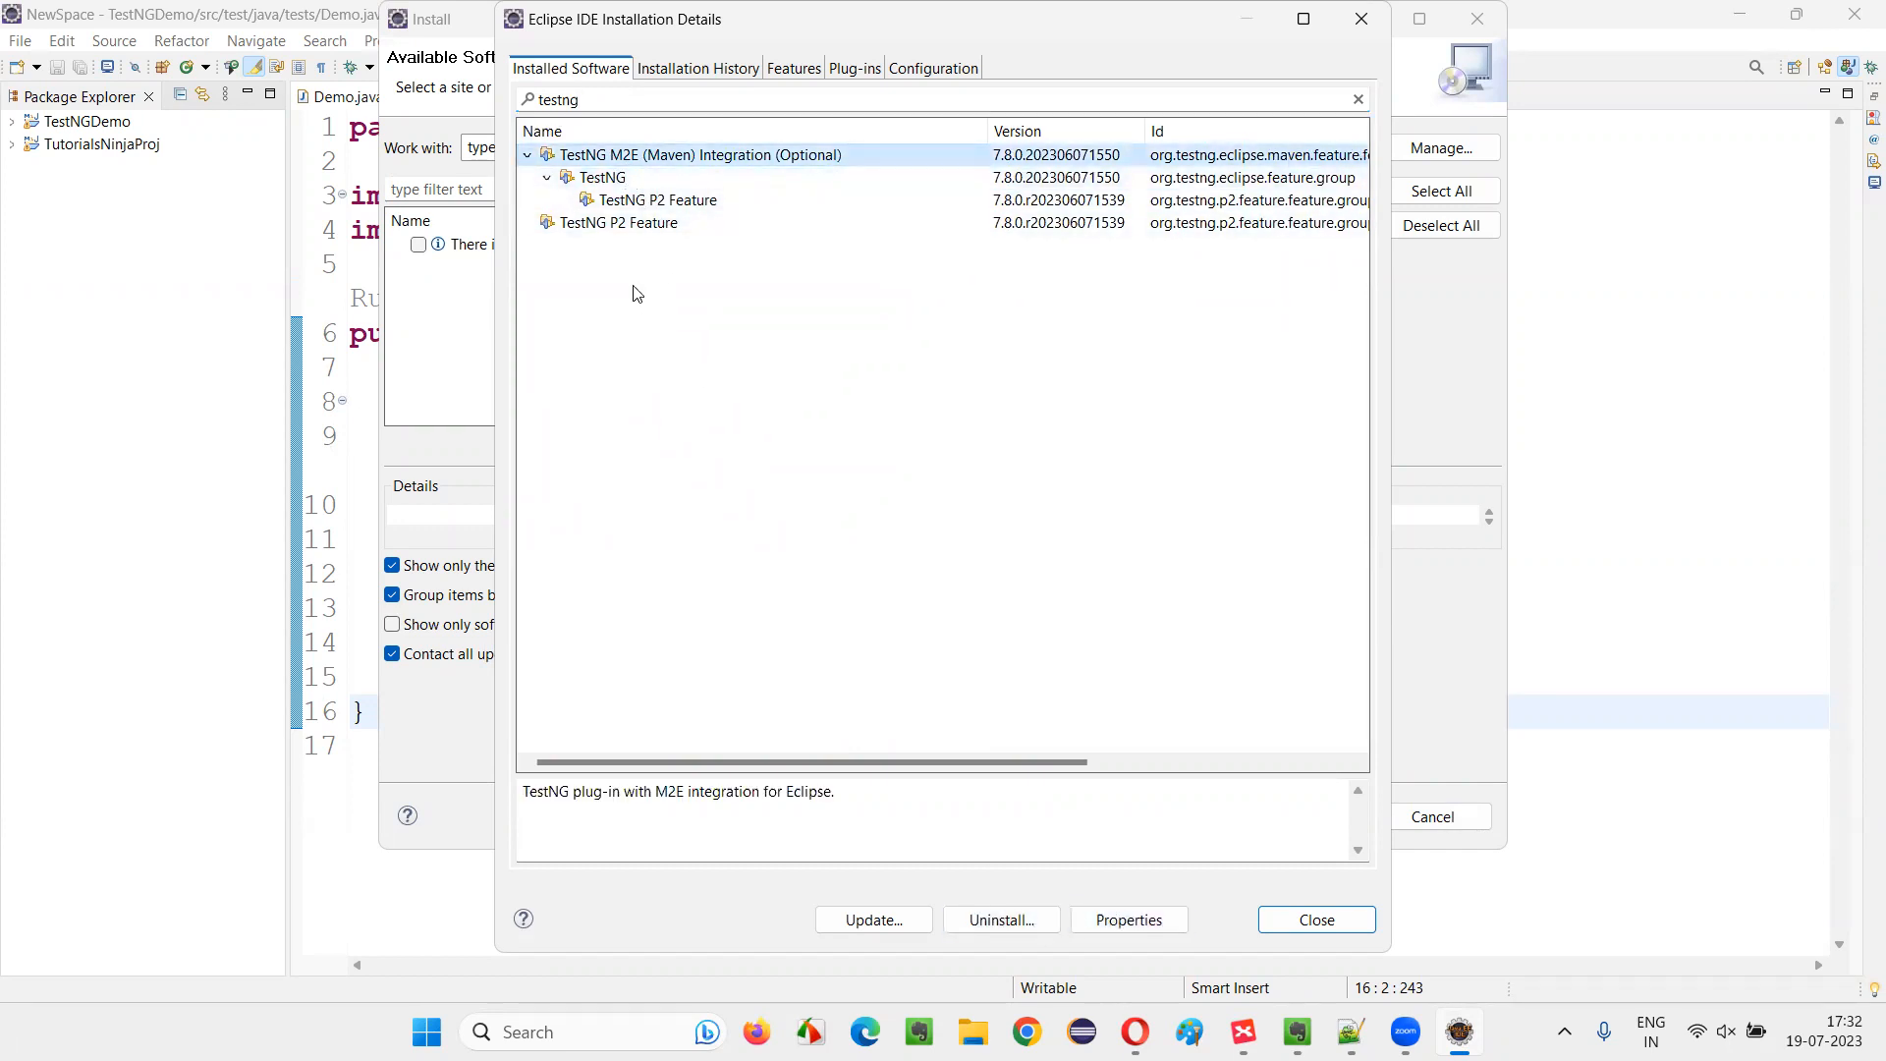
Step: Uninstall TestNG M2E (Maven) Integration and restart Eclipse when prompted
{"action": "left_click", "coordinate": [1314, 920]}
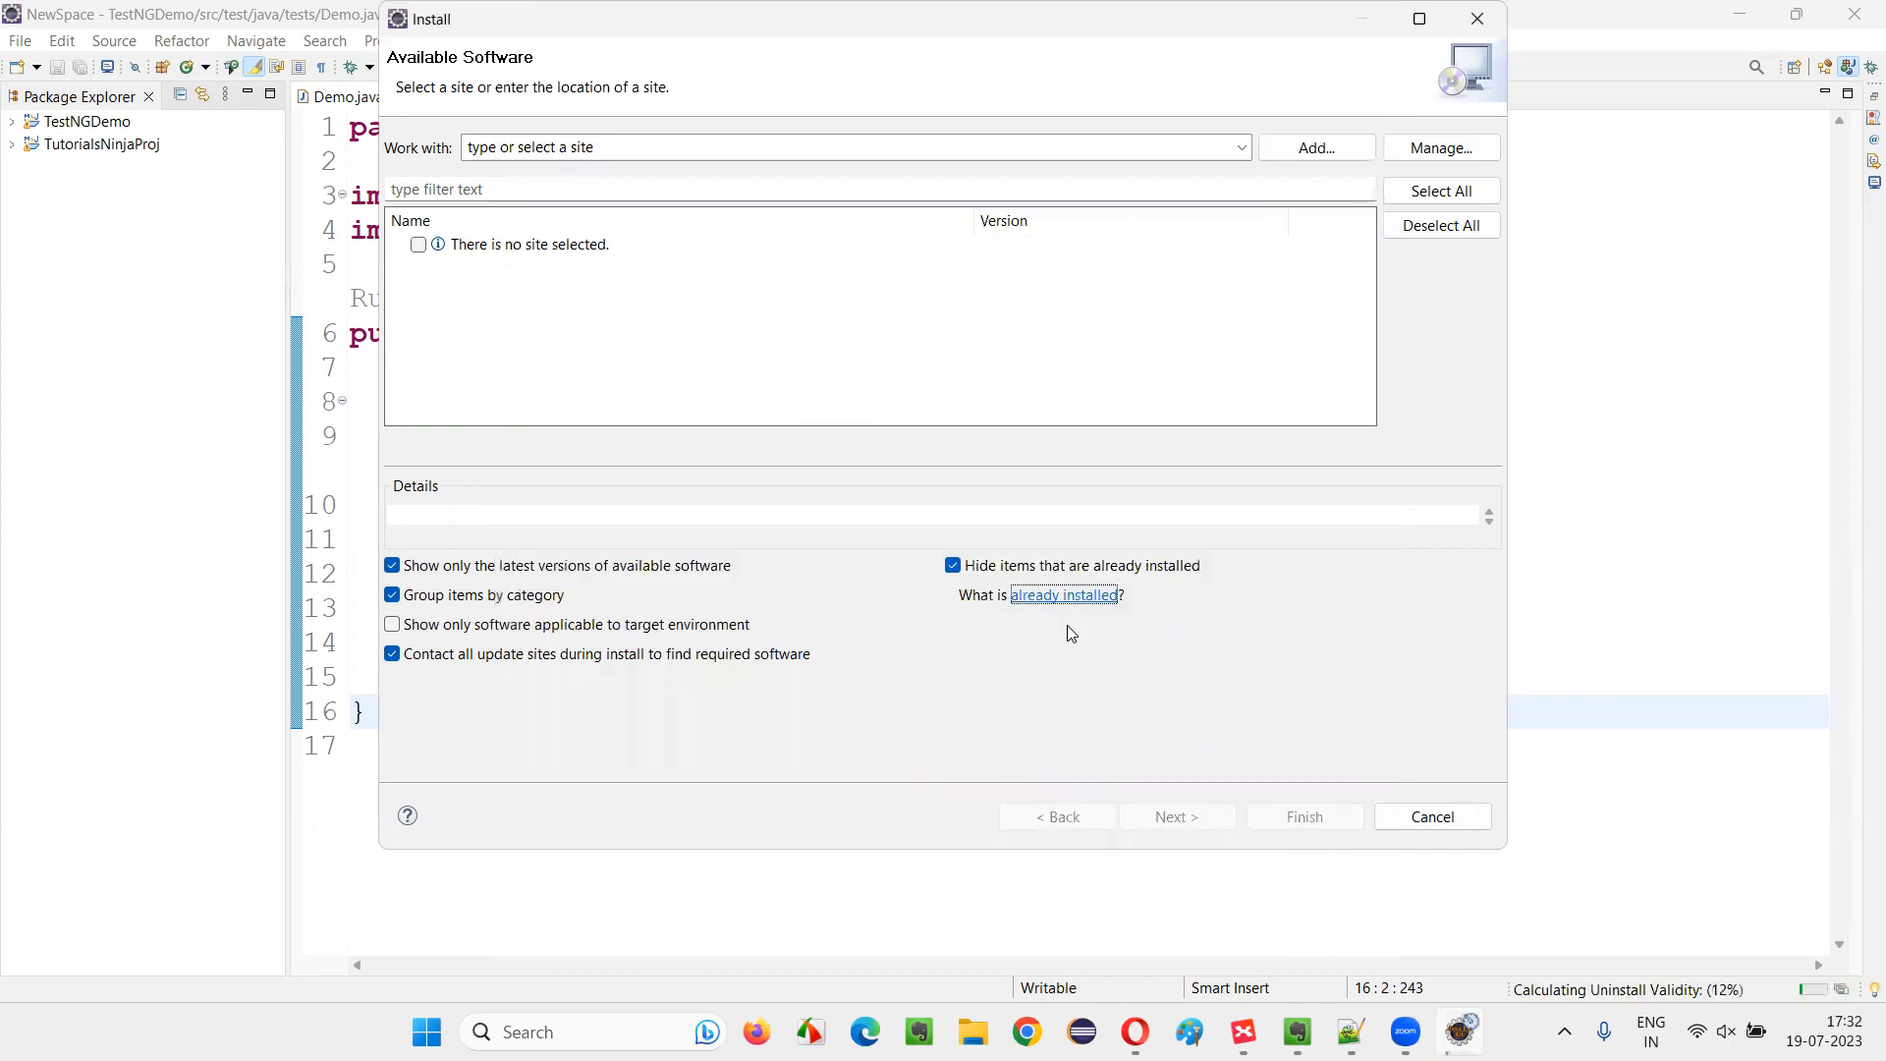
{"action": "mouse_move", "coordinate": [1678, 1016]}
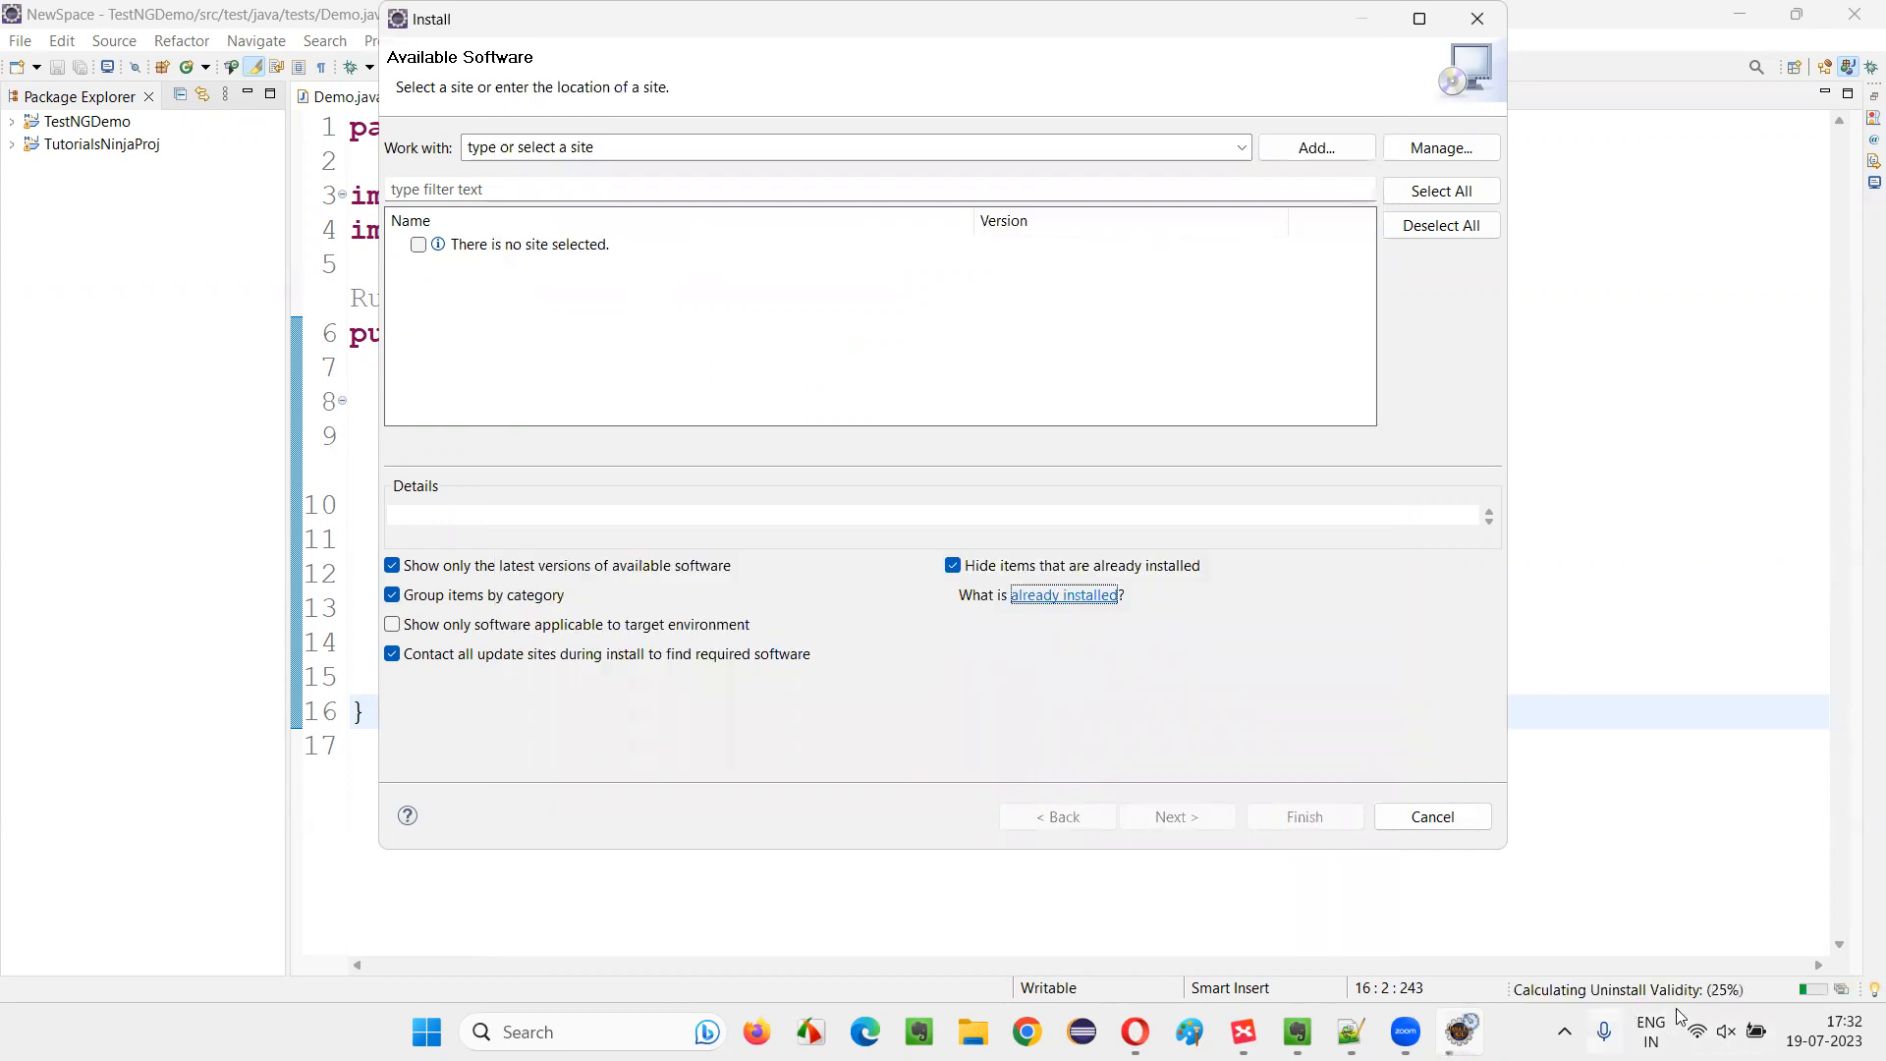
{"action": "mouse_move", "coordinate": [1847, 1004]}
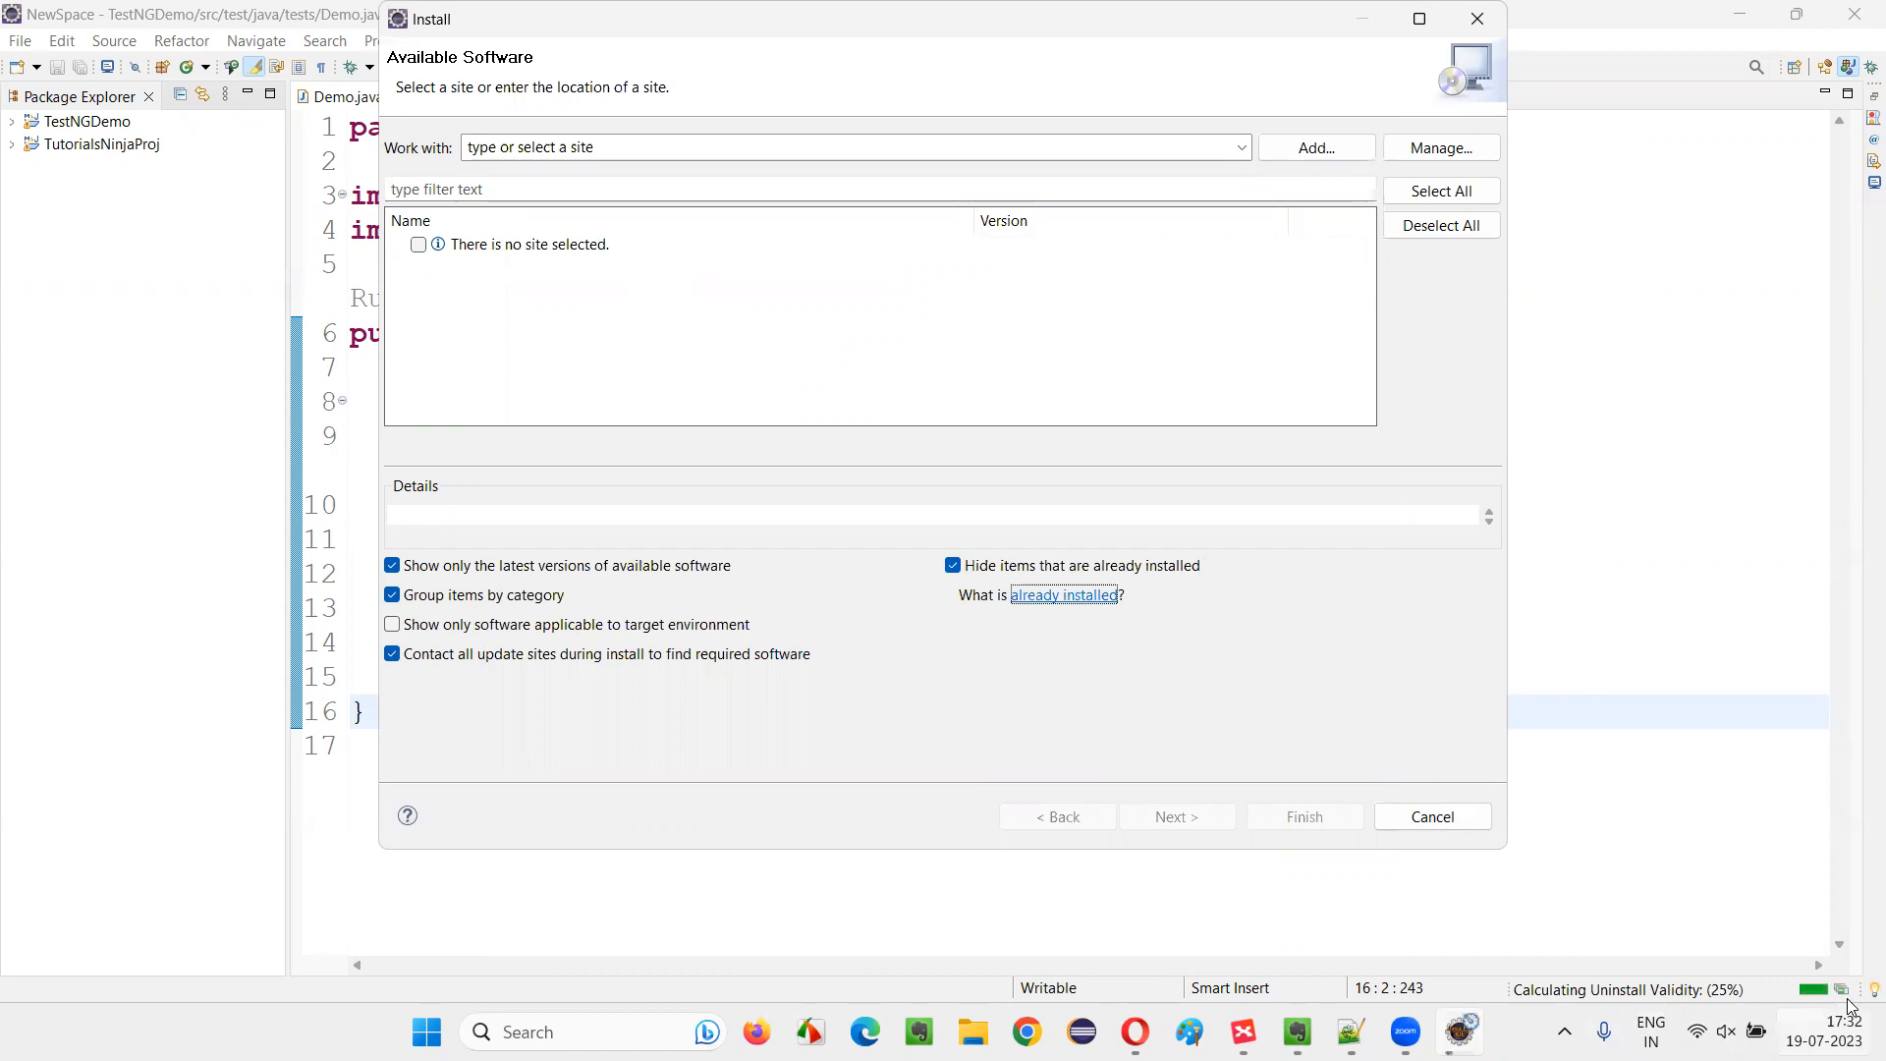
{"action": "left_click", "coordinate": [1063, 593]}
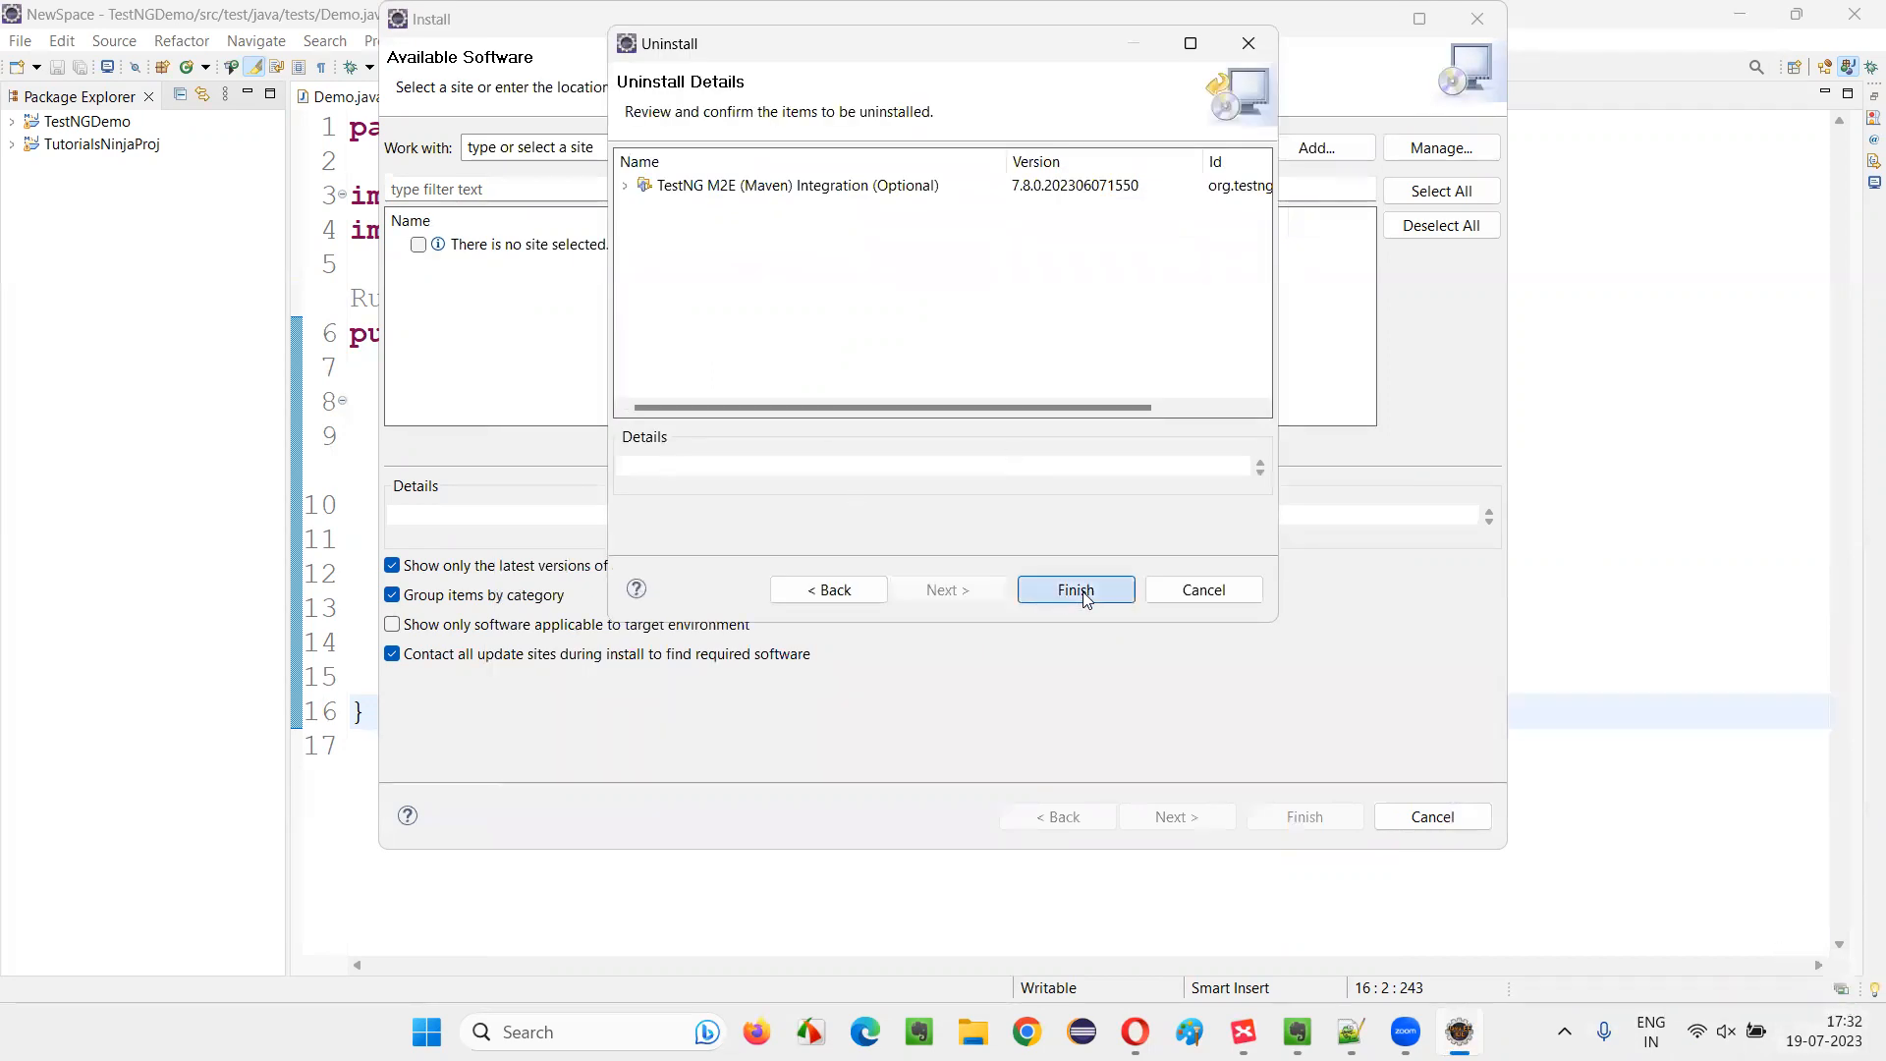
{"action": "left_click", "coordinate": [1075, 589]}
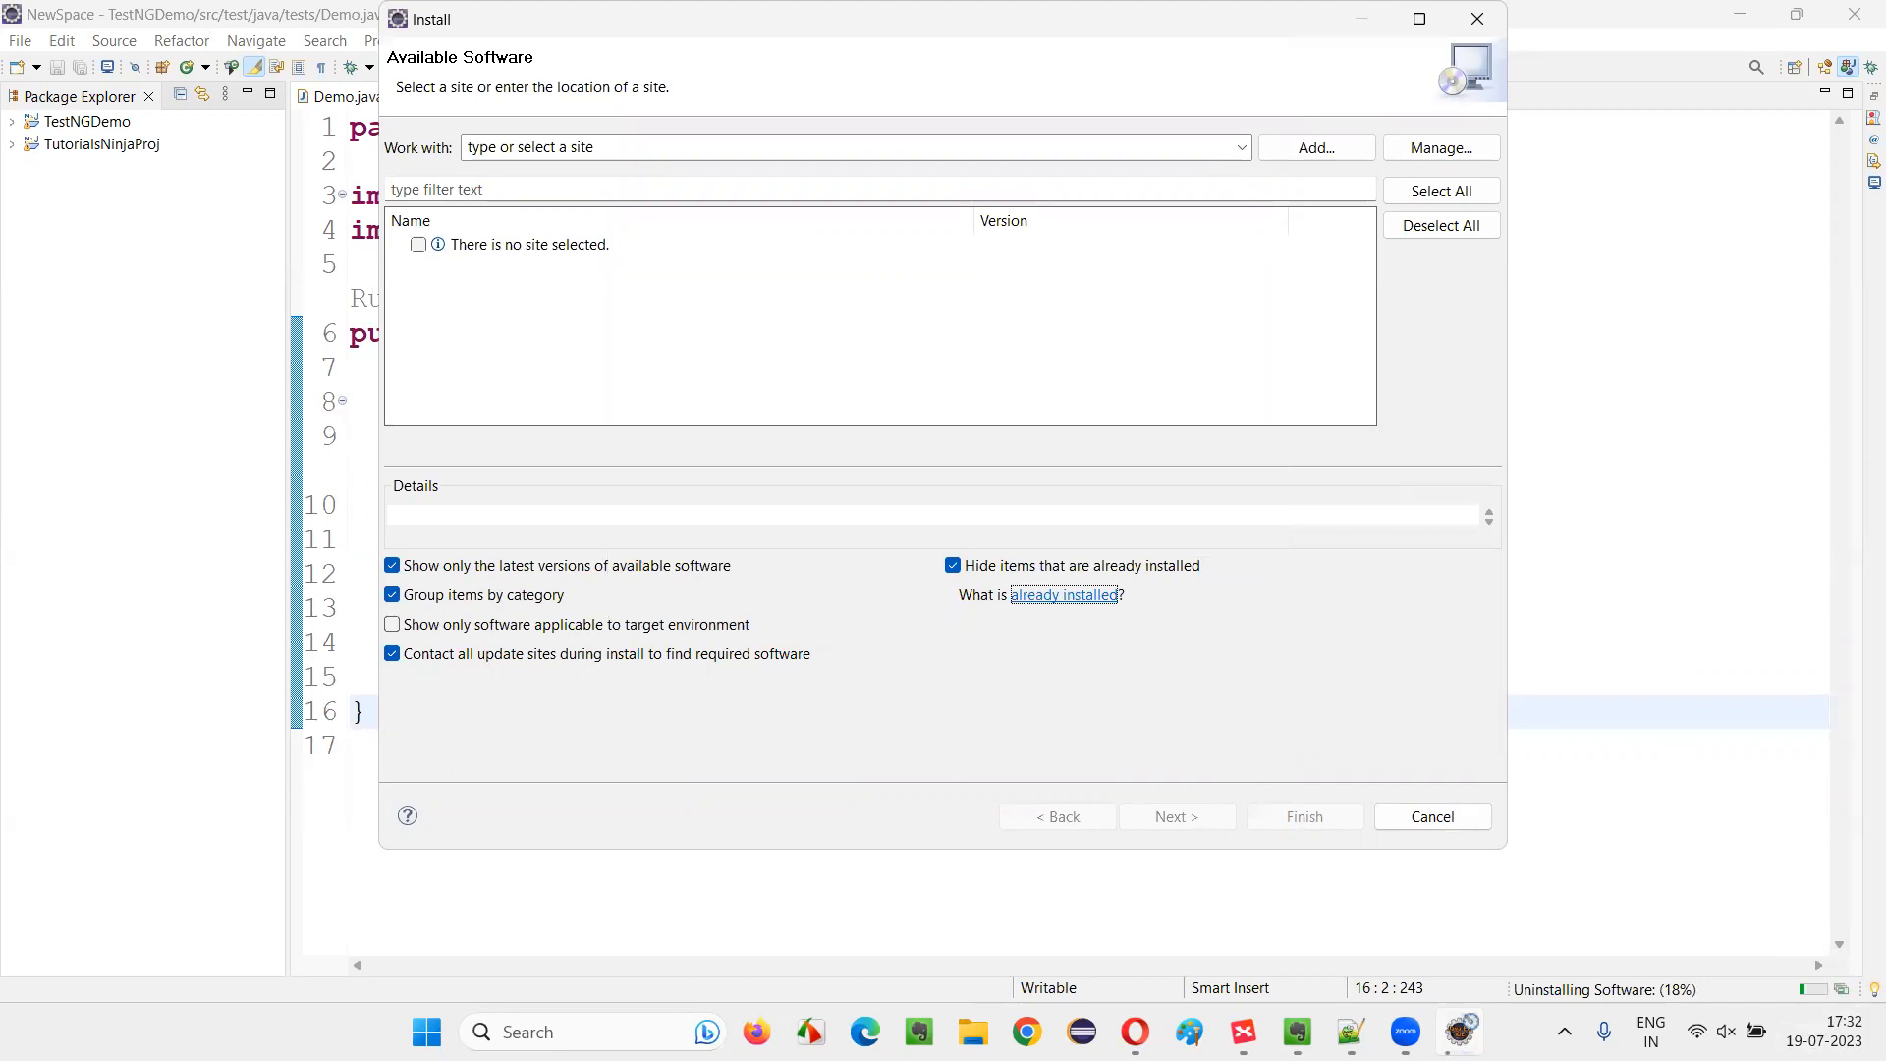
{"action": "mouse_move", "coordinate": [1754, 1004]}
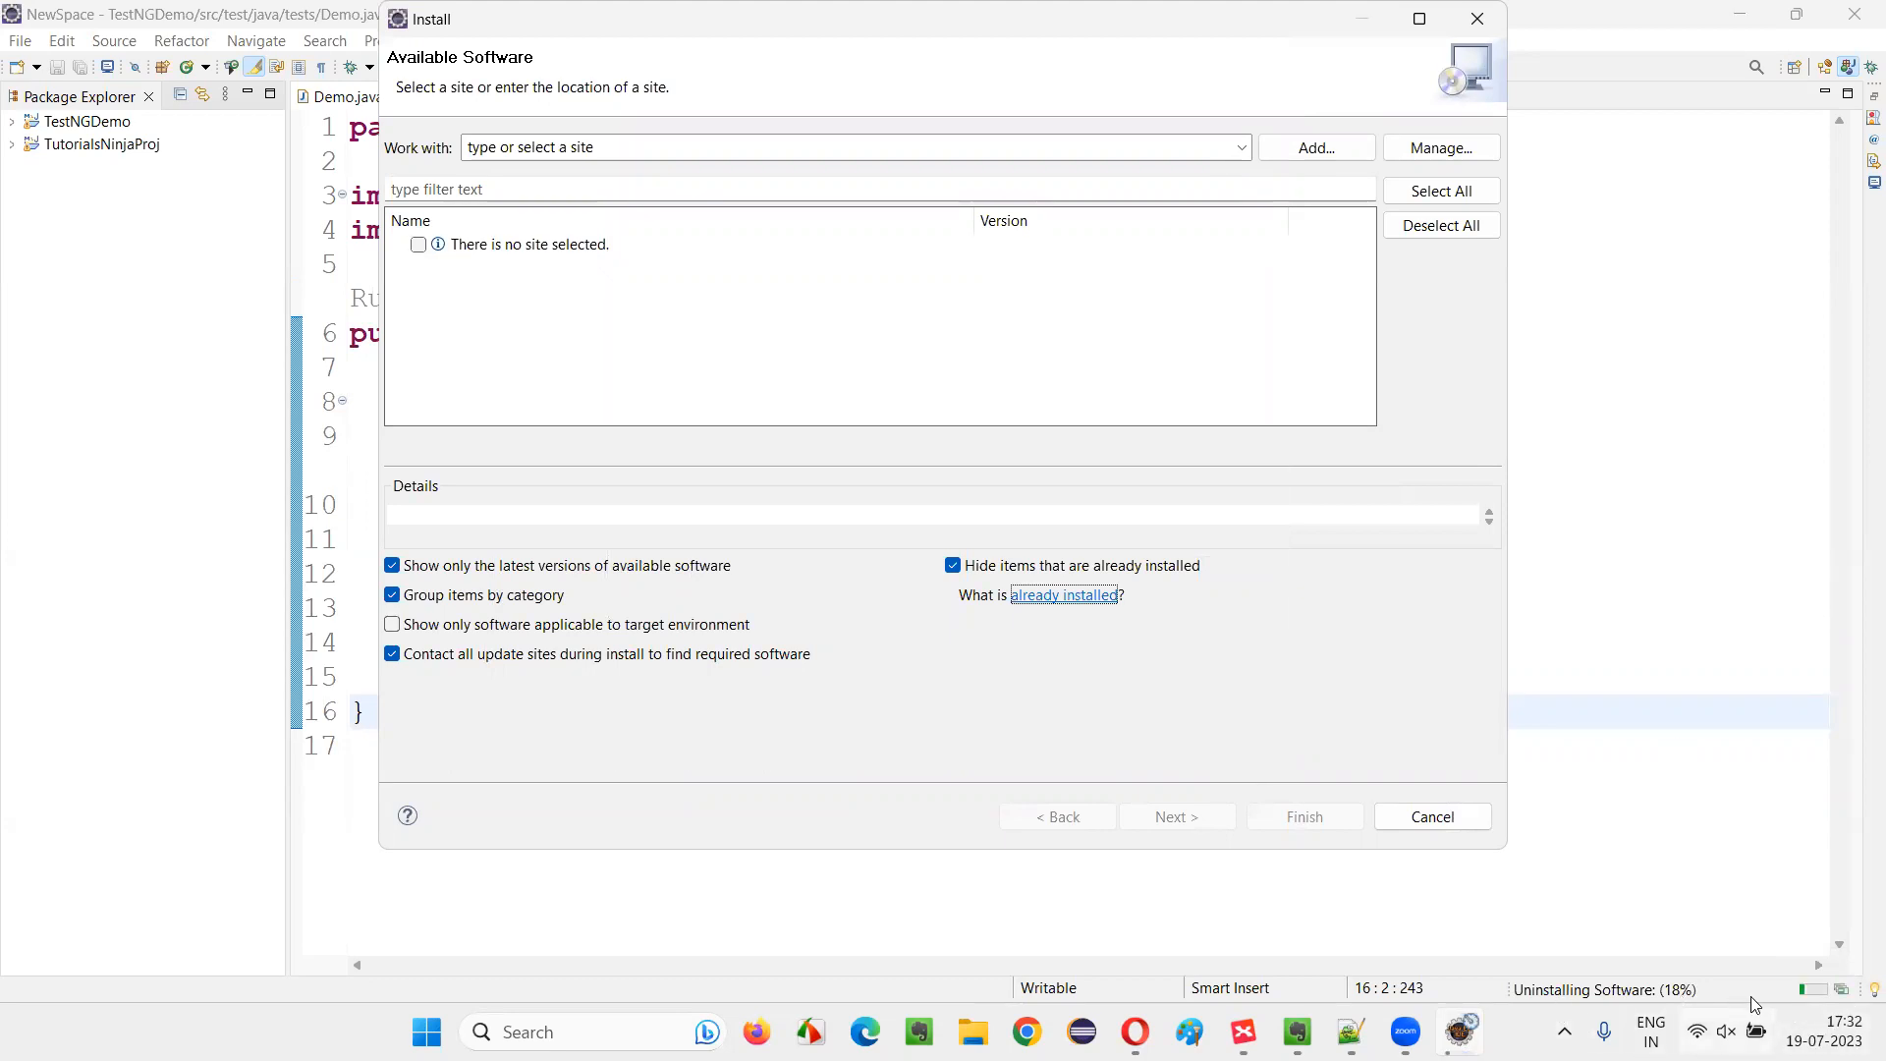
{"action": "mouse_move", "coordinate": [976, 432]}
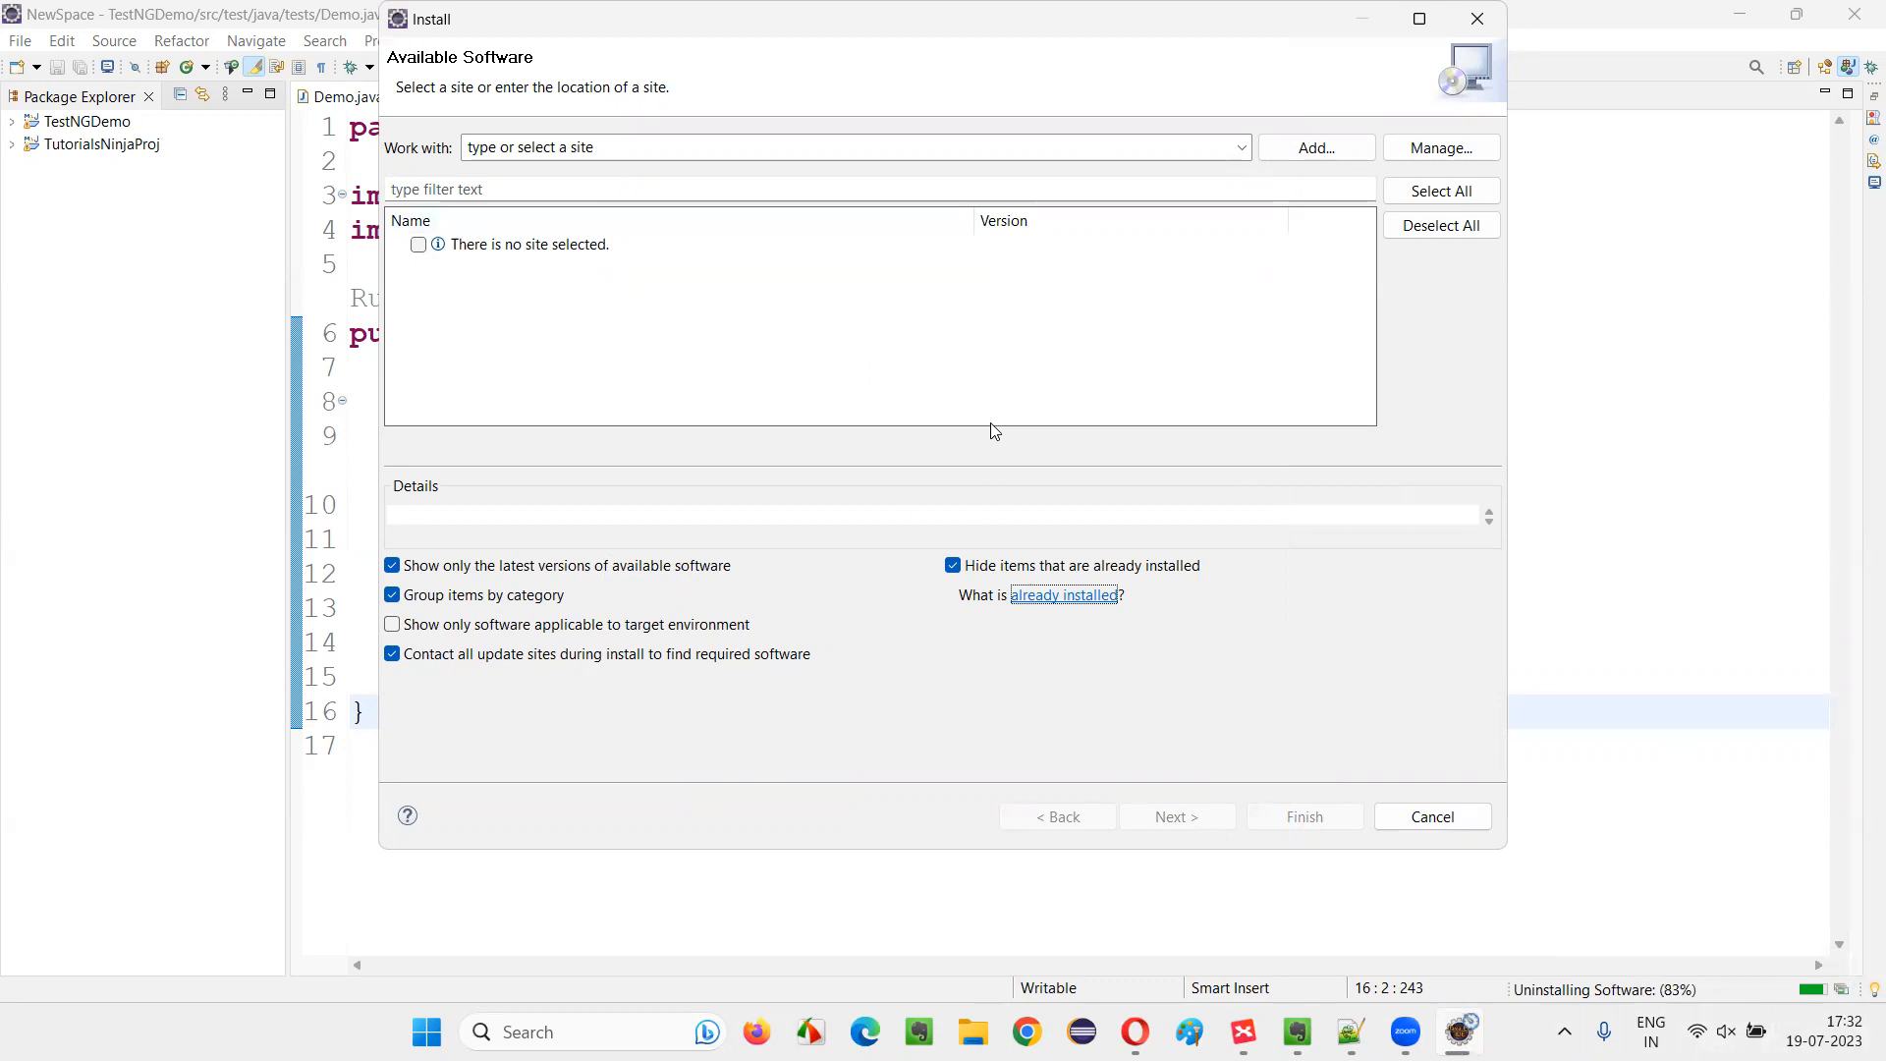
{"action": "mouse_move", "coordinate": [843, 350]}
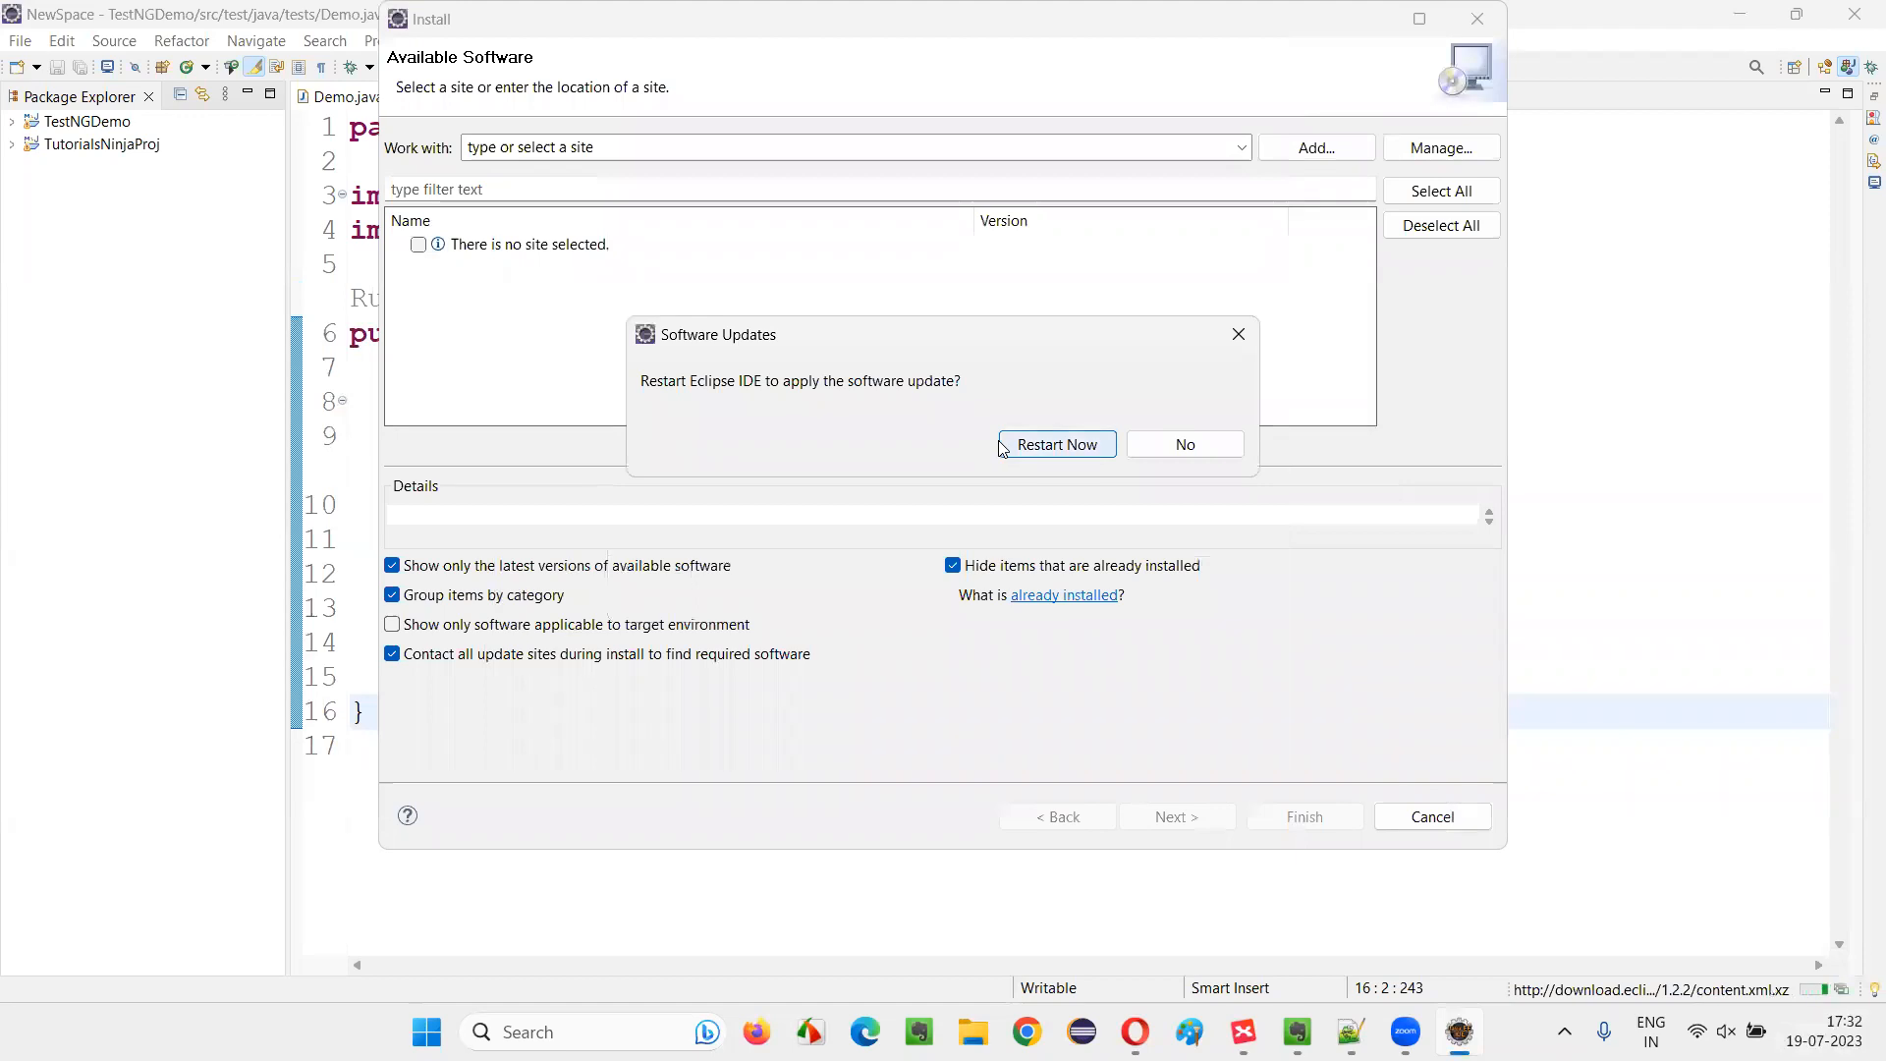
{"action": "left_click", "coordinate": [1183, 444]}
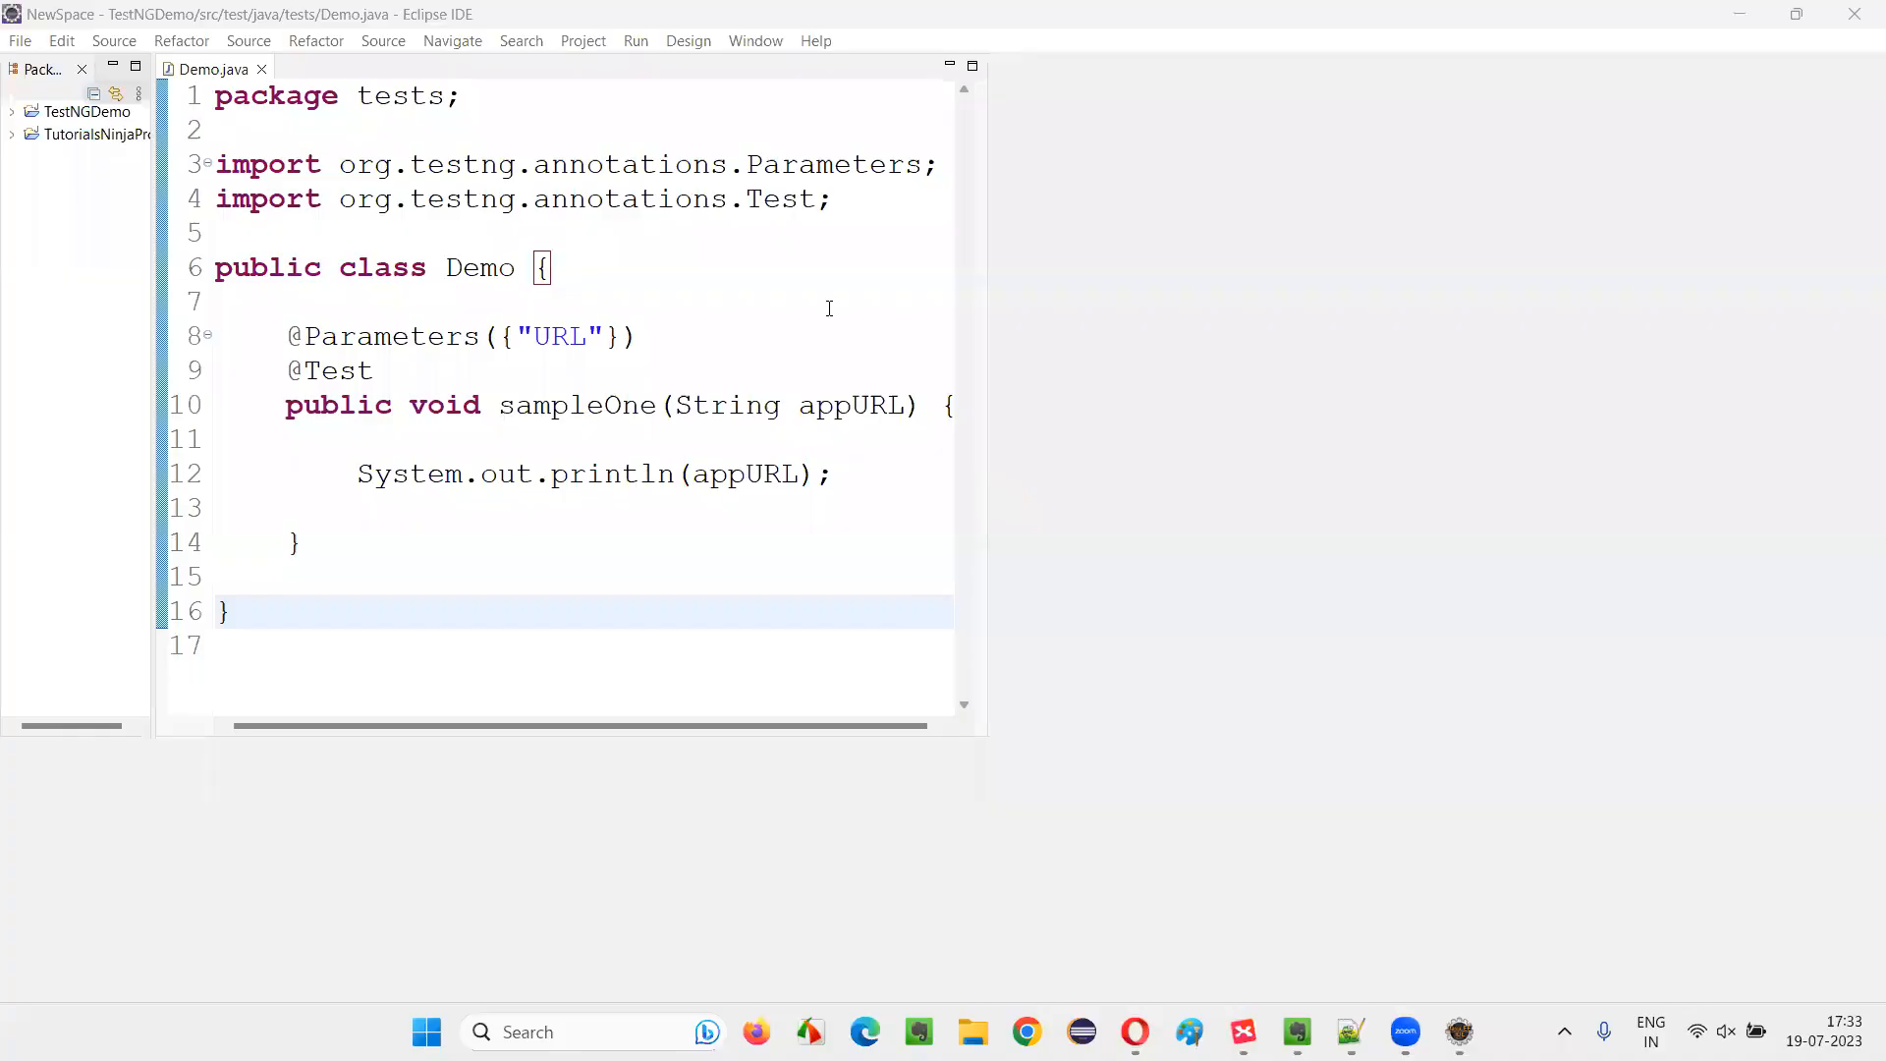
Step: Wait for the restarted workbench to reload Demo.java without TestNG run links
{"action": "left_click", "coordinate": [973, 66]}
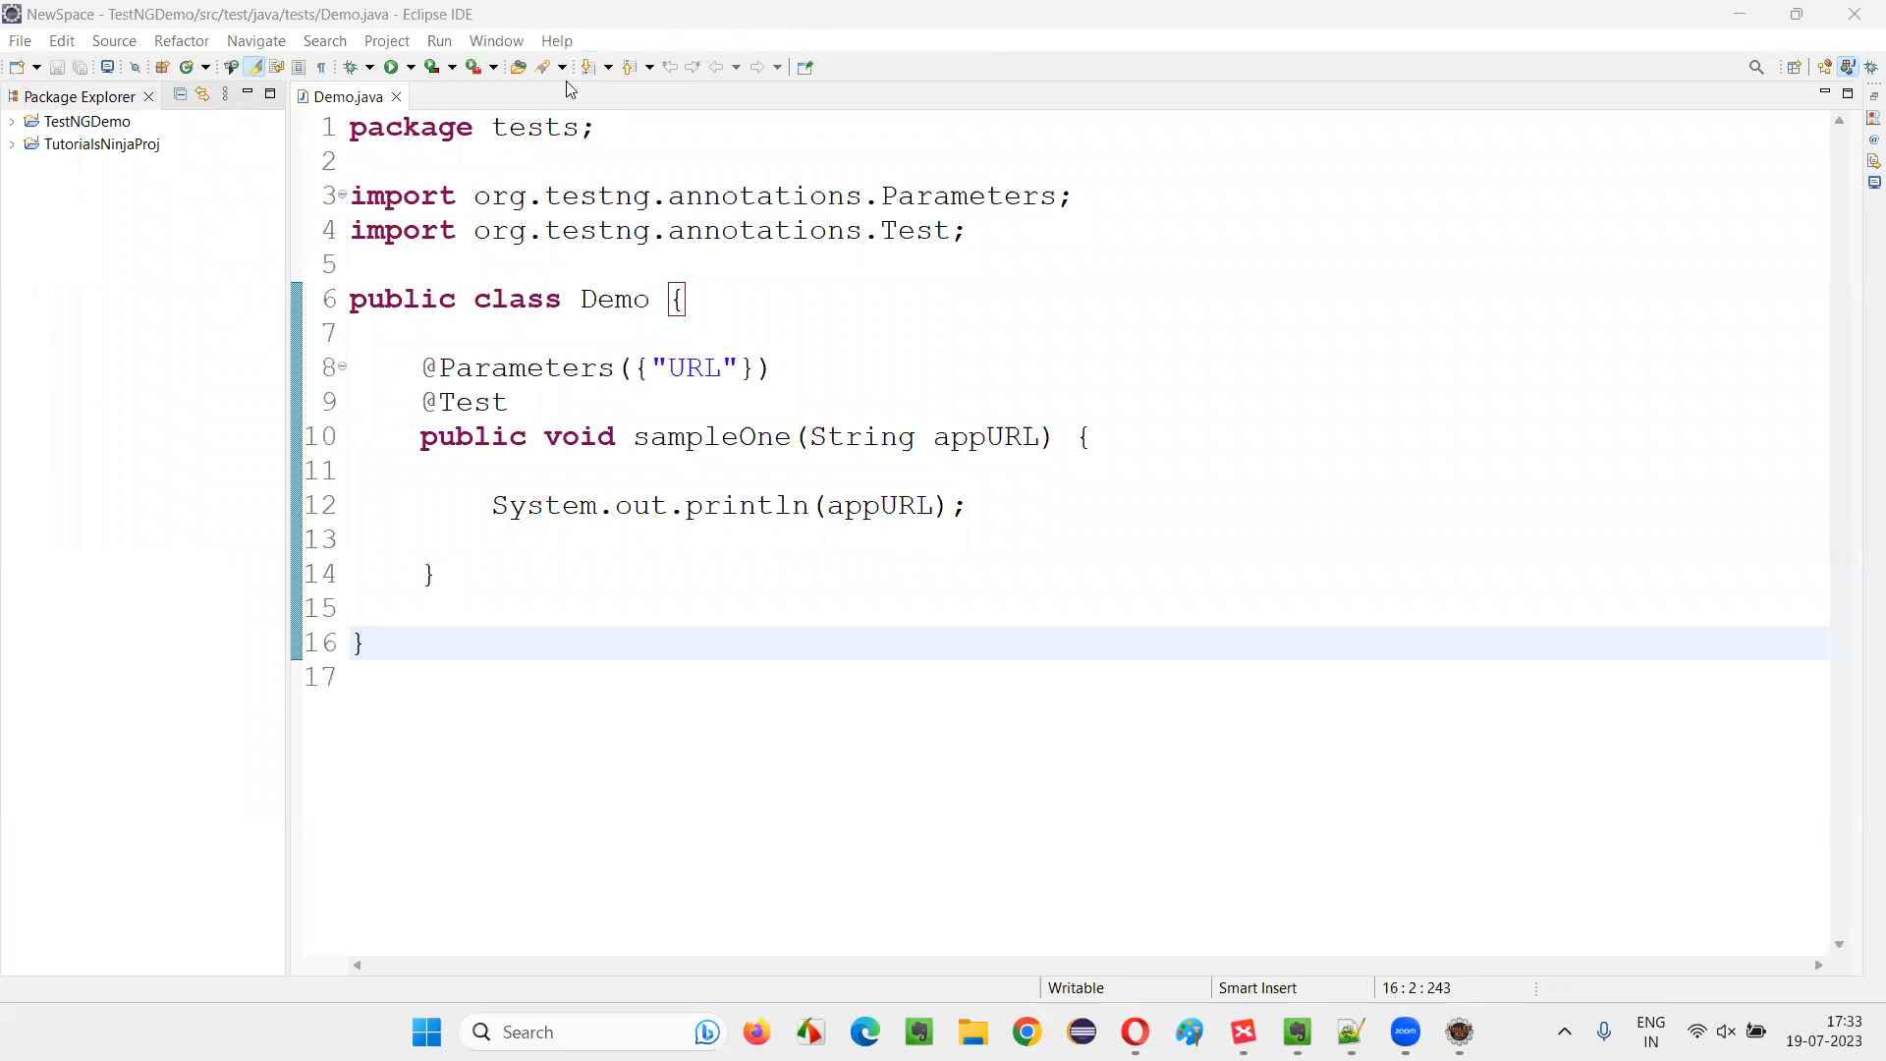
Step: Filter the installed software to 'testng', select TestNG P2 Feature and start its uninstall
{"action": "left_click", "coordinate": [556, 39]}
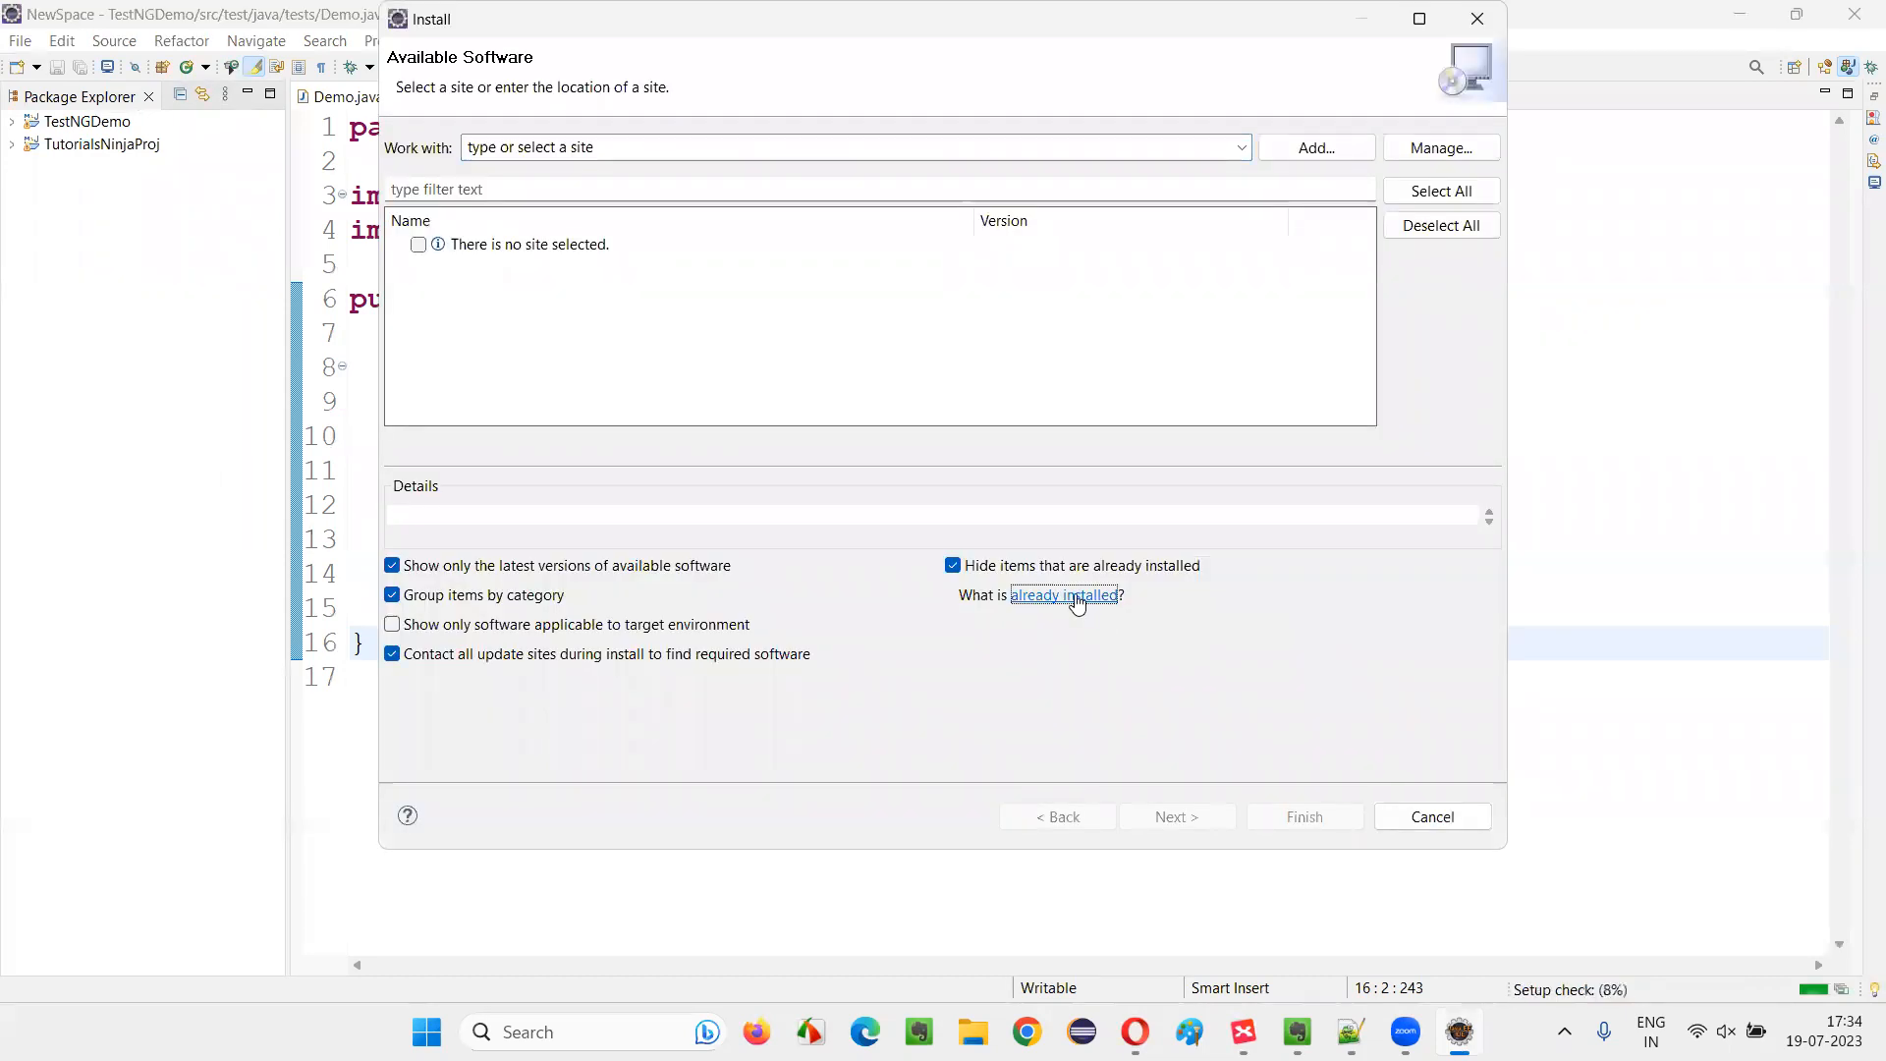
{"action": "left_click", "coordinate": [1063, 593]}
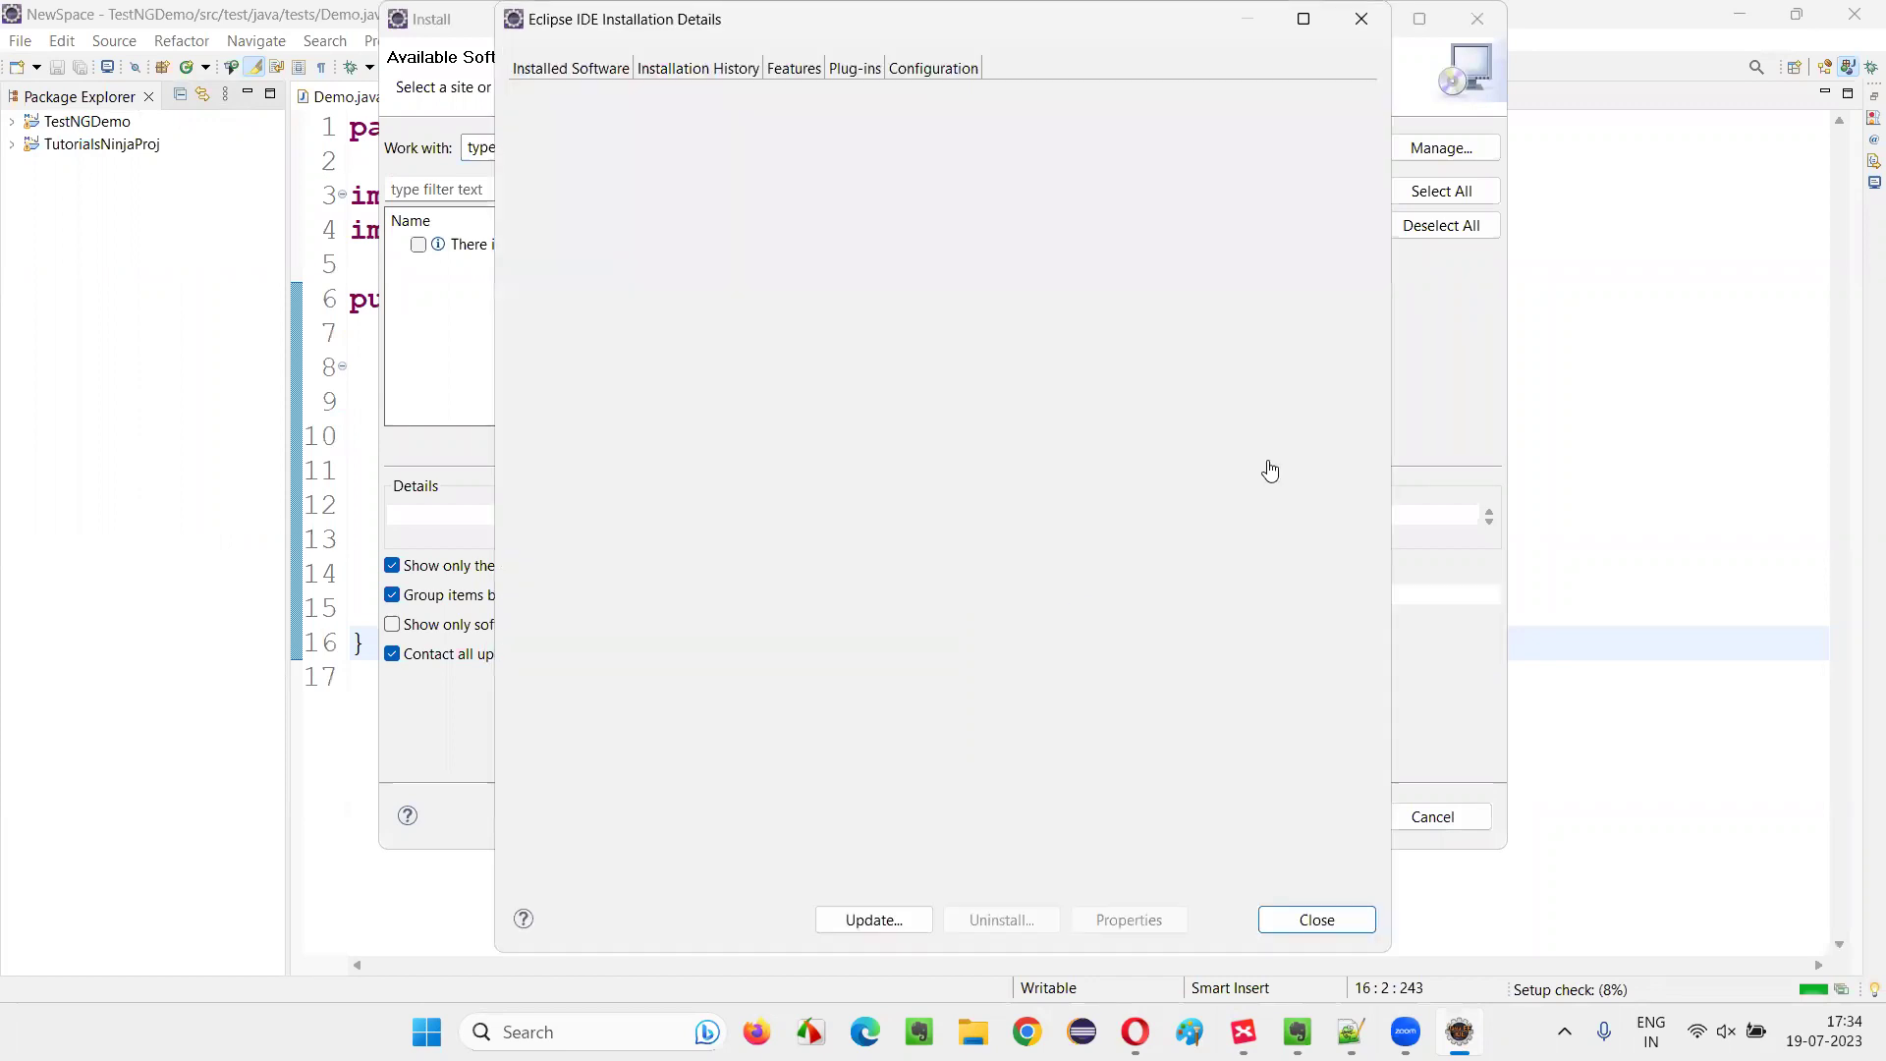
{"action": "left_click", "coordinate": [570, 66]}
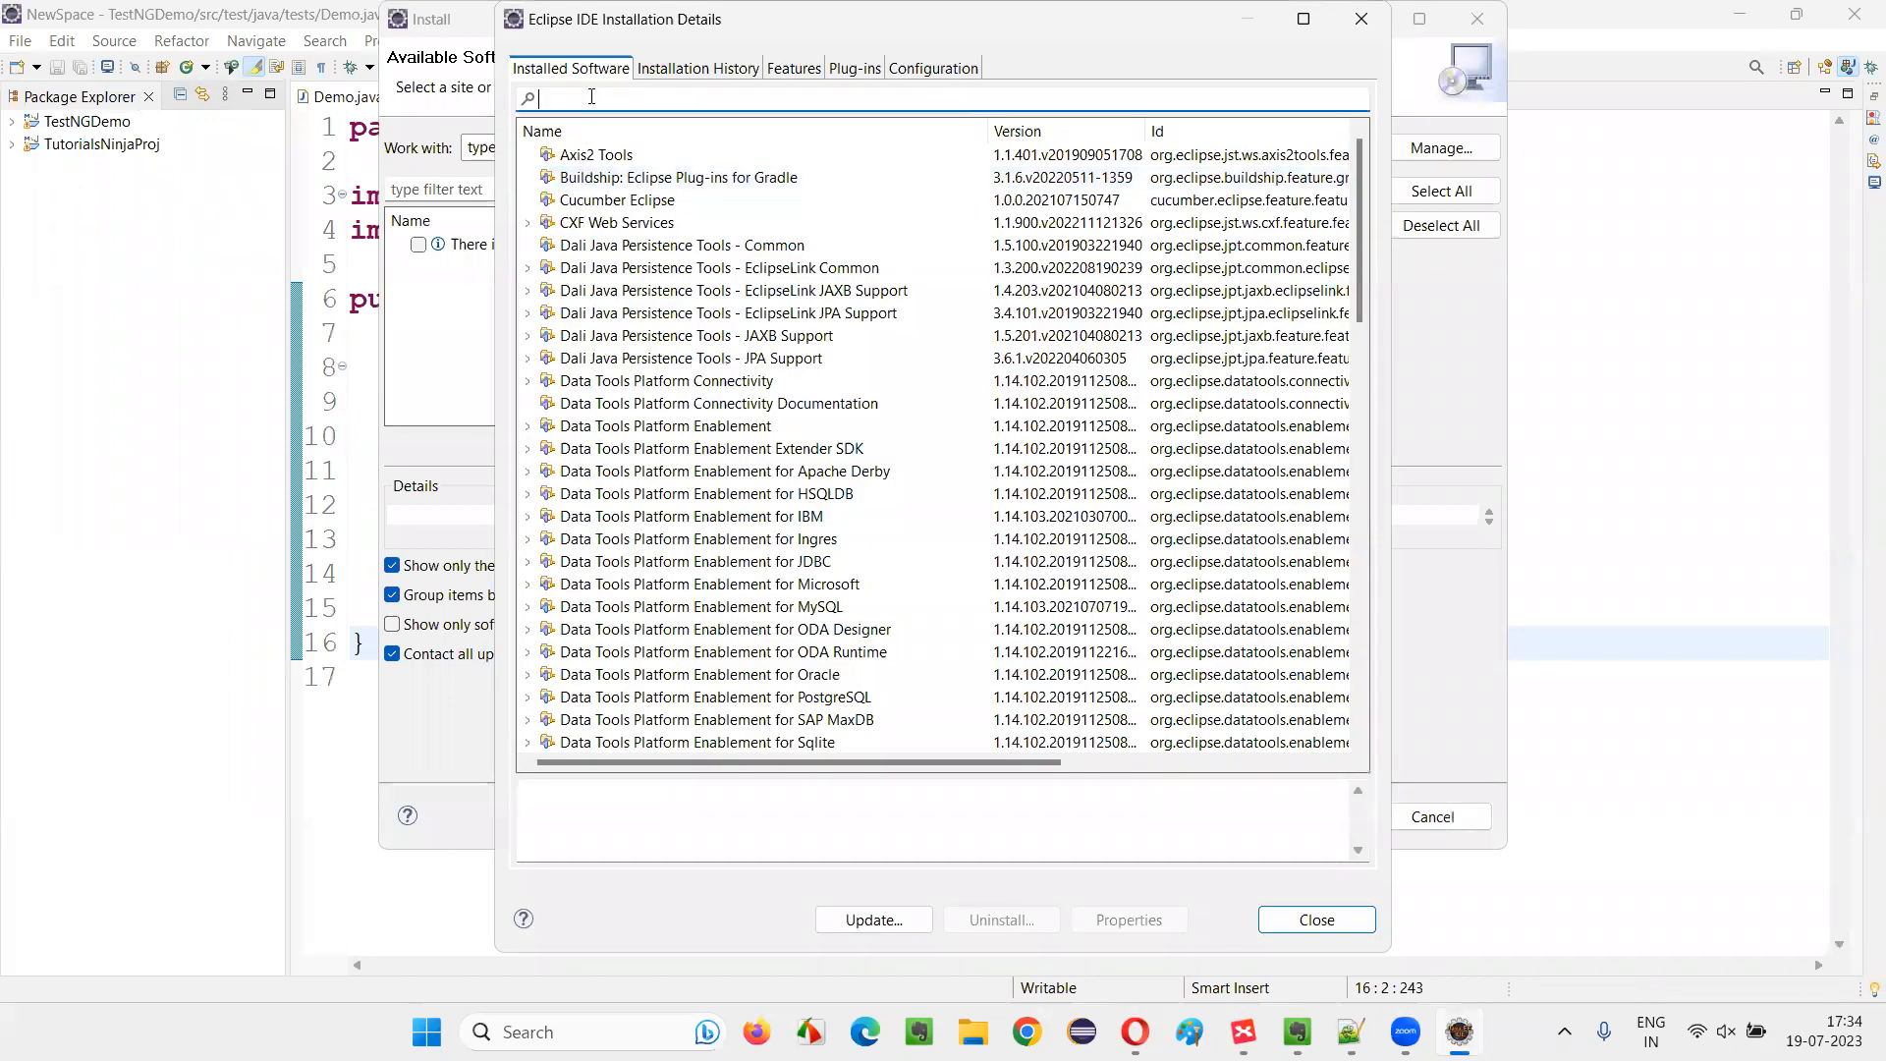
{"action": "type", "text": "testng"}
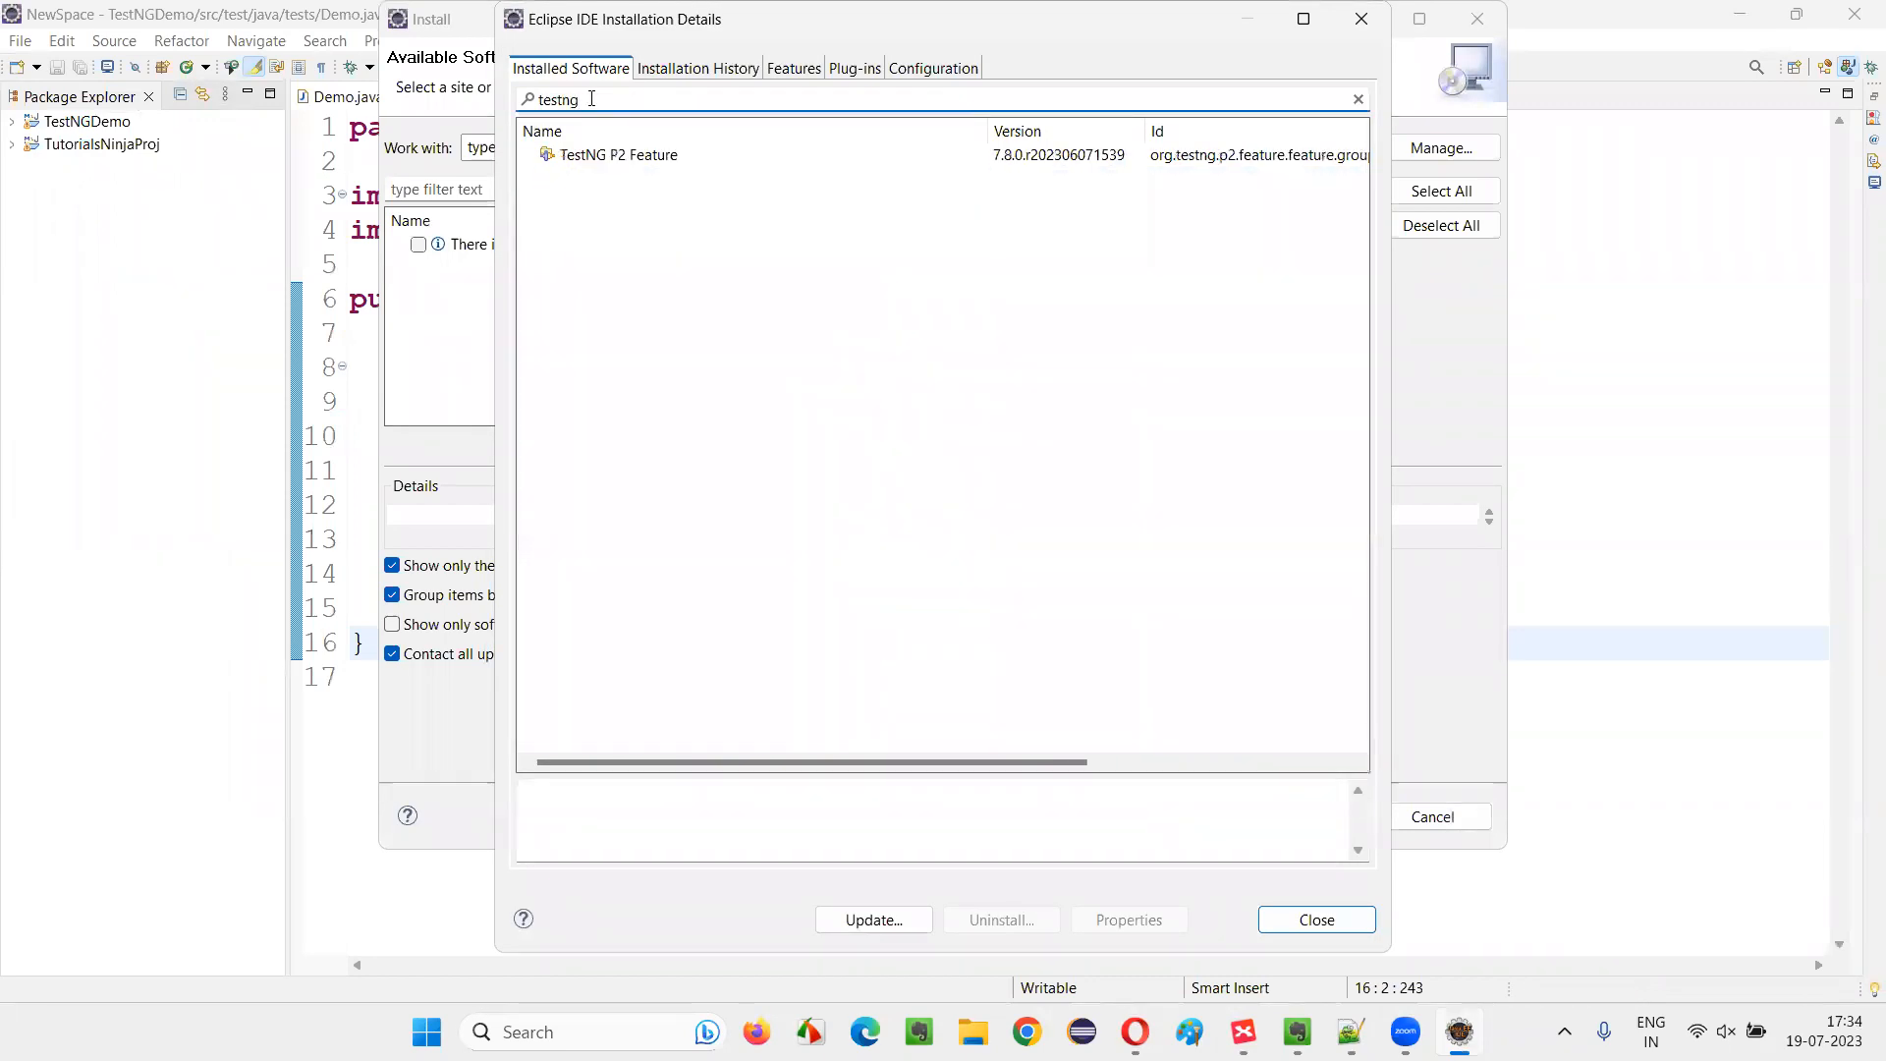
{"action": "left_click", "coordinate": [617, 153]}
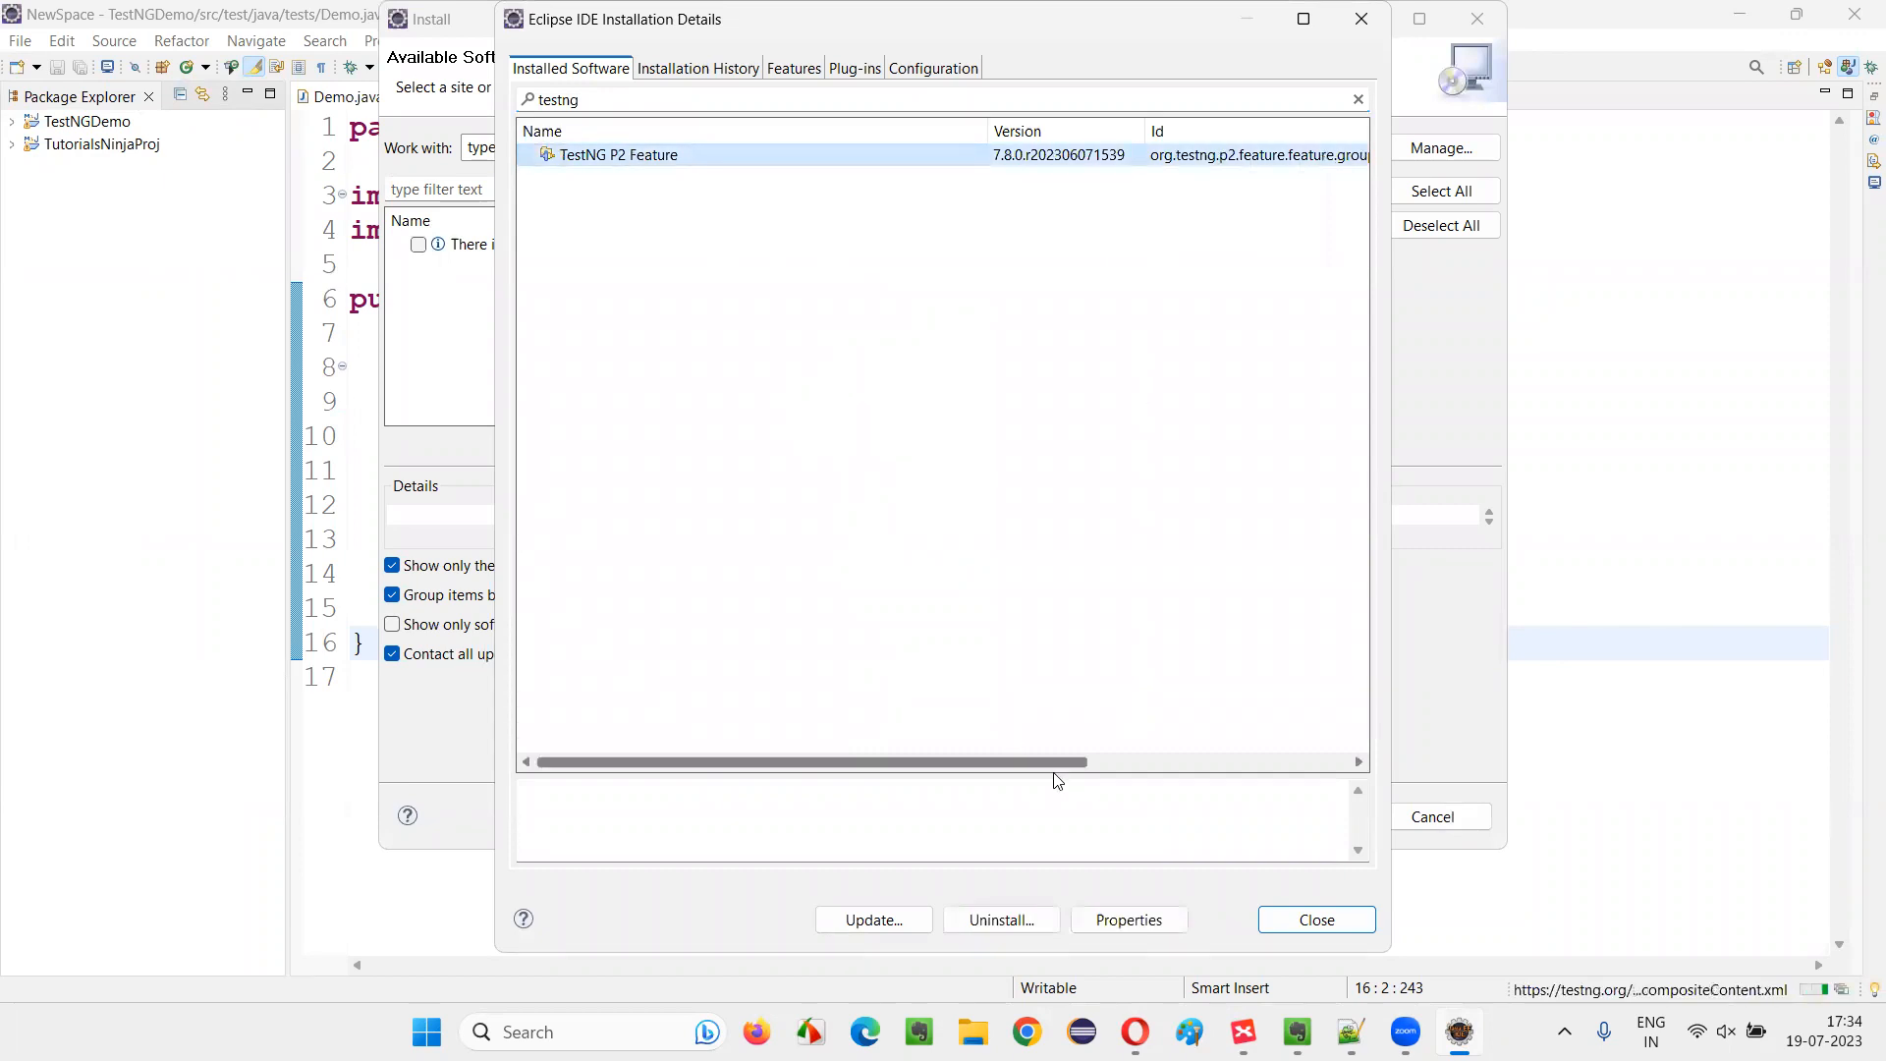
{"action": "left_click", "coordinate": [1315, 919]}
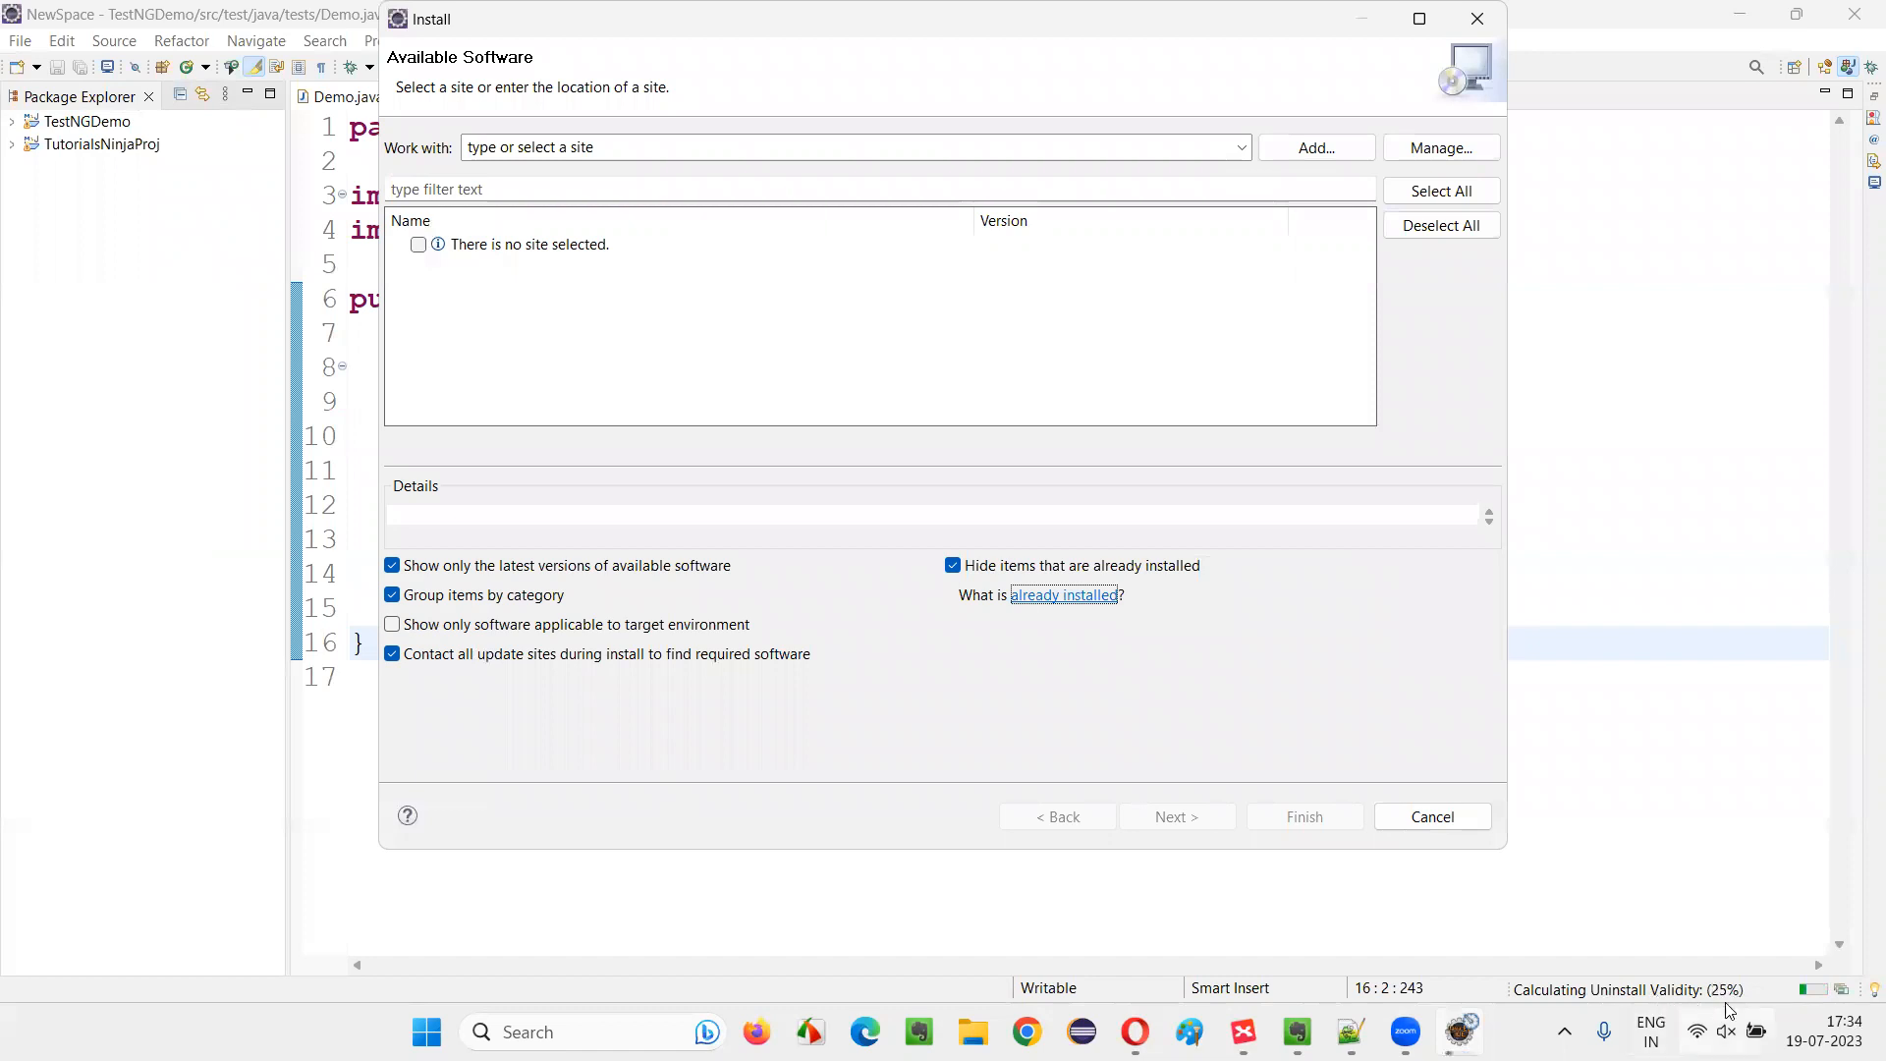
{"action": "mouse_move", "coordinate": [1725, 1004]}
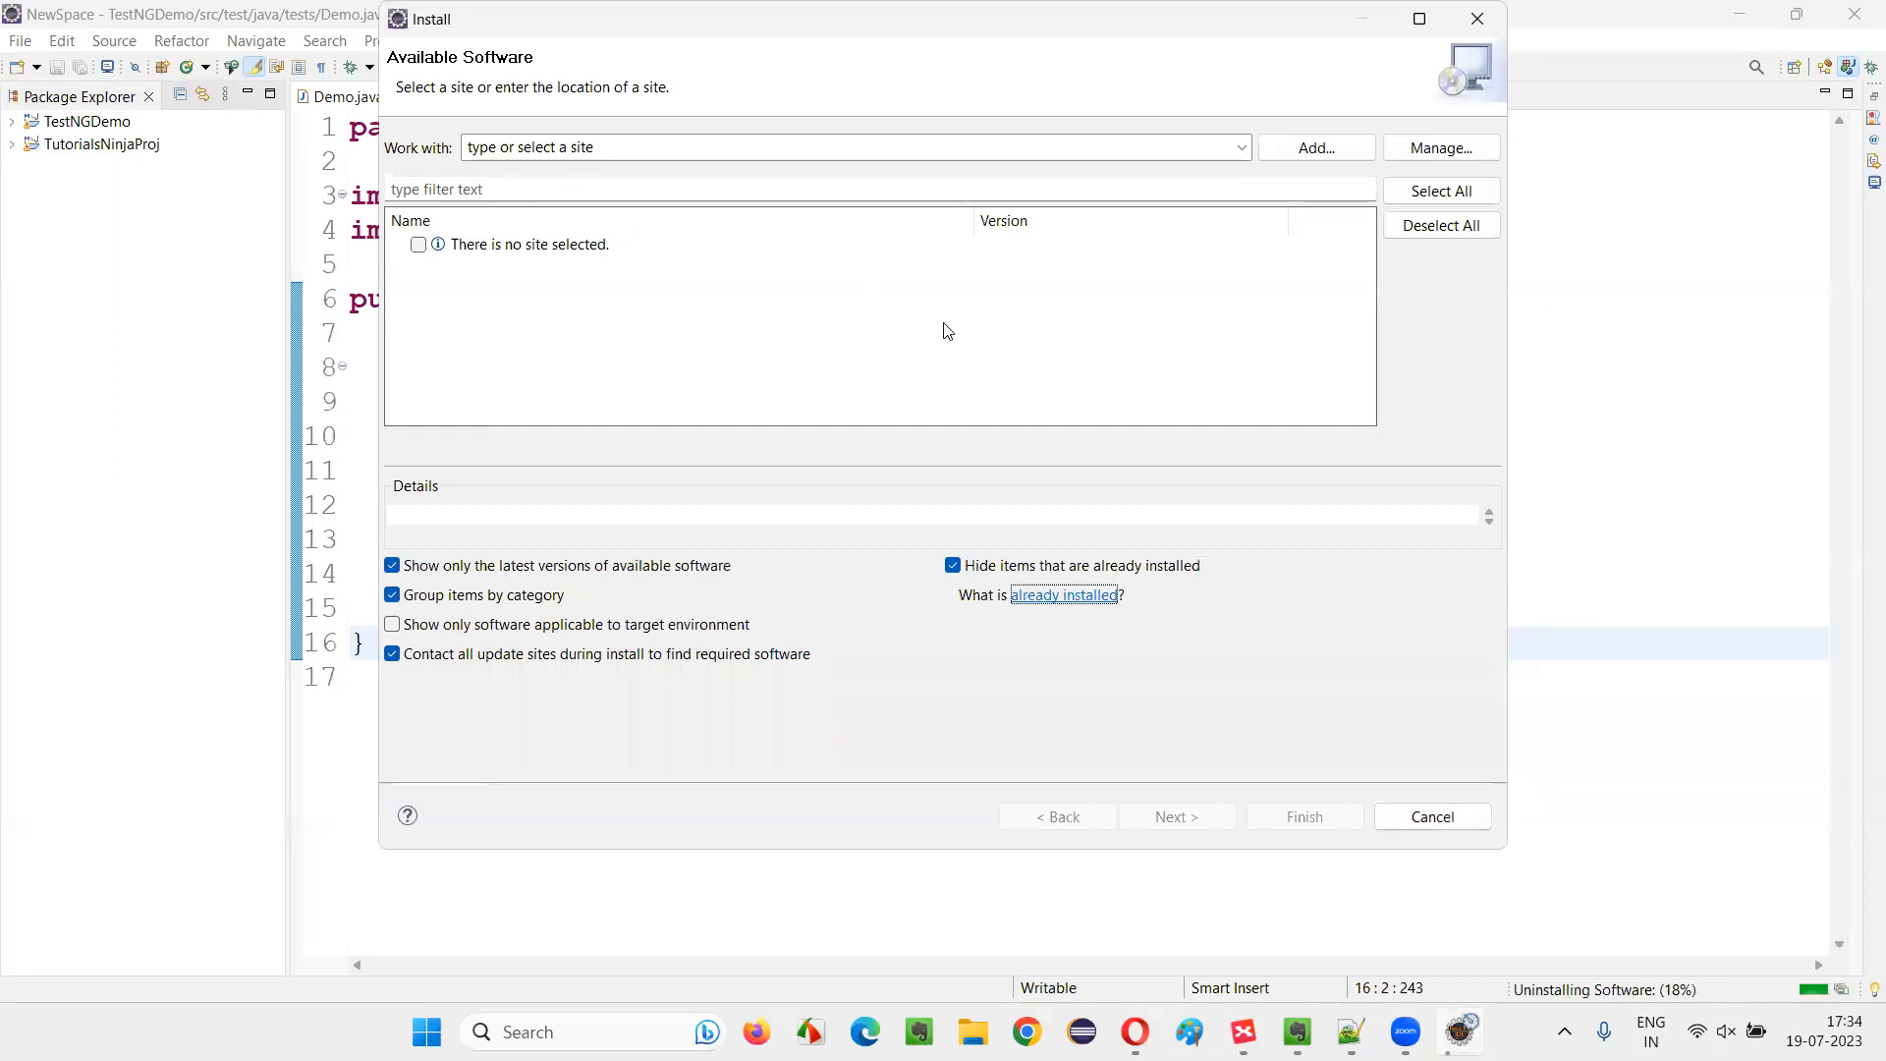
{"action": "mouse_move", "coordinate": [1586, 634]}
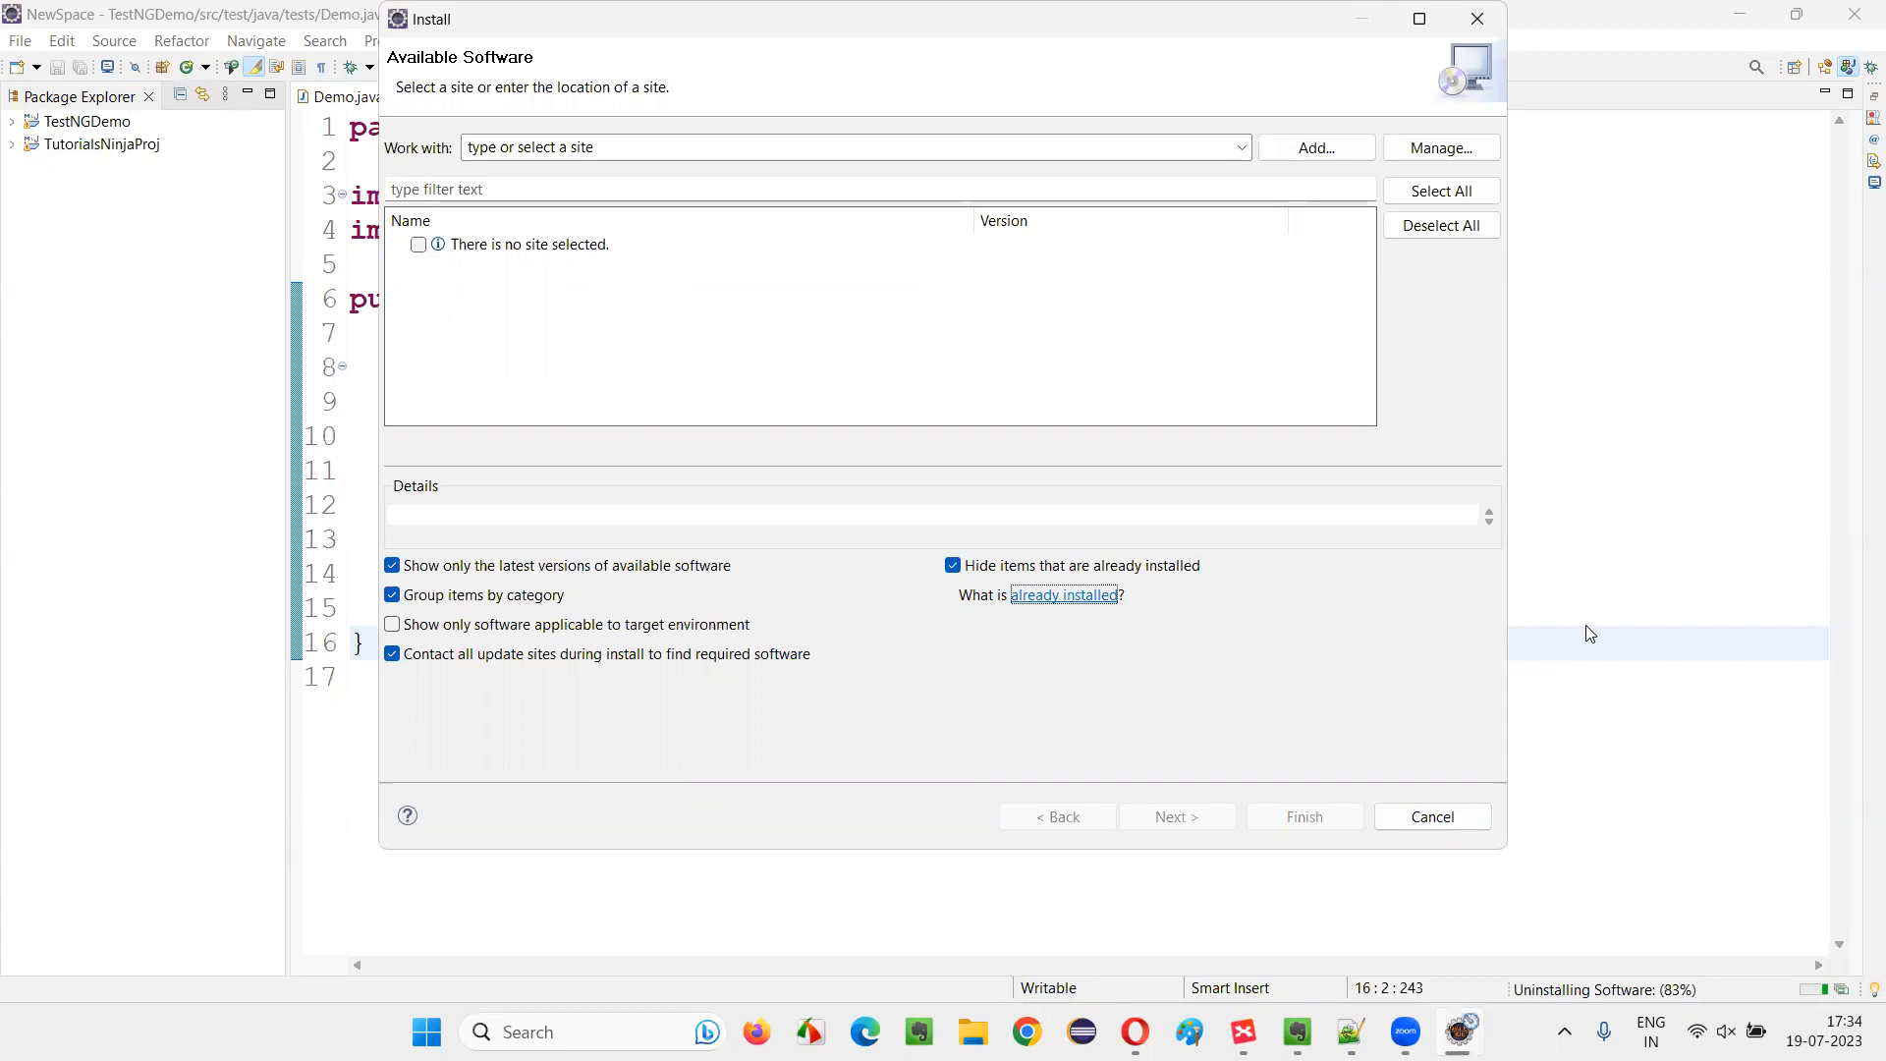
{"action": "mouse_move", "coordinate": [1729, 1006]}
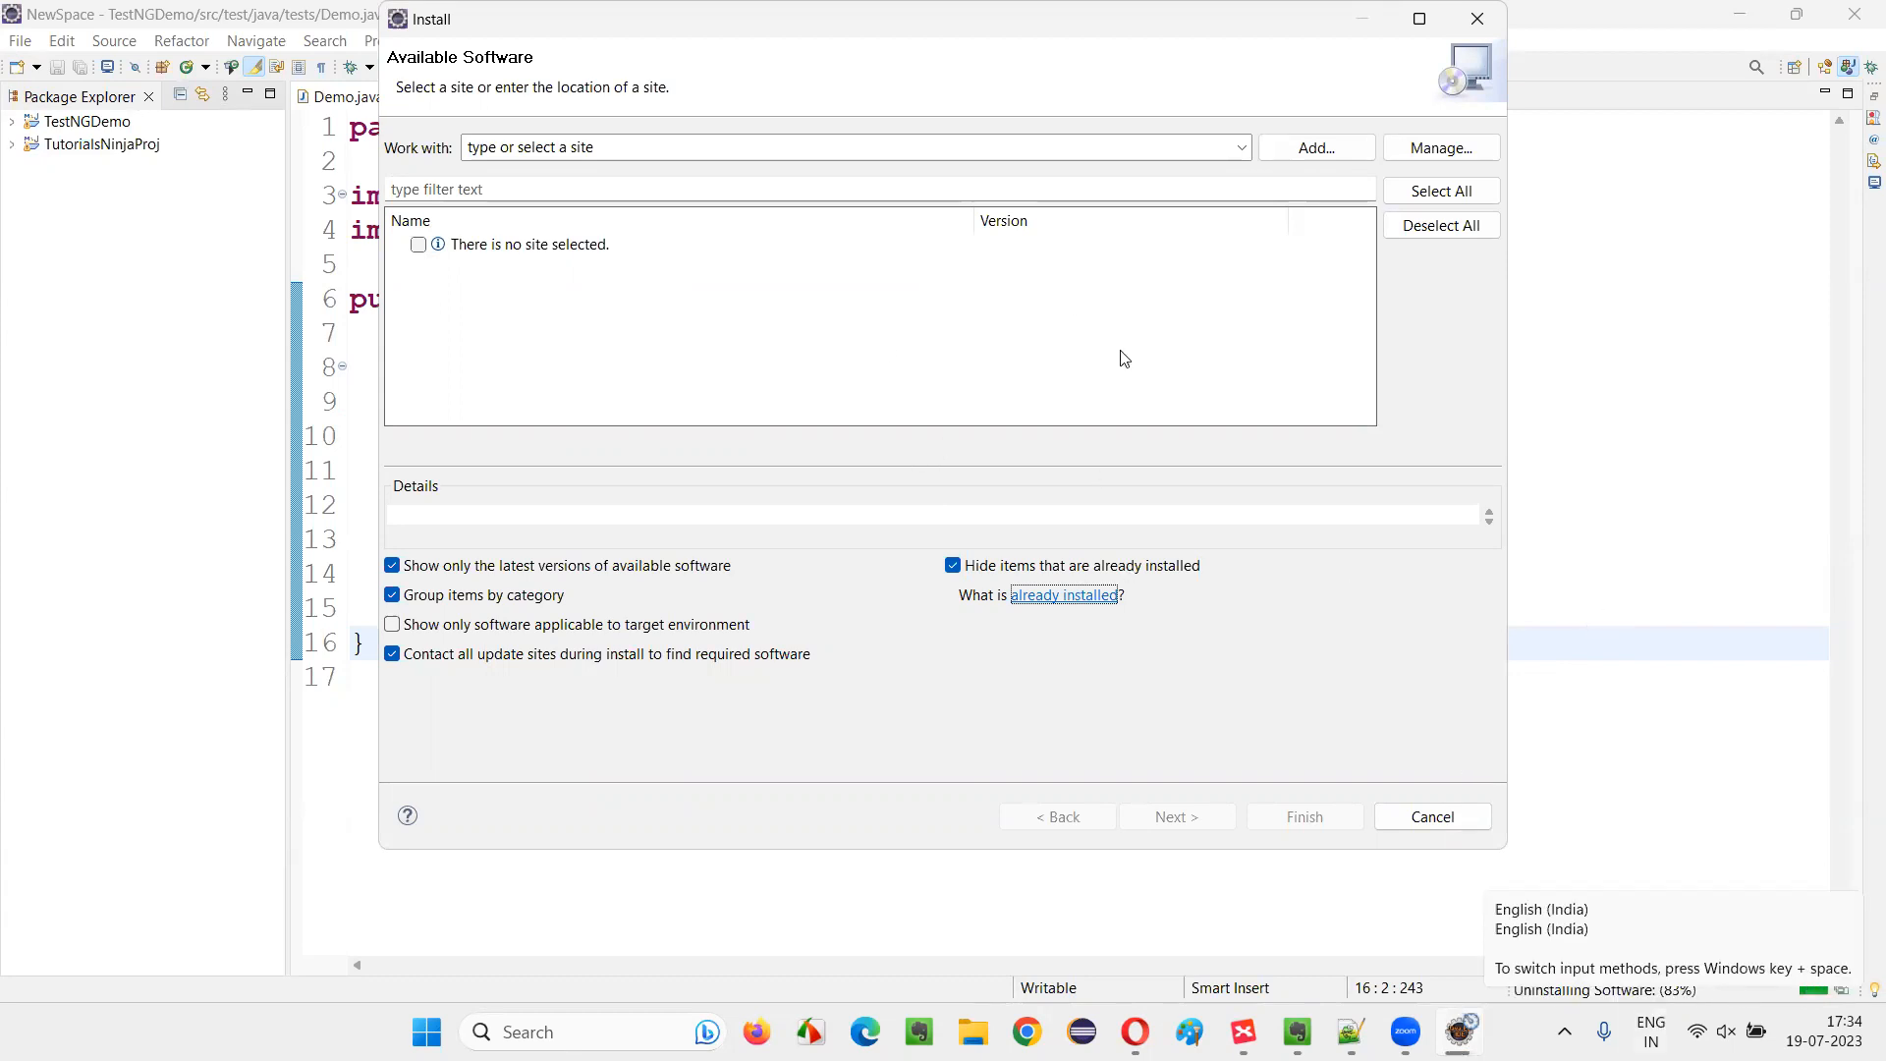
{"action": "mouse_move", "coordinate": [1080, 391]}
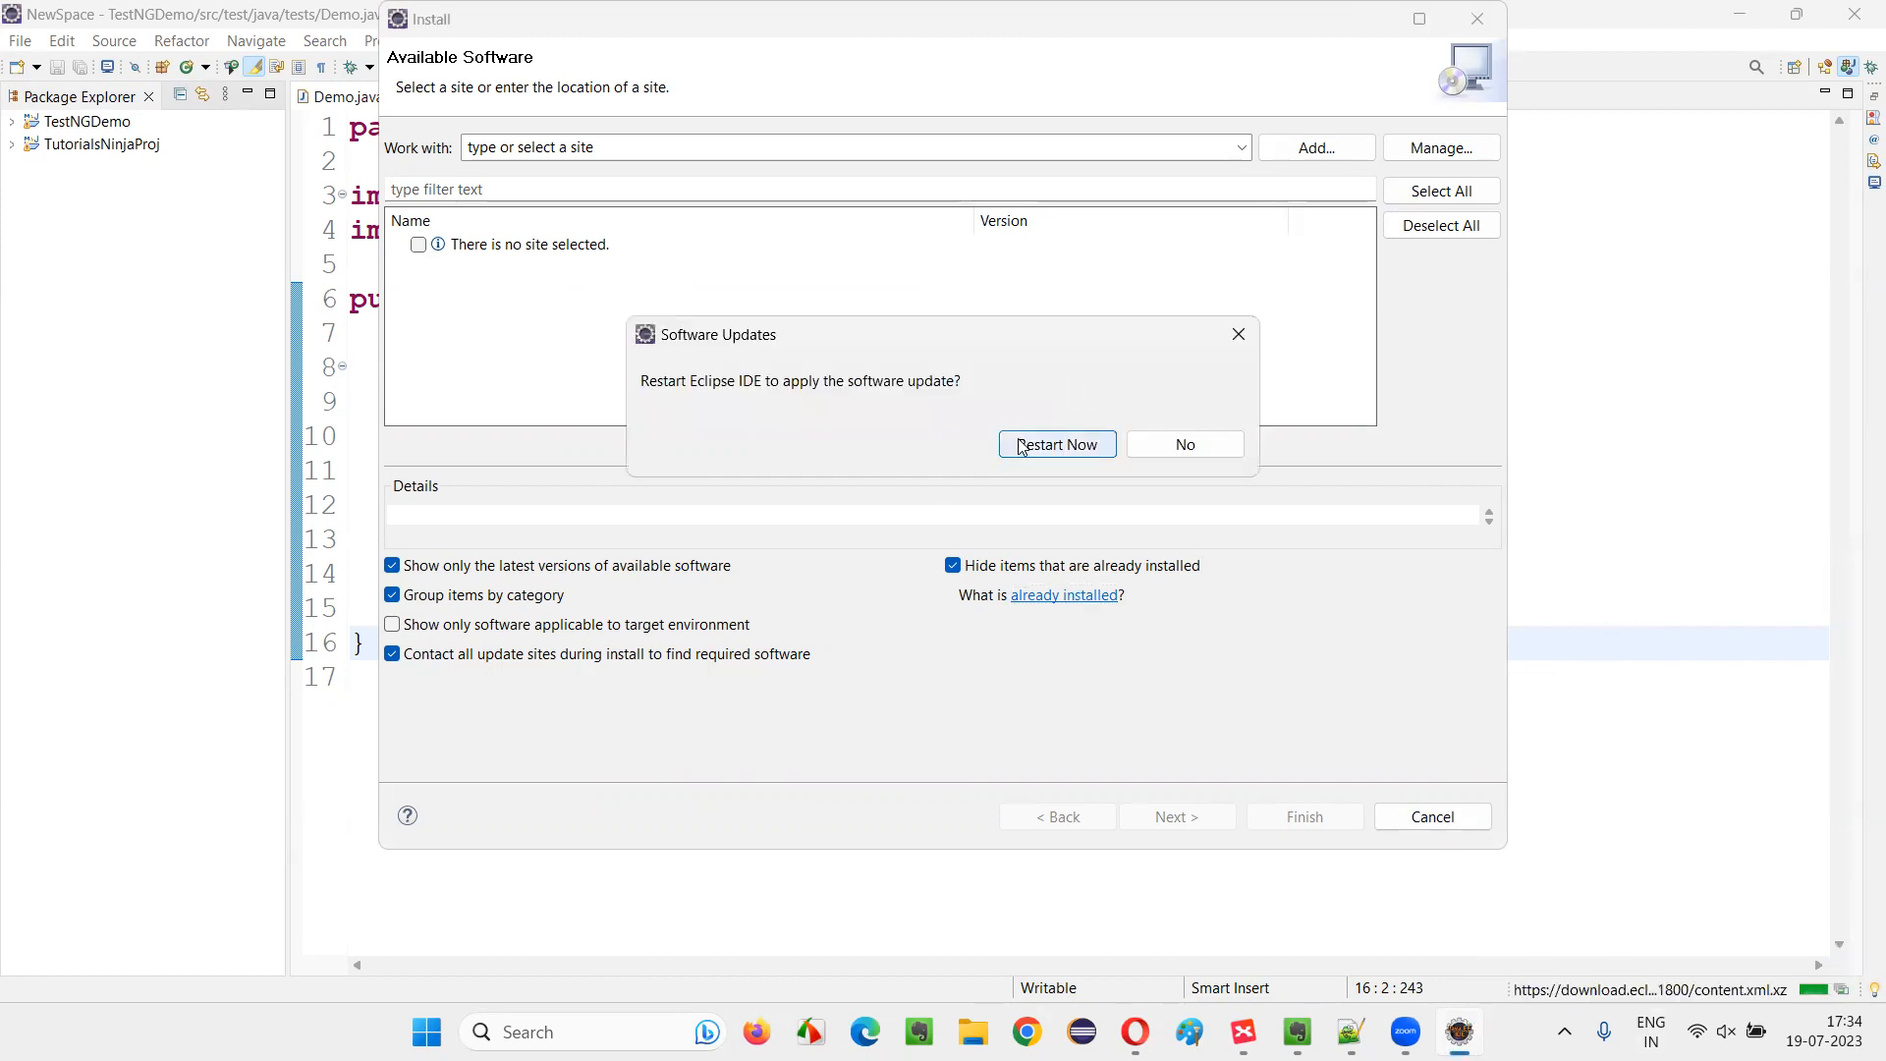
Step: Restart Eclipse once the TestNG P2 Feature uninstall finishes
{"action": "left_click", "coordinate": [1055, 444]}
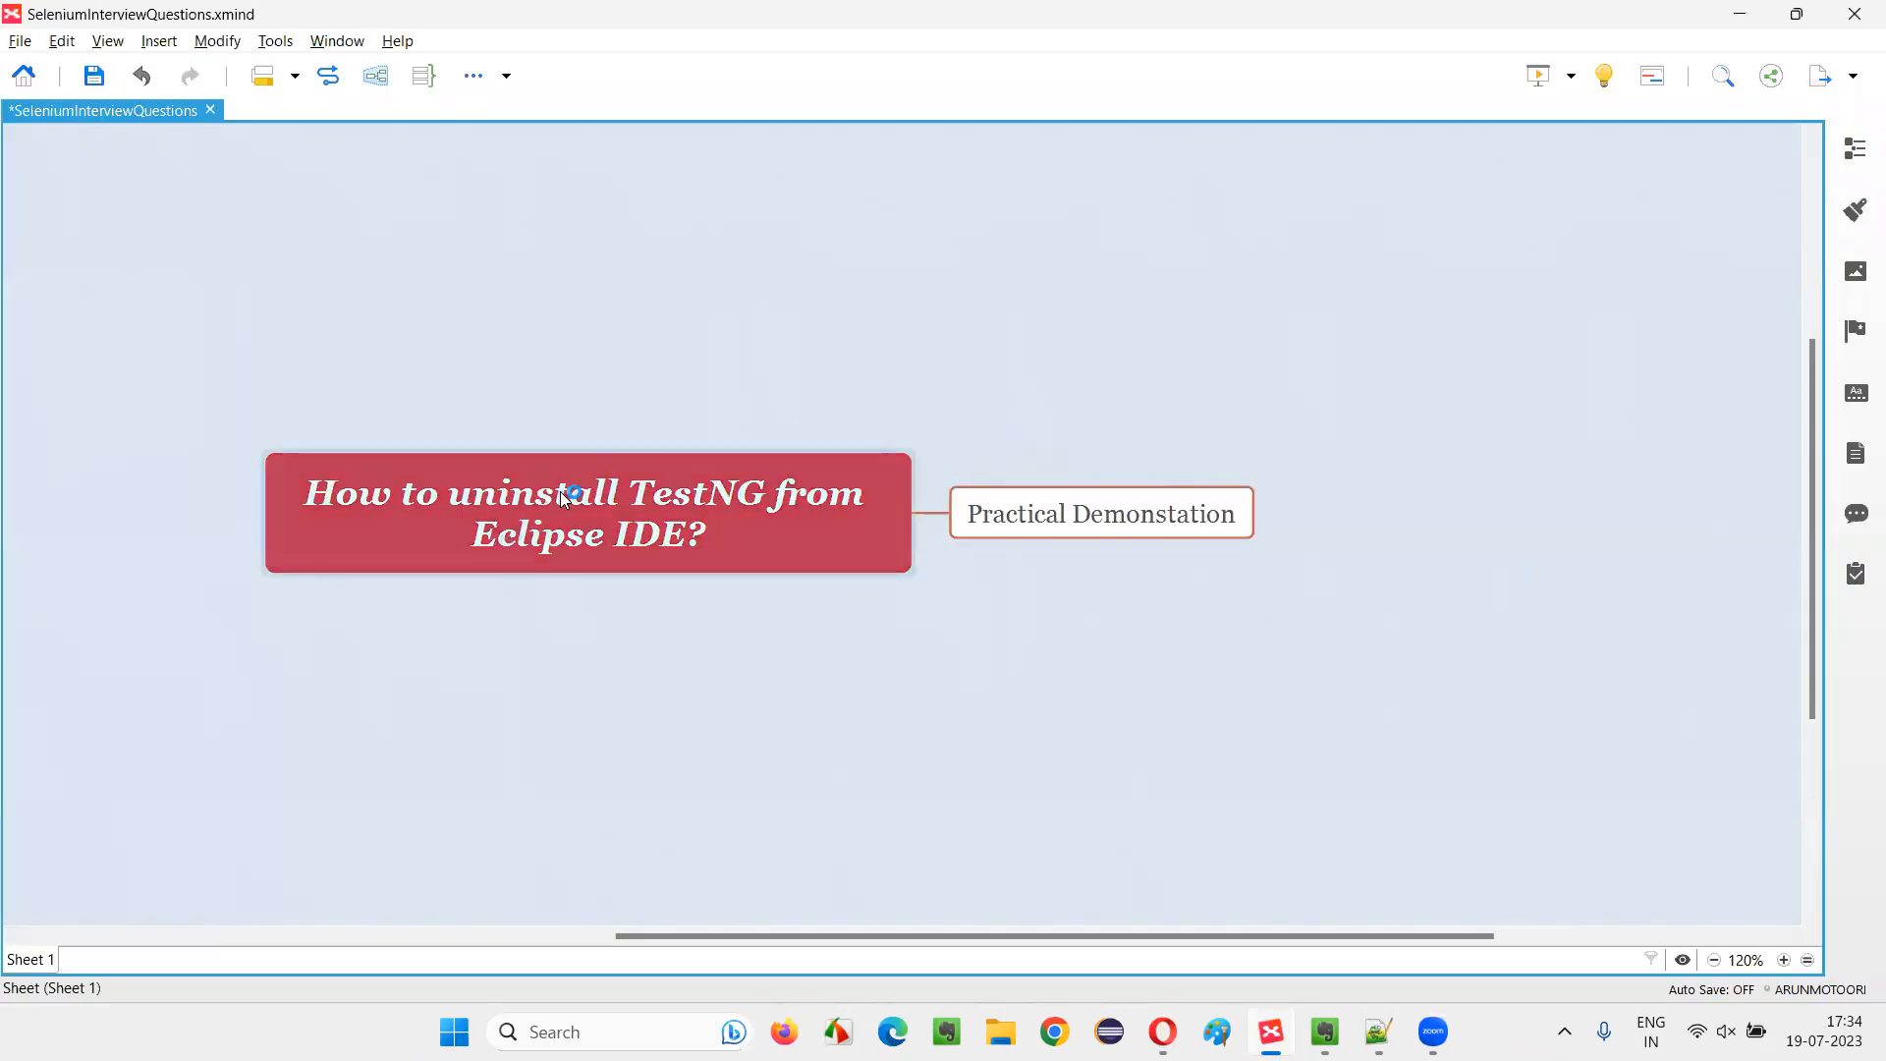
Step: View the XMind topic while Eclipse restarts, then return to the restarted Eclipse showing Demo.java
{"action": "left_click", "coordinate": [587, 512]}
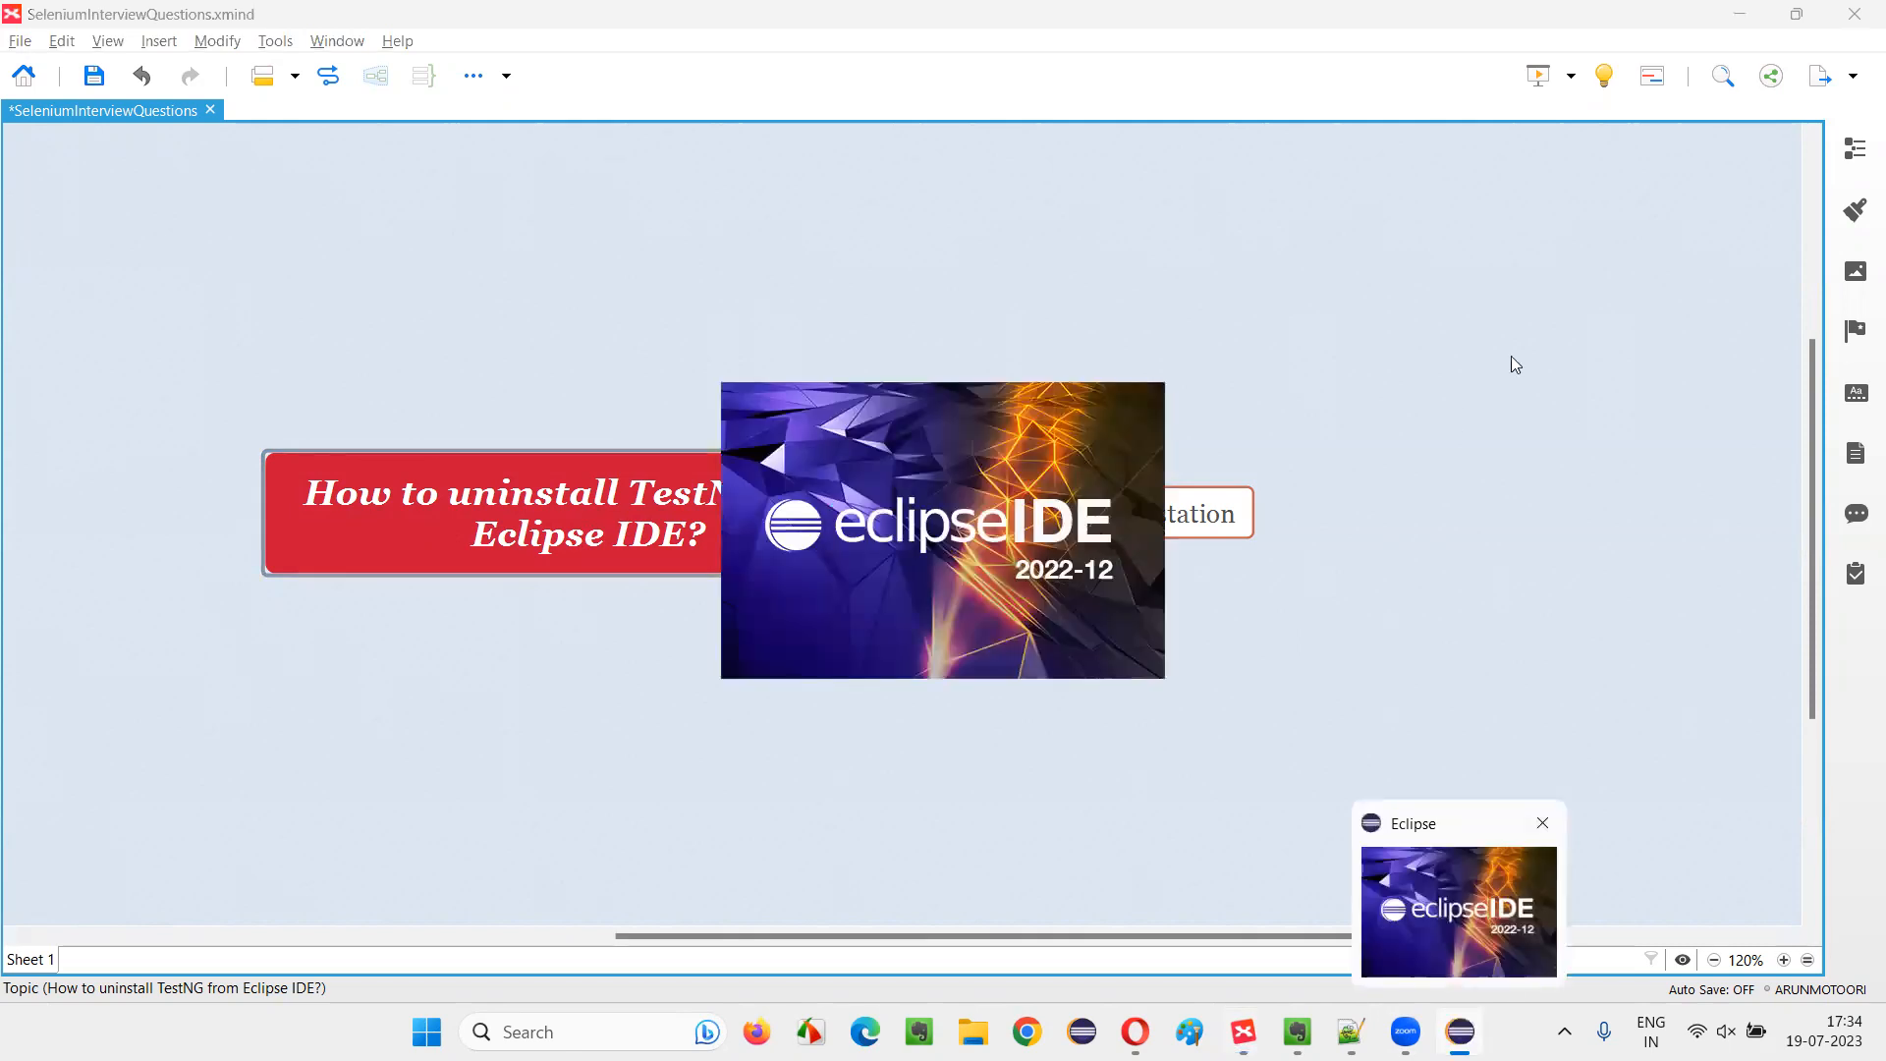
{"action": "left_click", "coordinate": [1544, 823]}
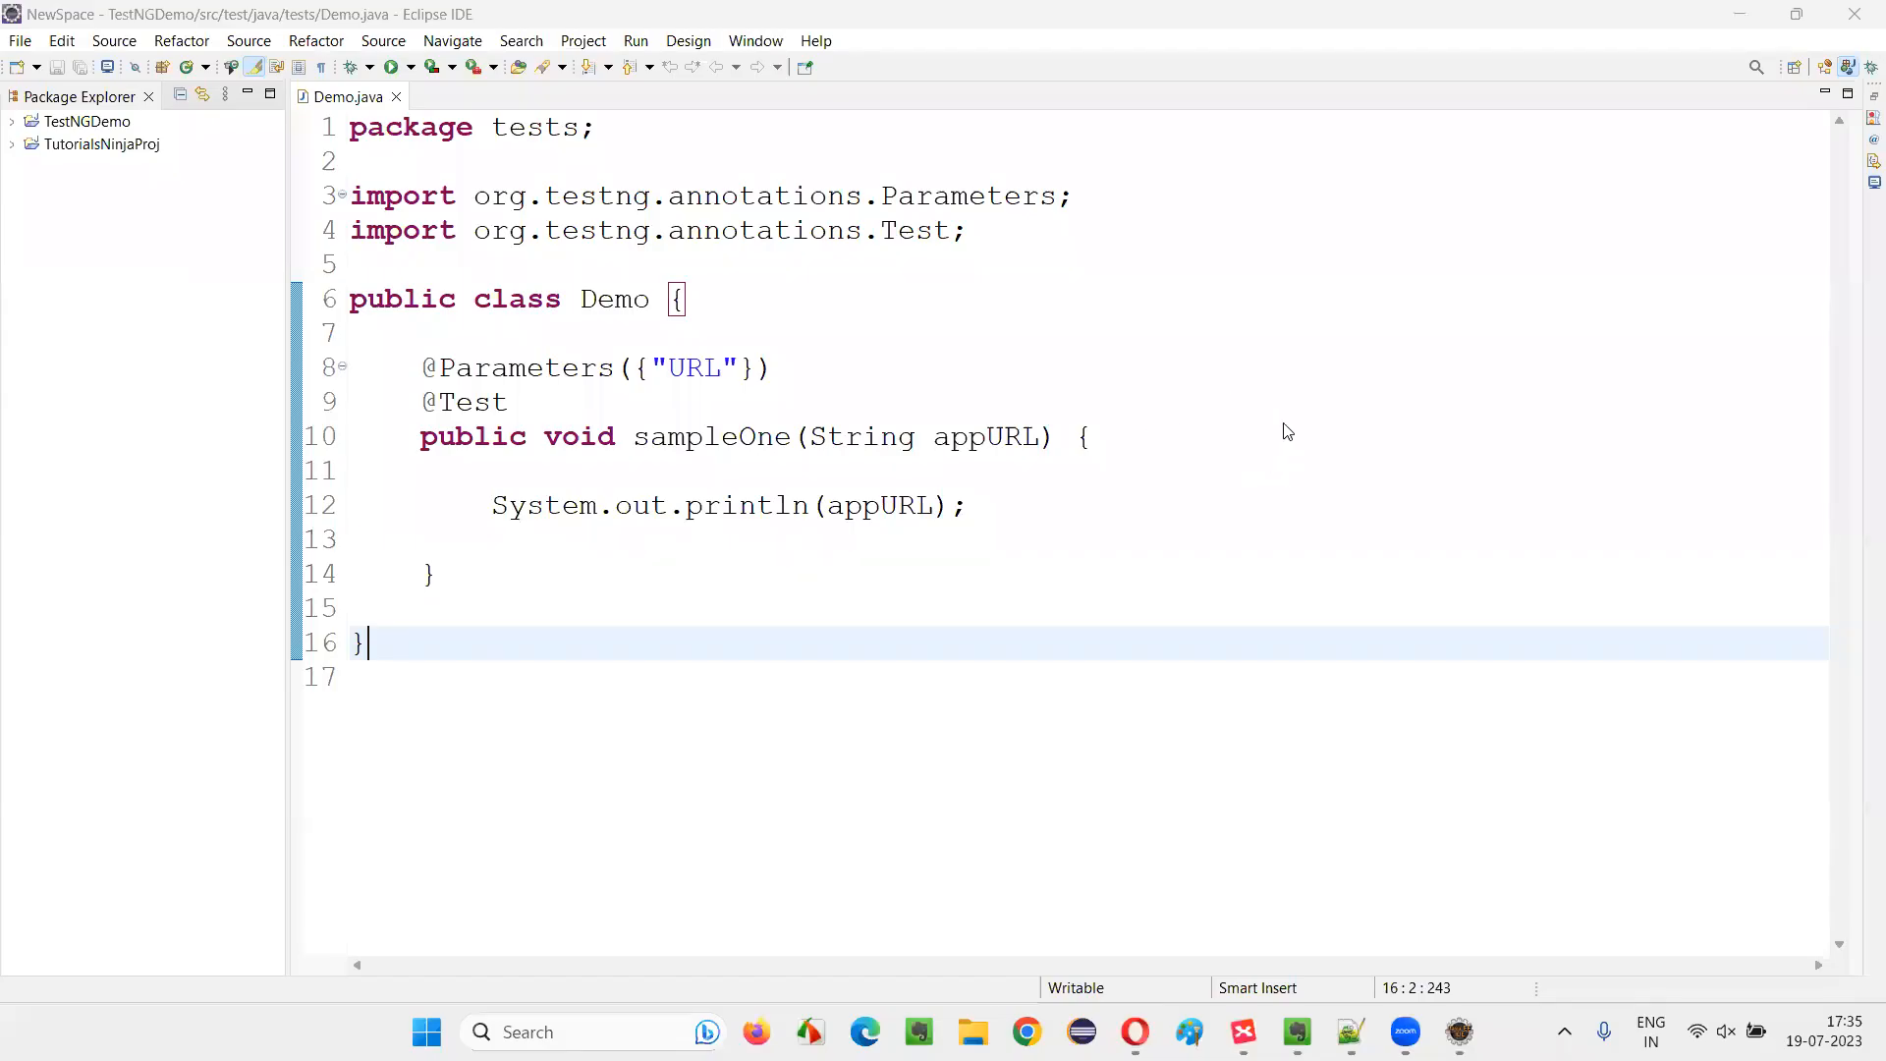
Step: Confirm a Show View search for 'testng' returns nothing, then switch back to the XMind mind map
{"action": "left_click", "coordinate": [1218, 334]}
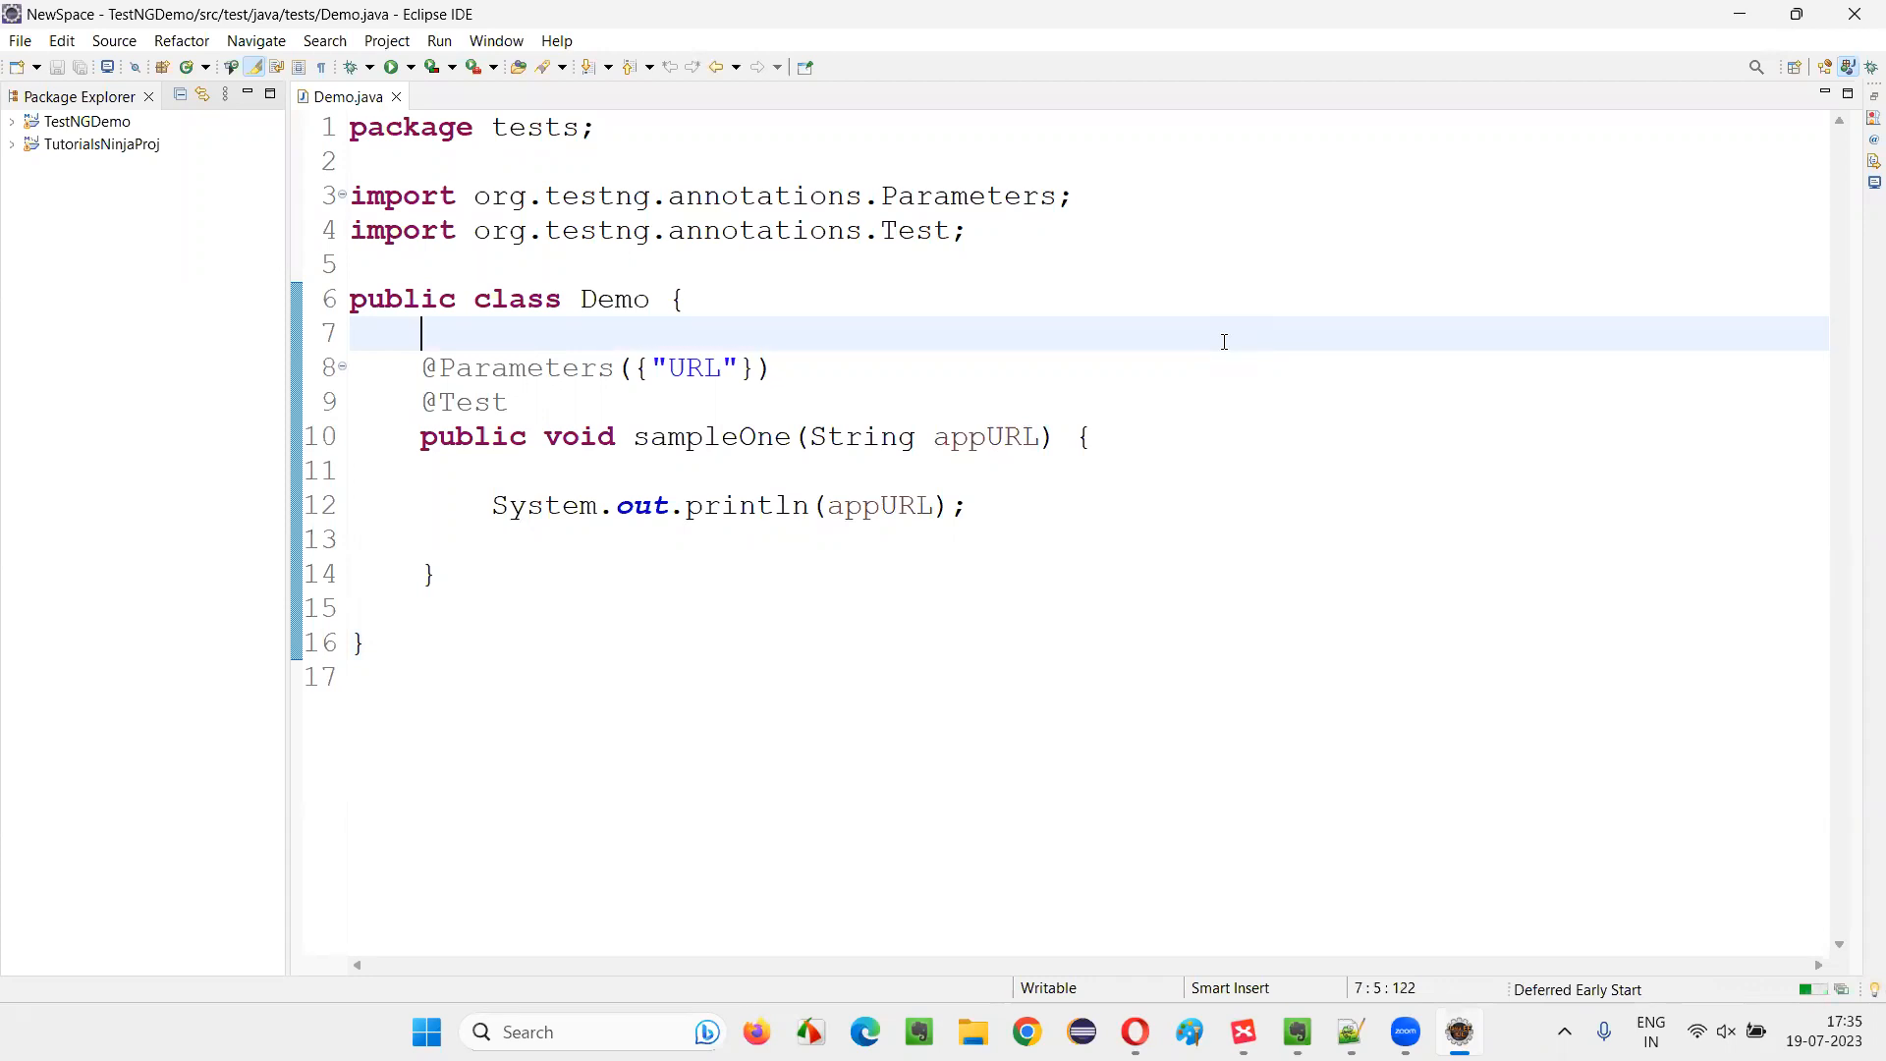
{"action": "mouse_move", "coordinate": [1014, 572]}
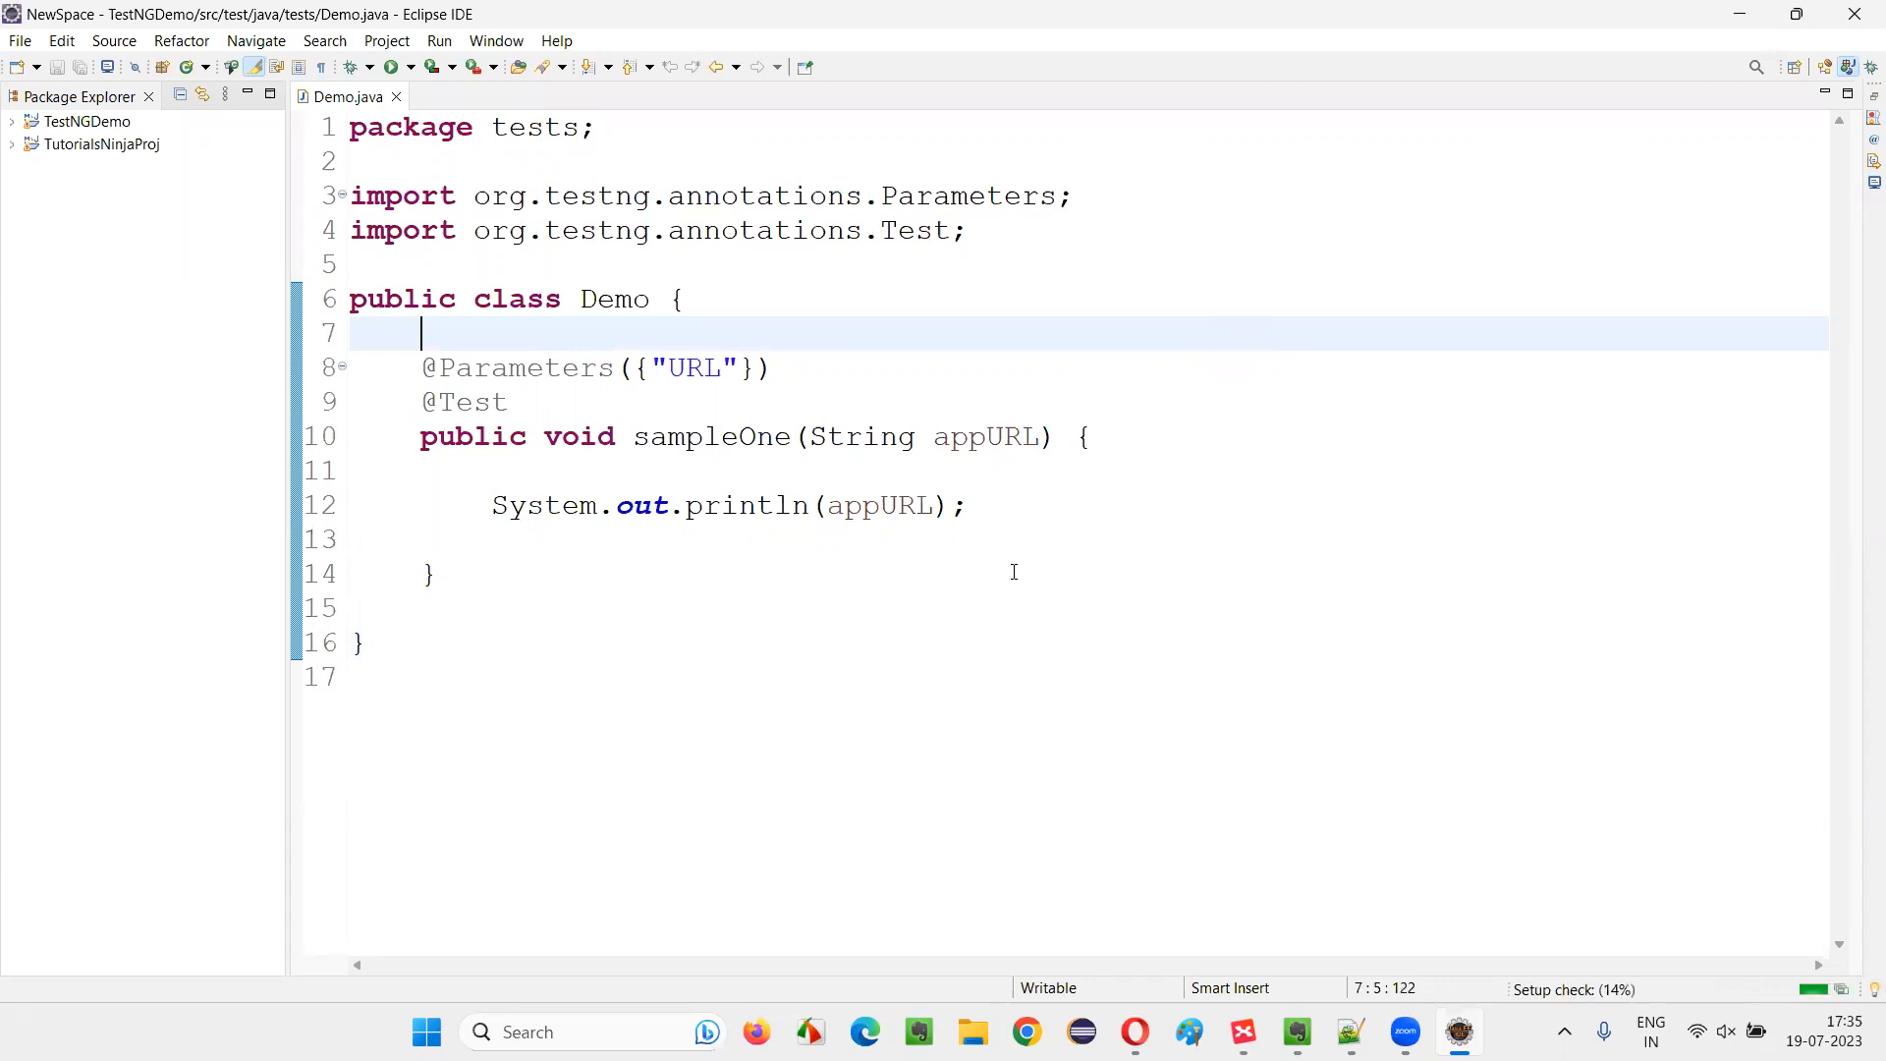
{"action": "mouse_move", "coordinate": [624, 132]}
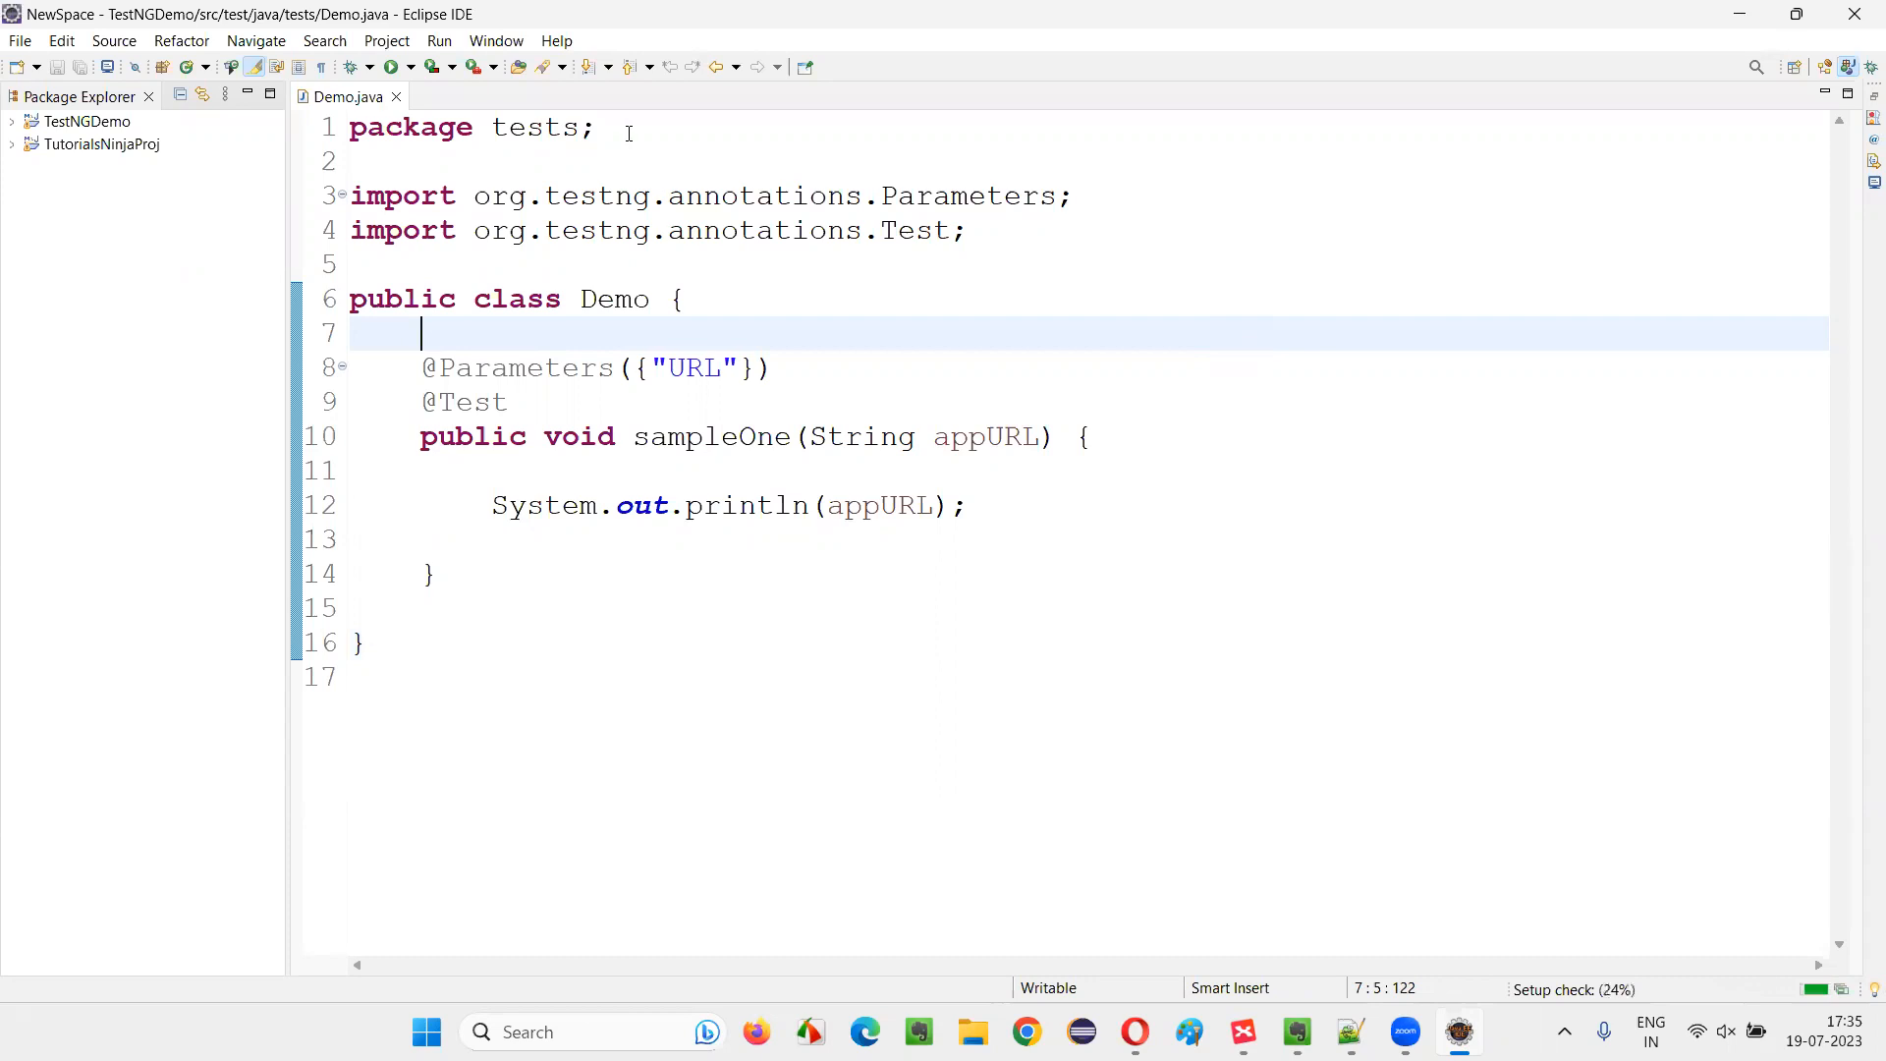
{"action": "left_click", "coordinate": [495, 39]}
{"action": "type", "text": "t"}
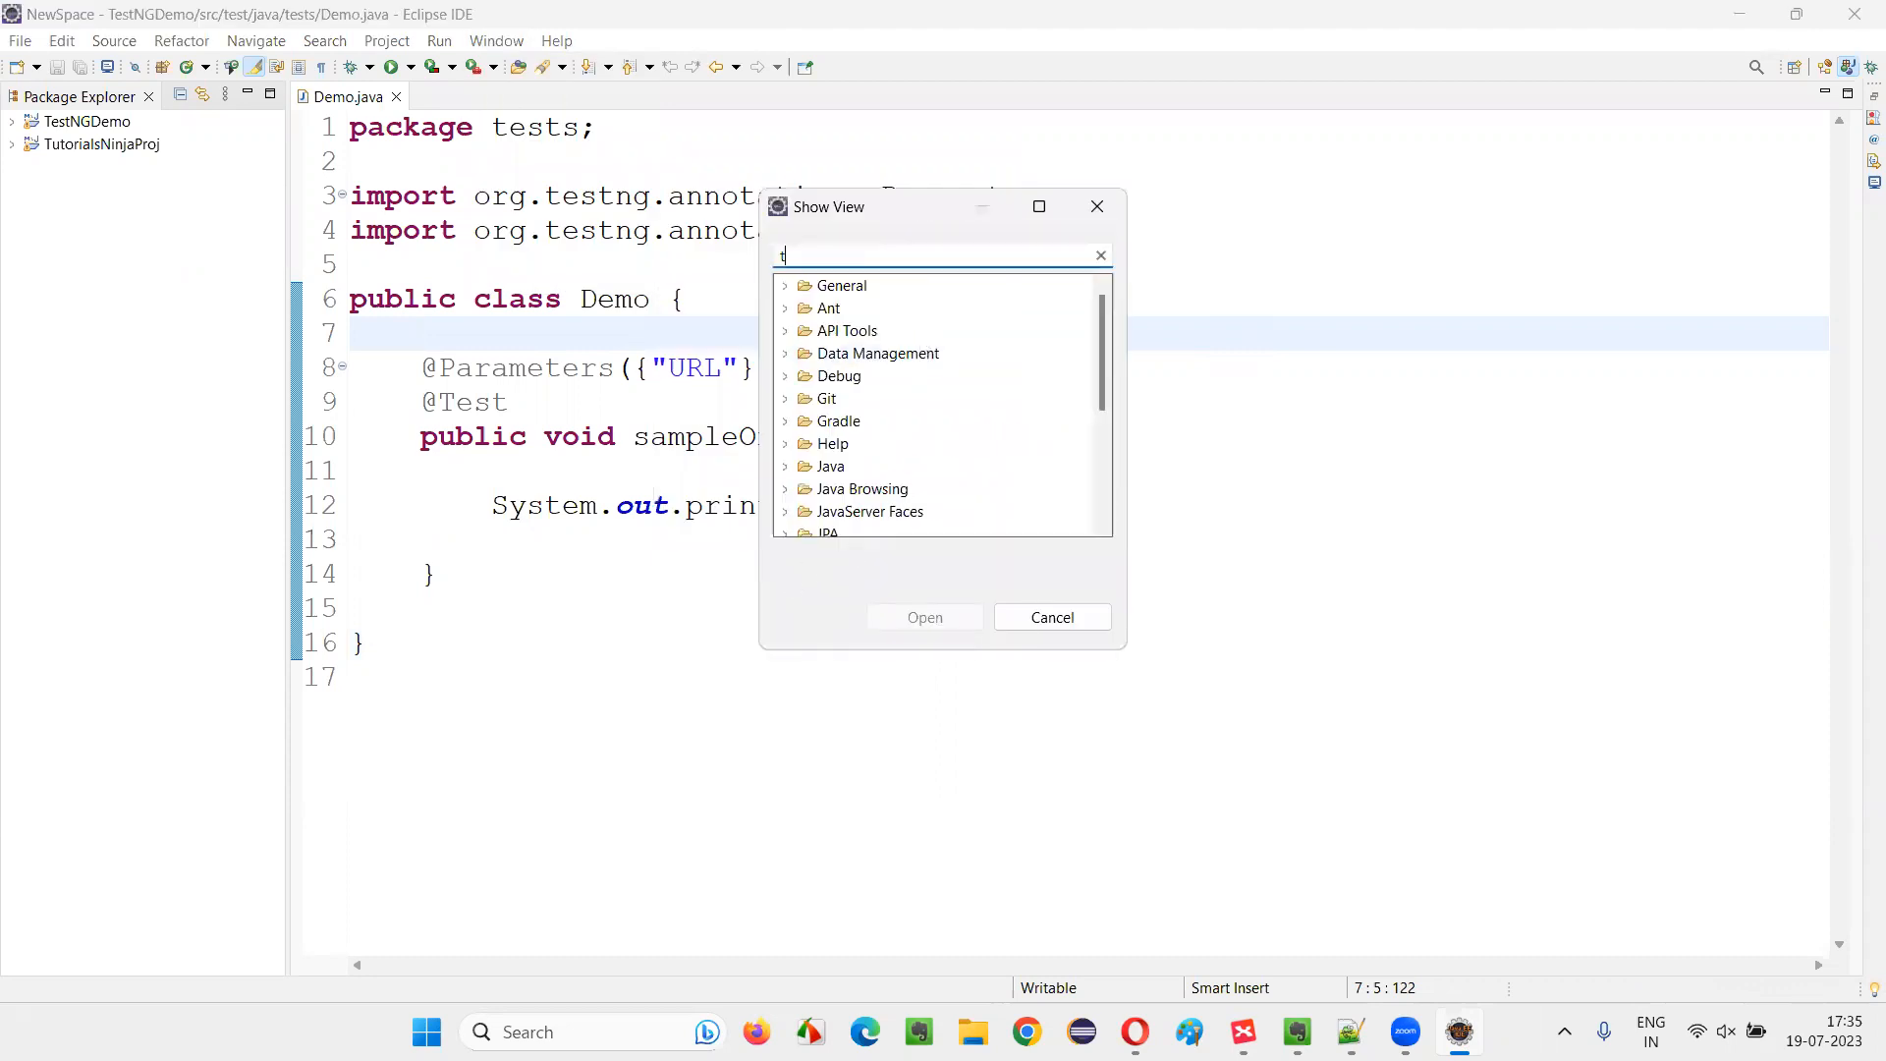
{"action": "type", "text": "estng"}
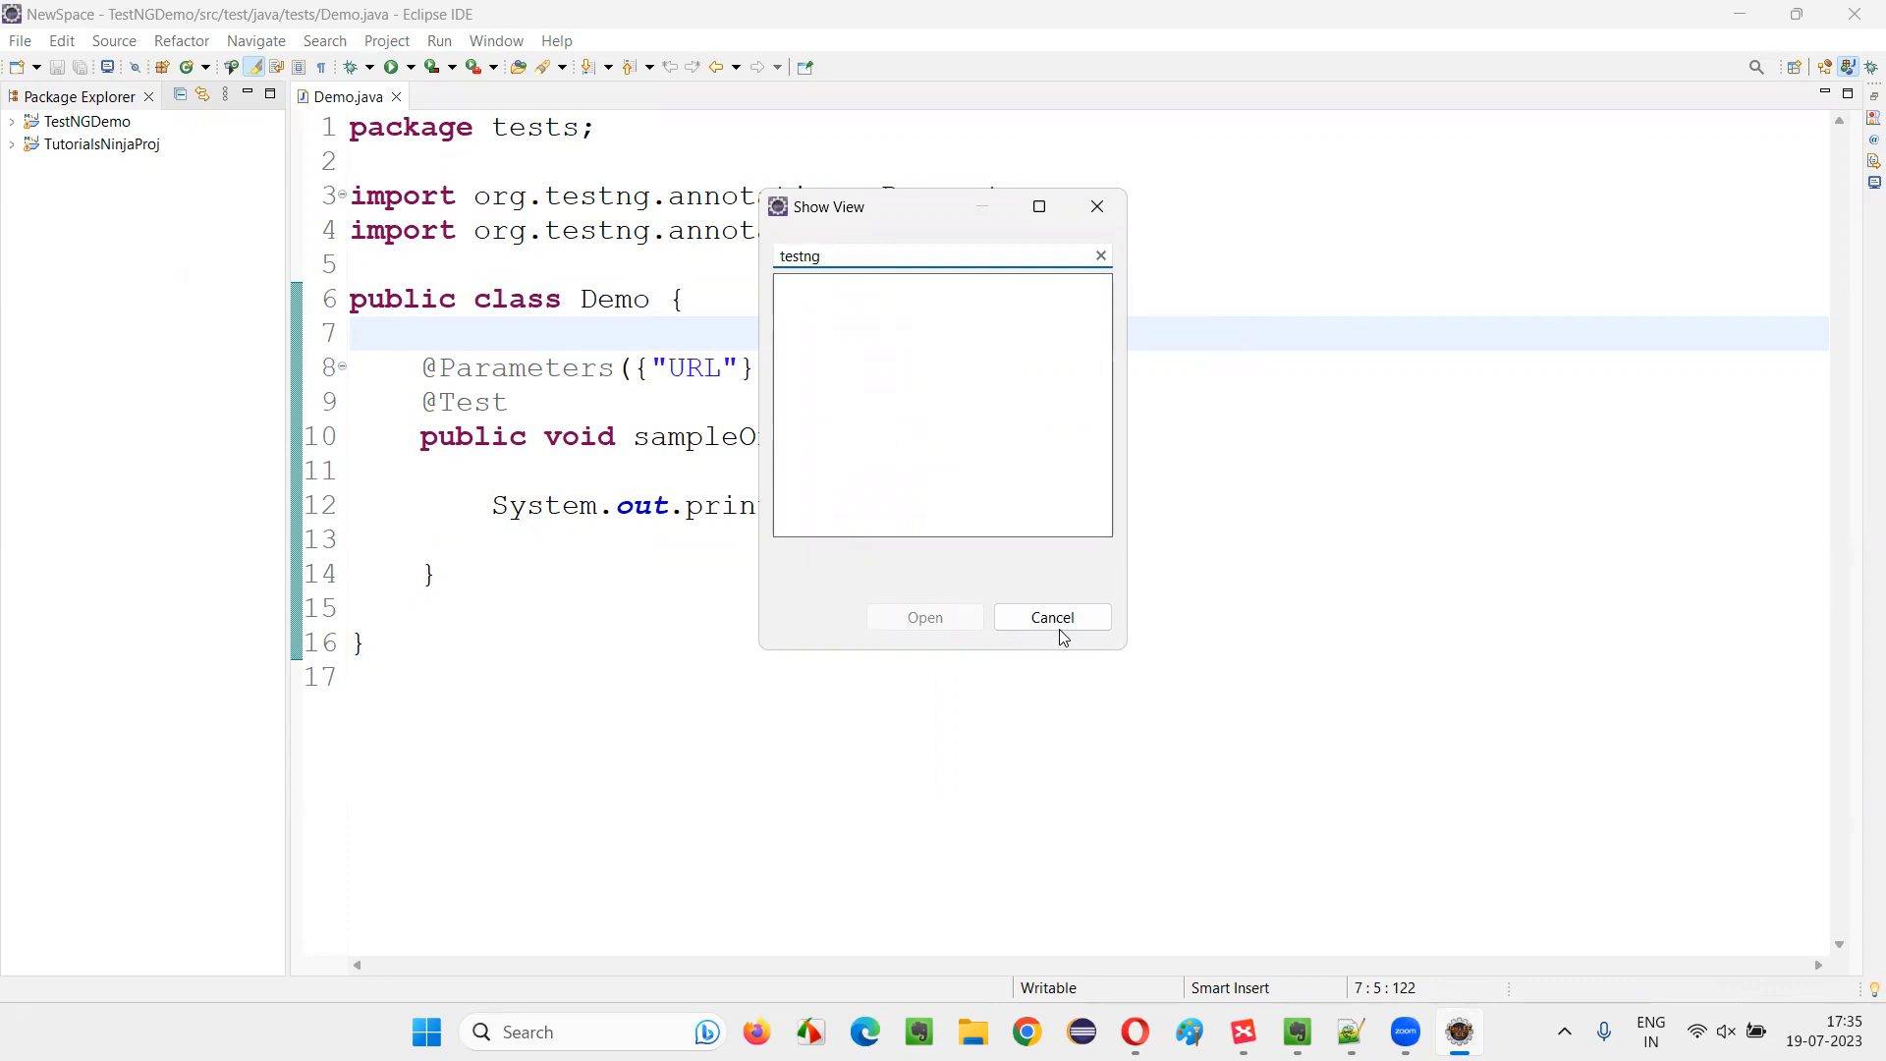
{"action": "left_click", "coordinate": [1050, 615]}
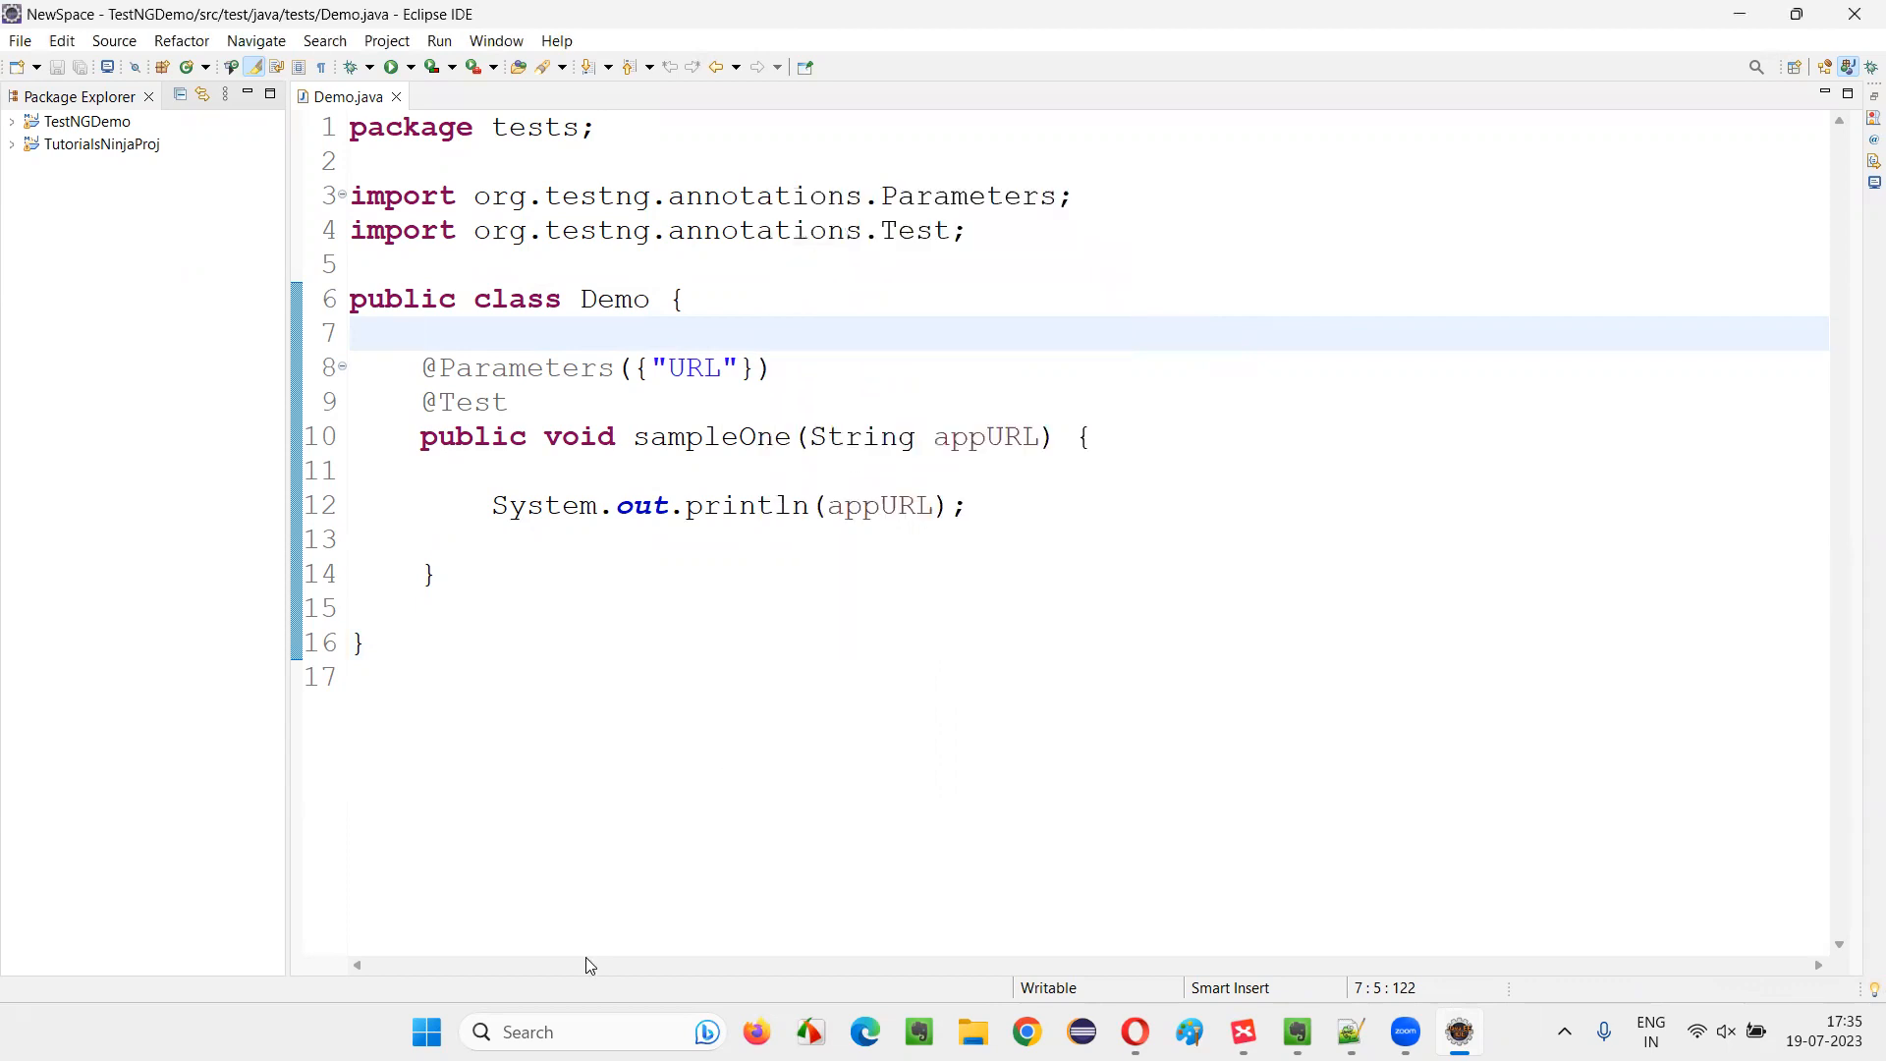
{"action": "left_click", "coordinate": [420, 334]}
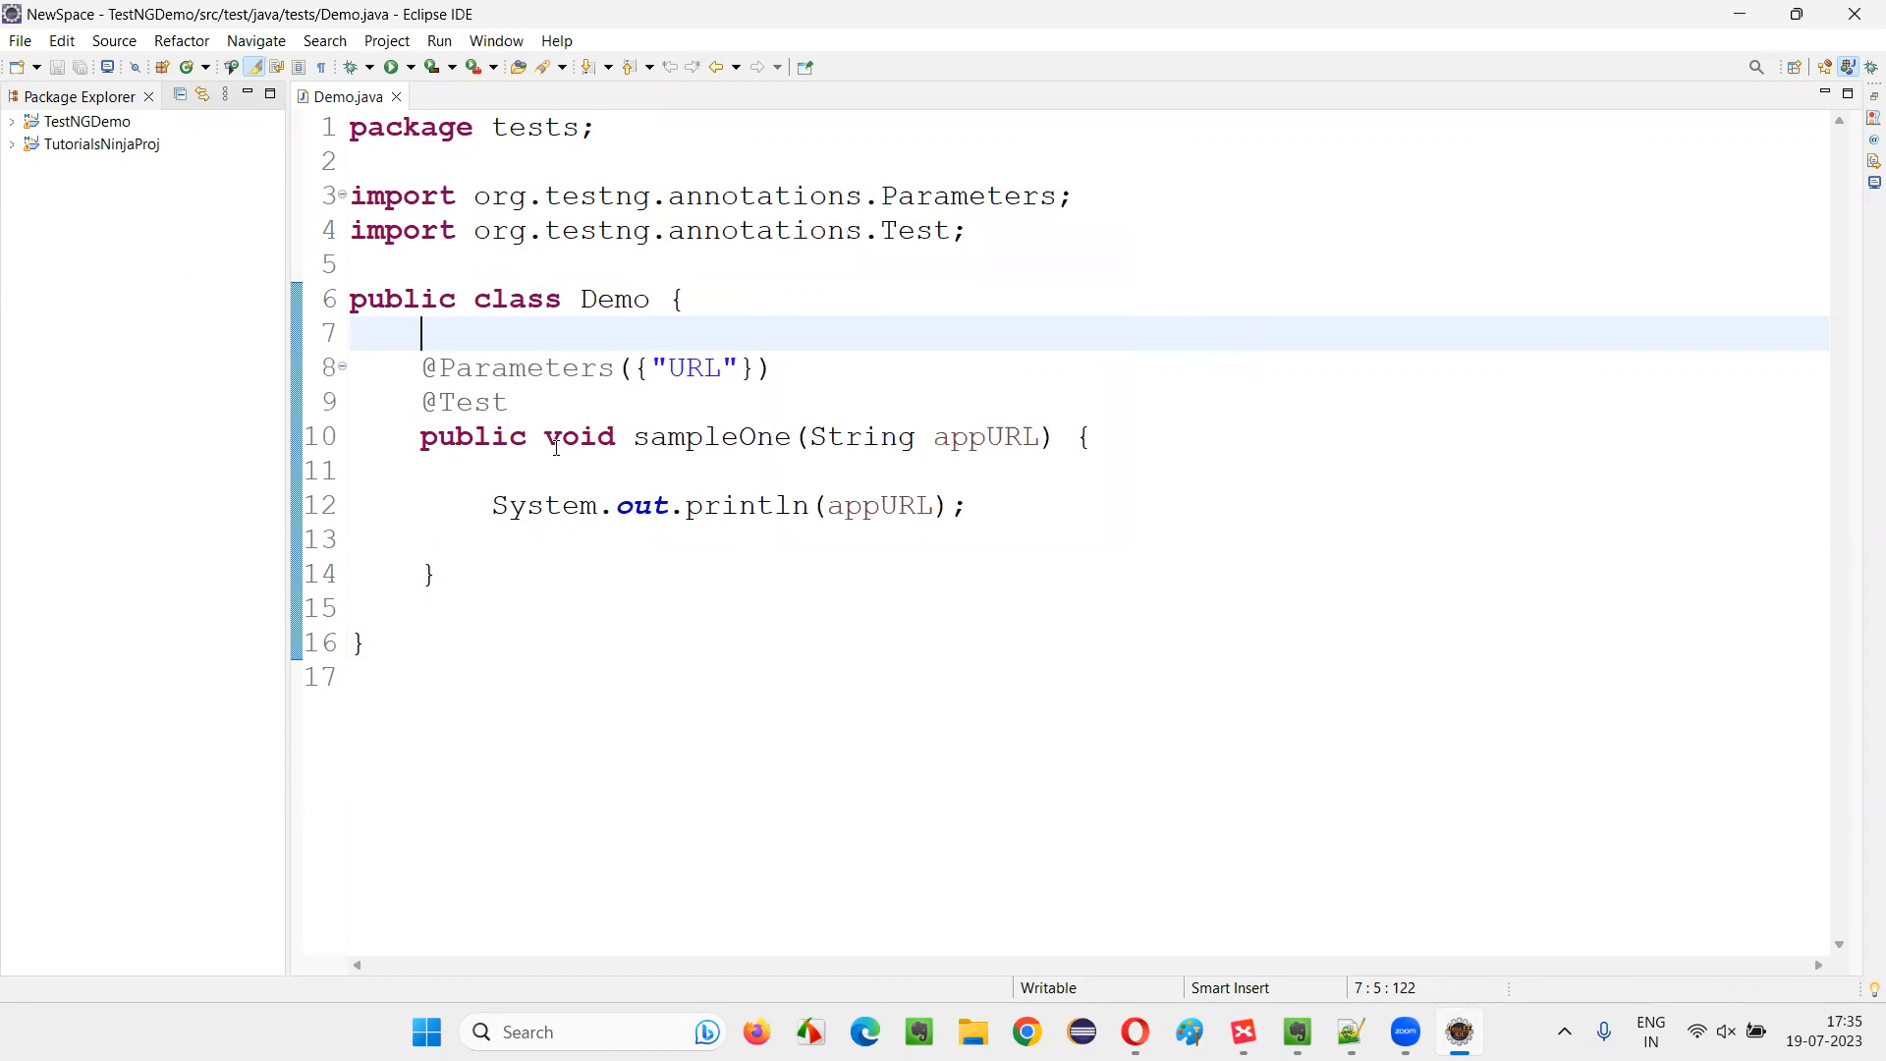
{"action": "left_click", "coordinate": [1242, 1031]}
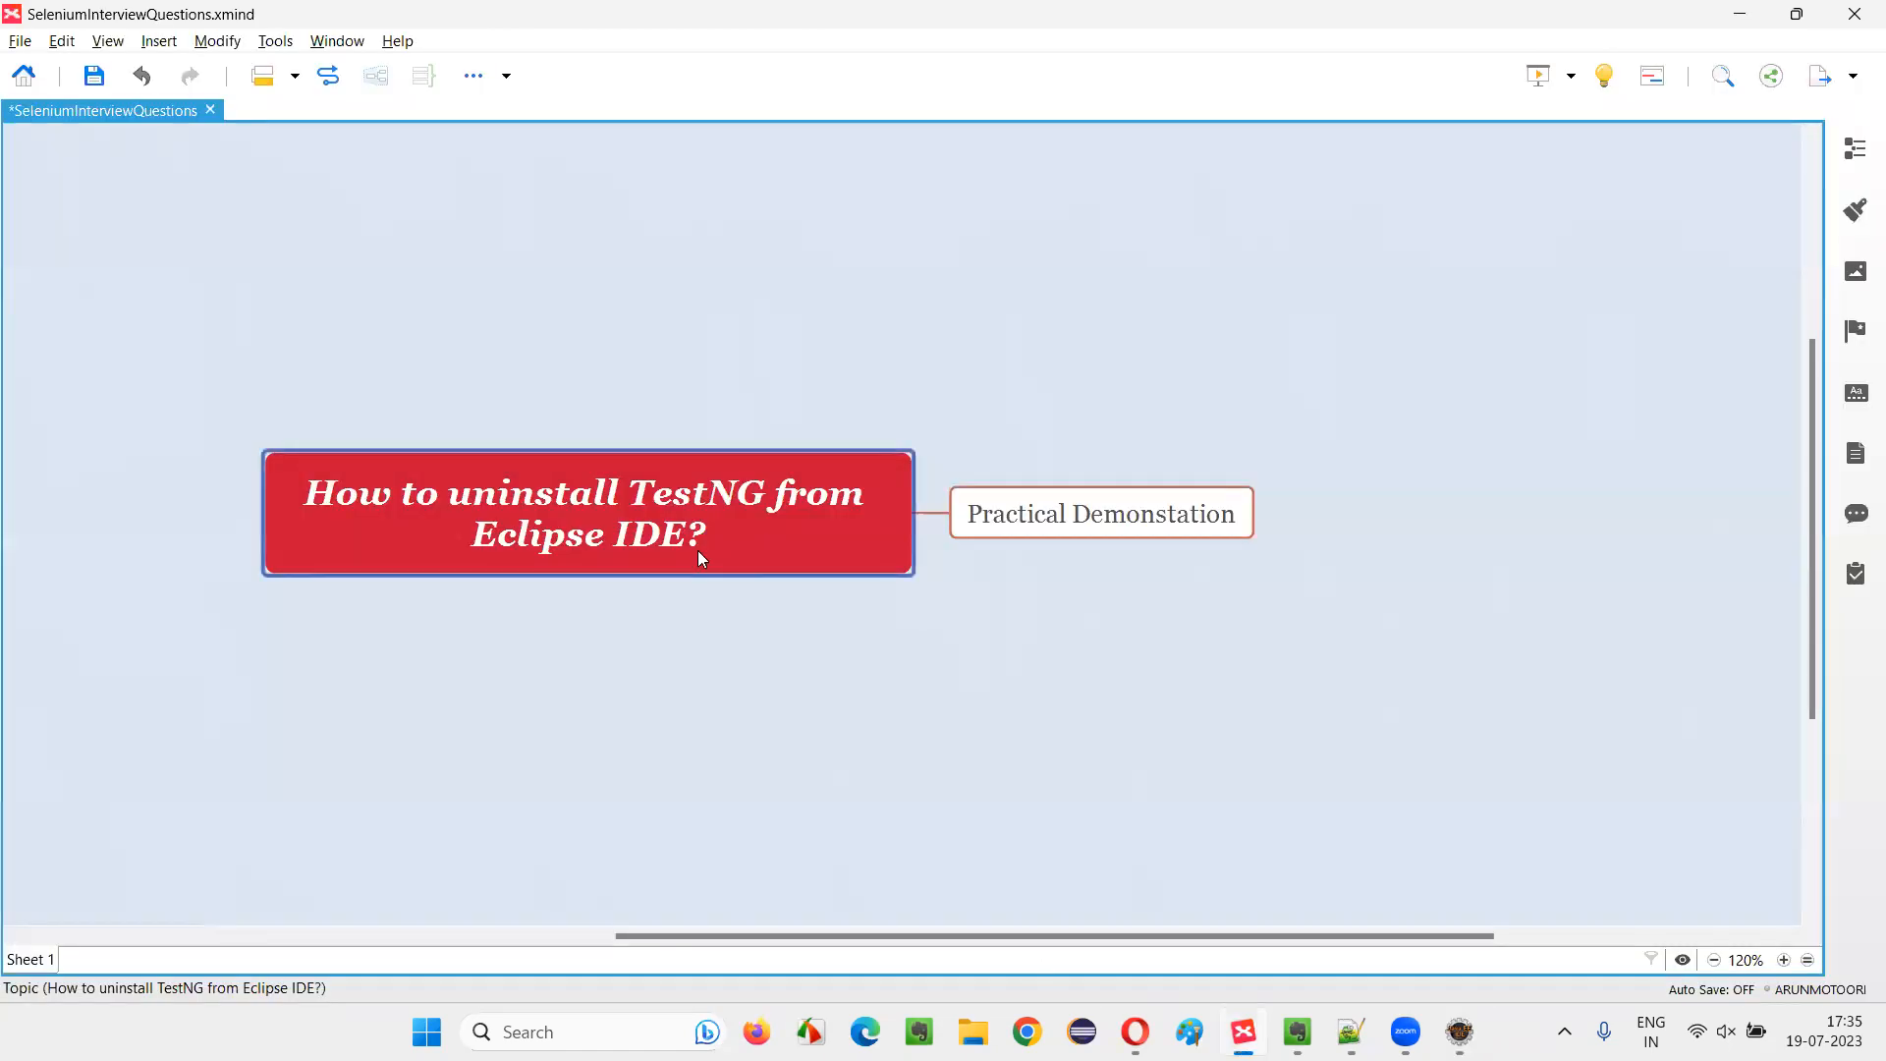